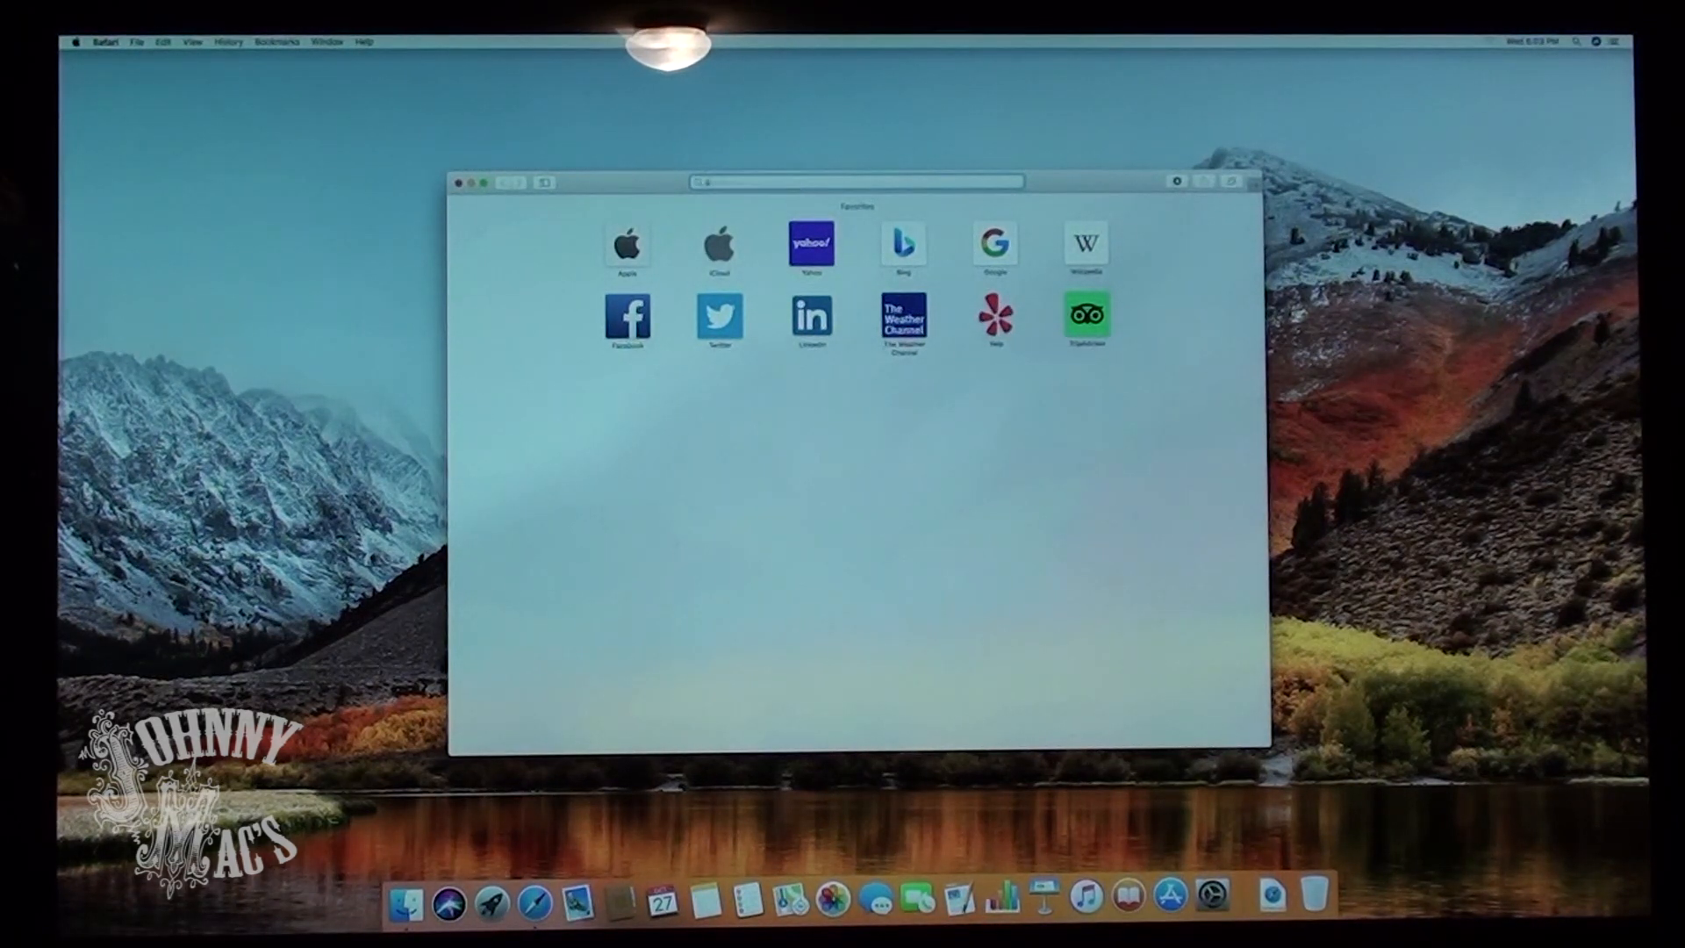
Step: Search Google for 'catalina', open the DosDude1 patcher site and download the latest version
type("catalina unsupported")
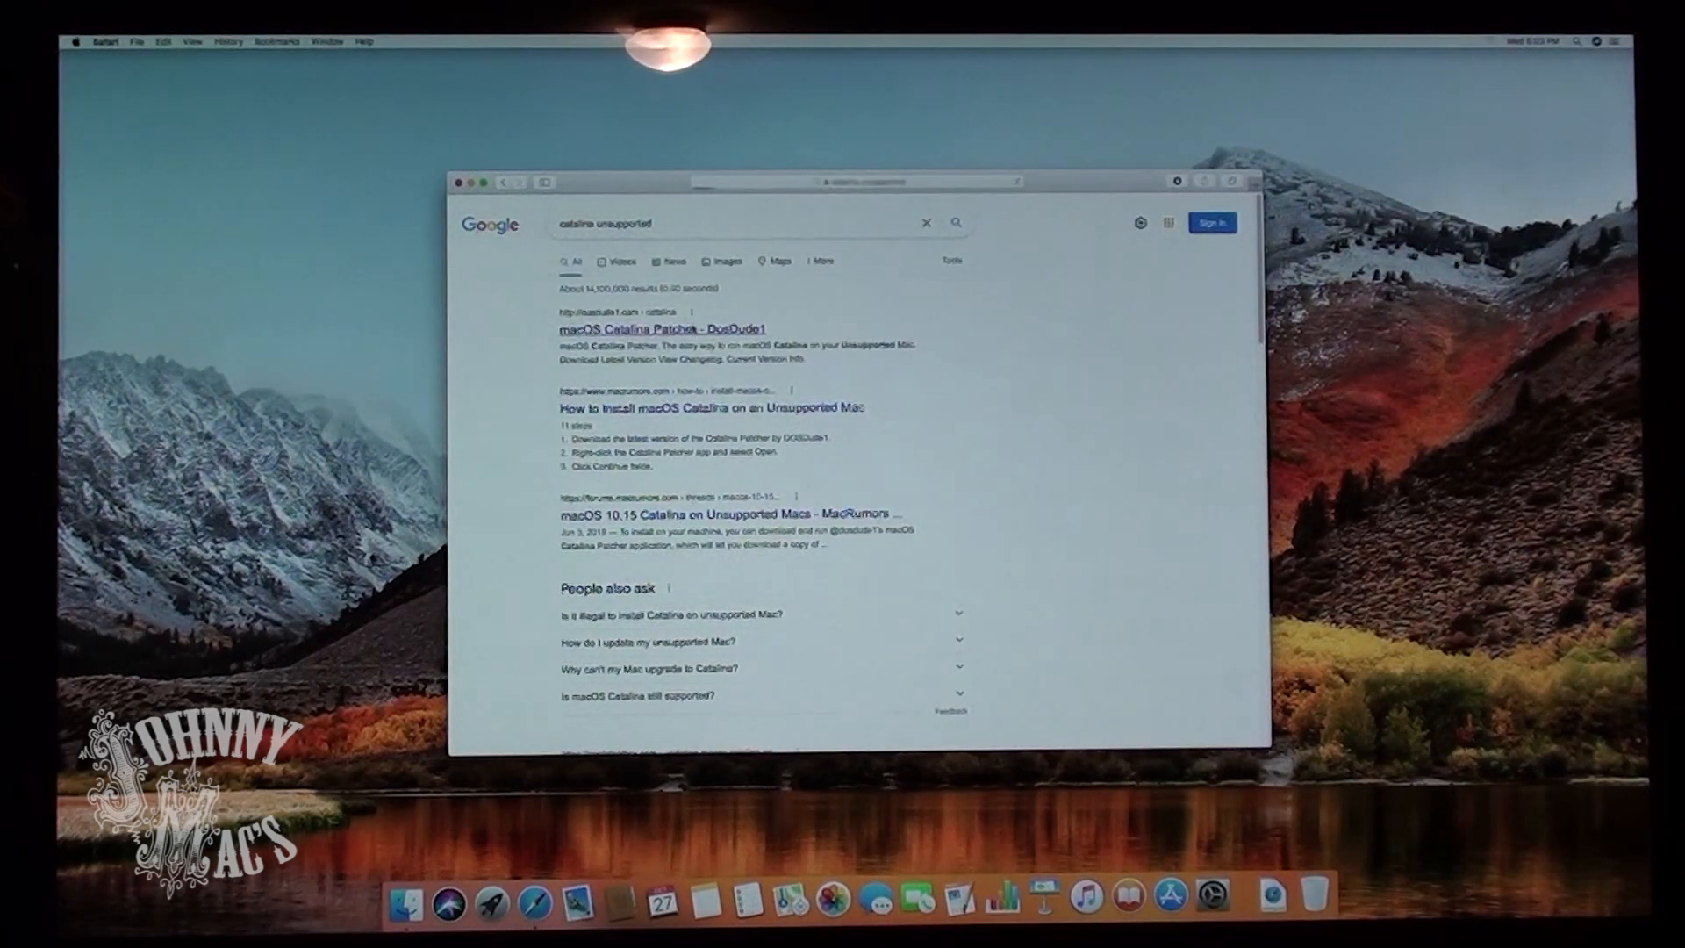
left_click(651, 329)
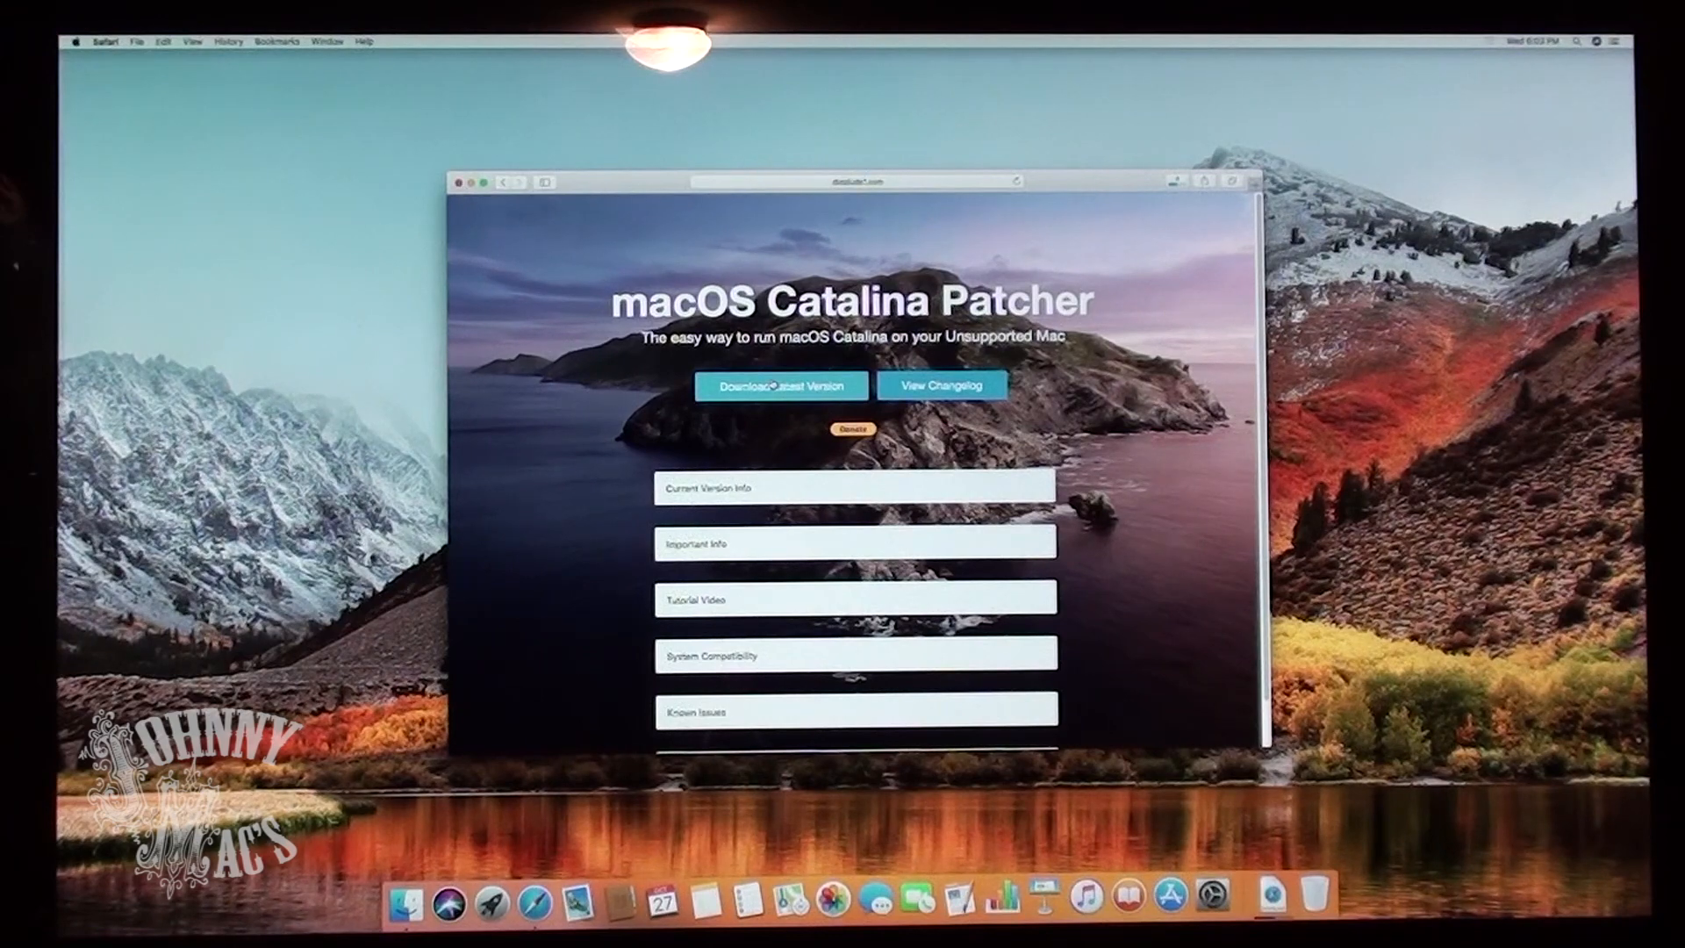
left_click(458, 181)
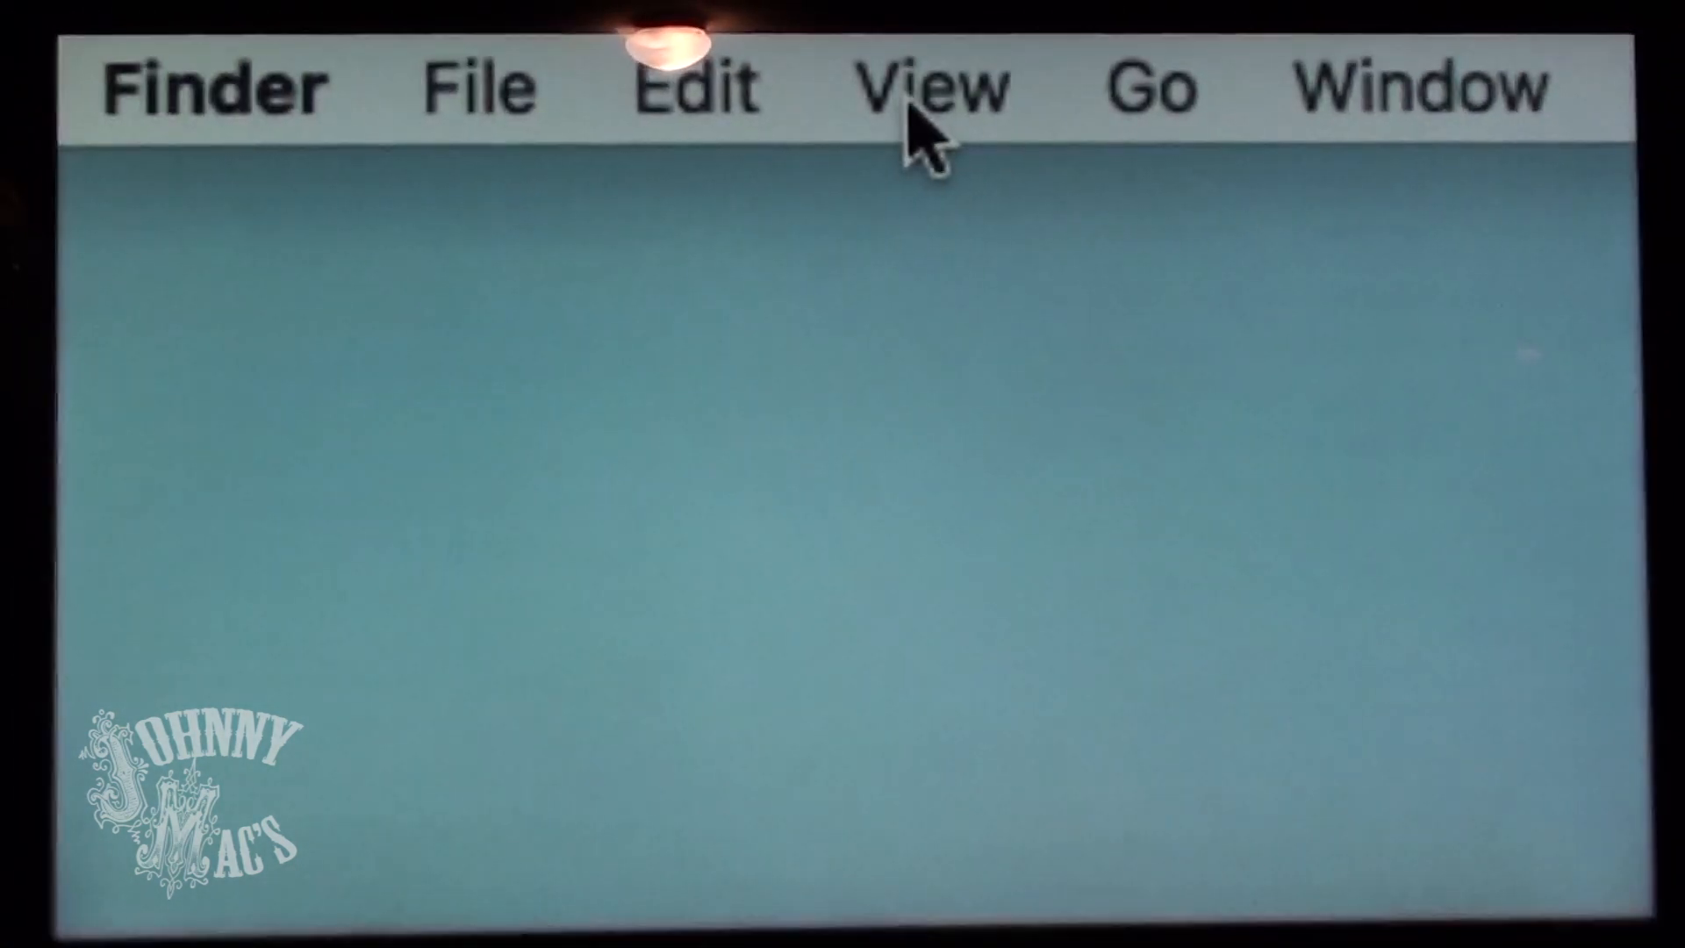
Step: Open a Finder window on Applications and select the macOS Catalina Patcher app
left_click(1108, 81)
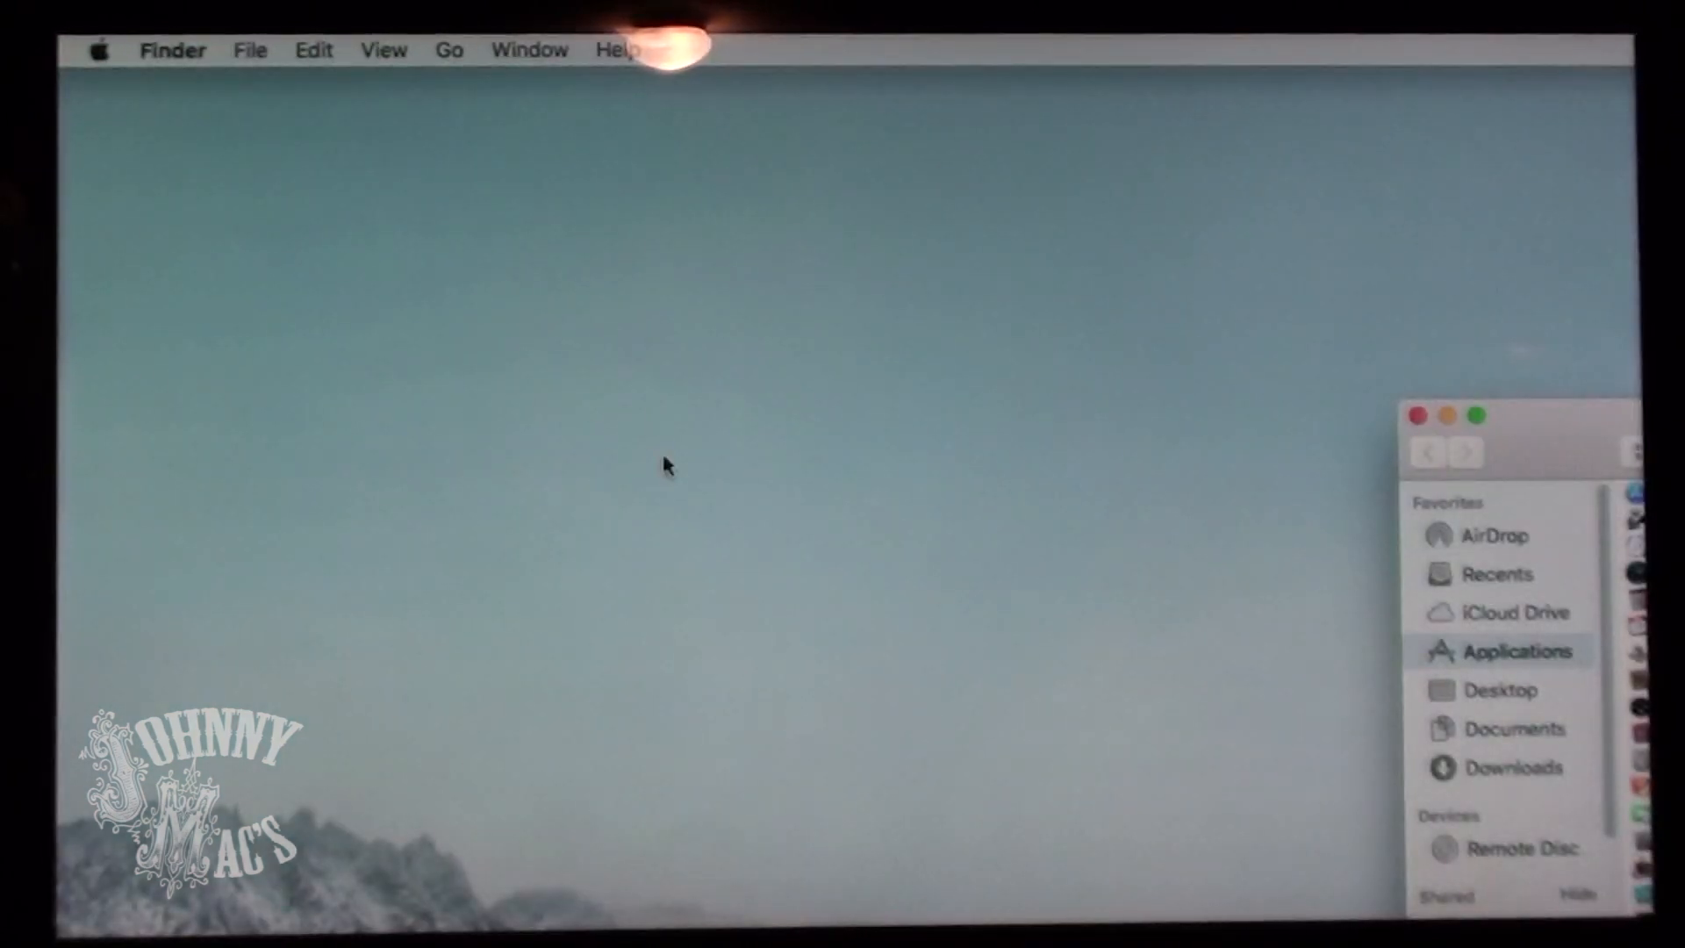
mouse_move(1048, 593)
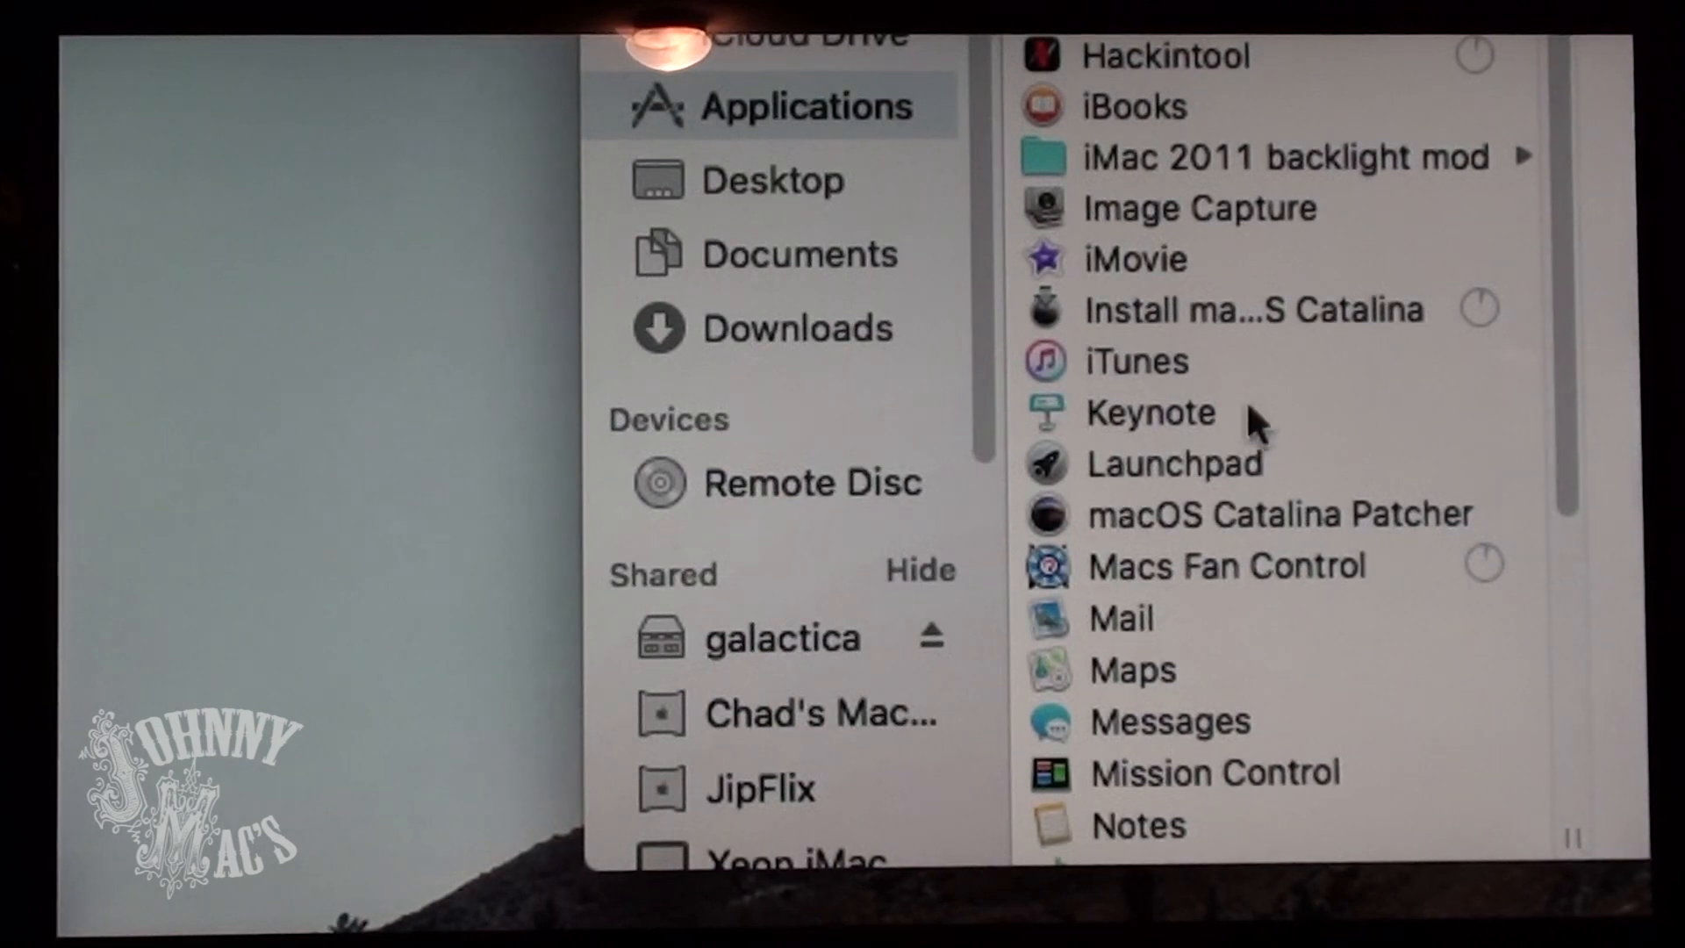
left_click(1236, 309)
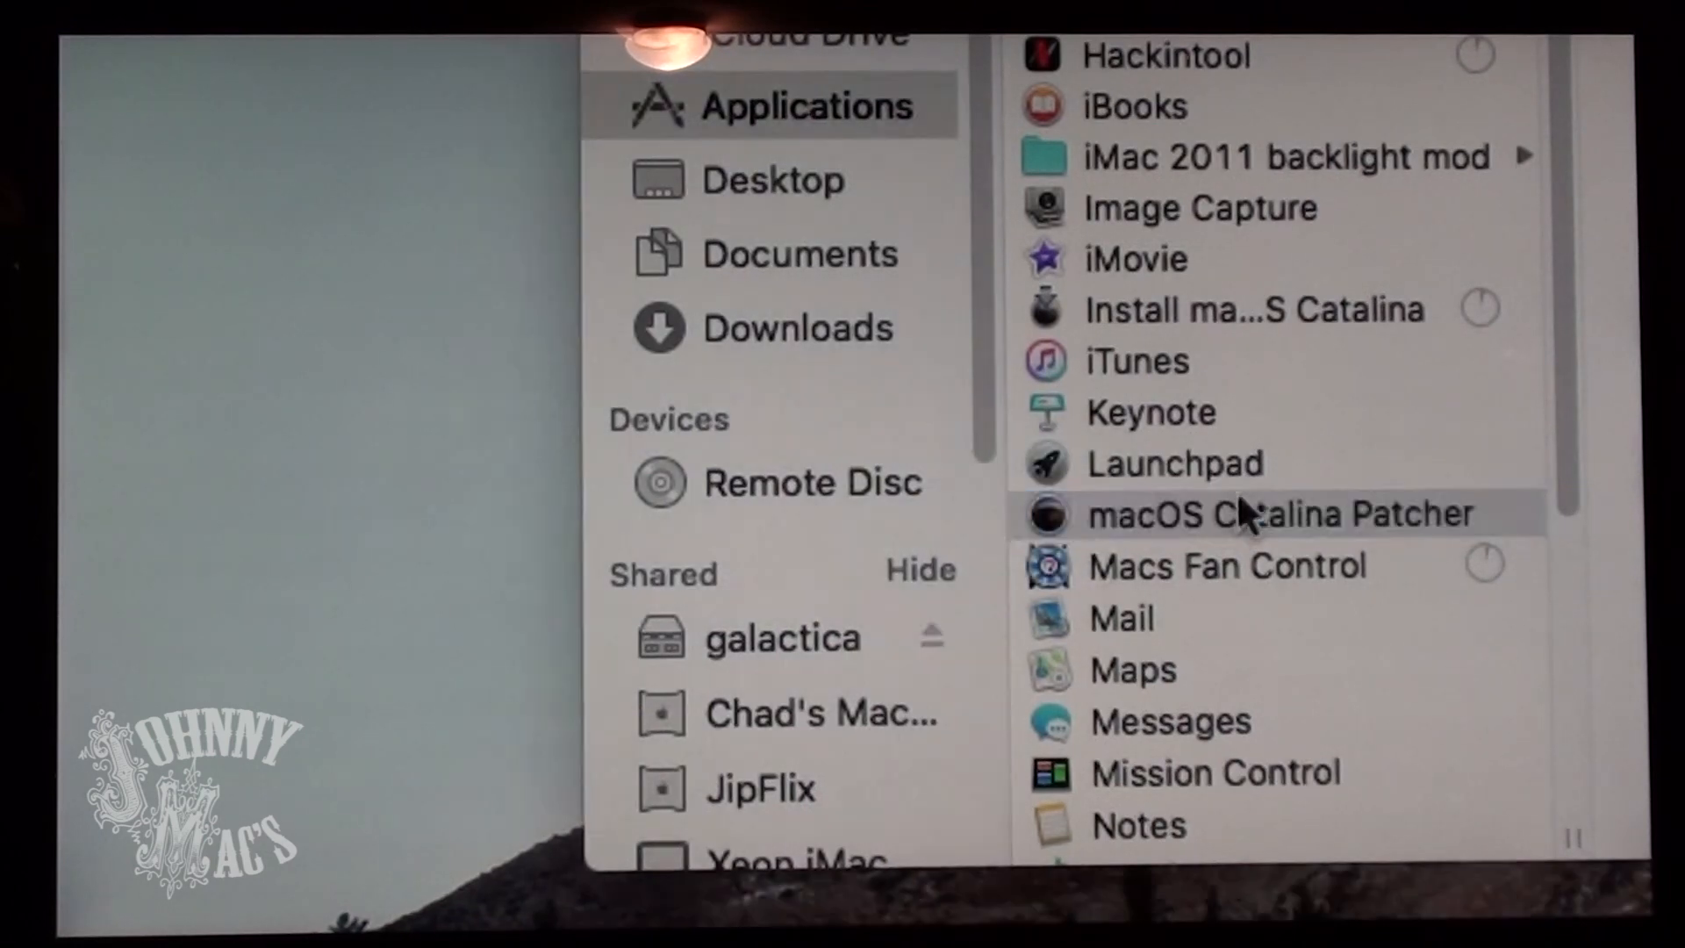
Step: Launch macOS Catalina Patcher and move past the welcome and contributors screens
double_click(1278, 514)
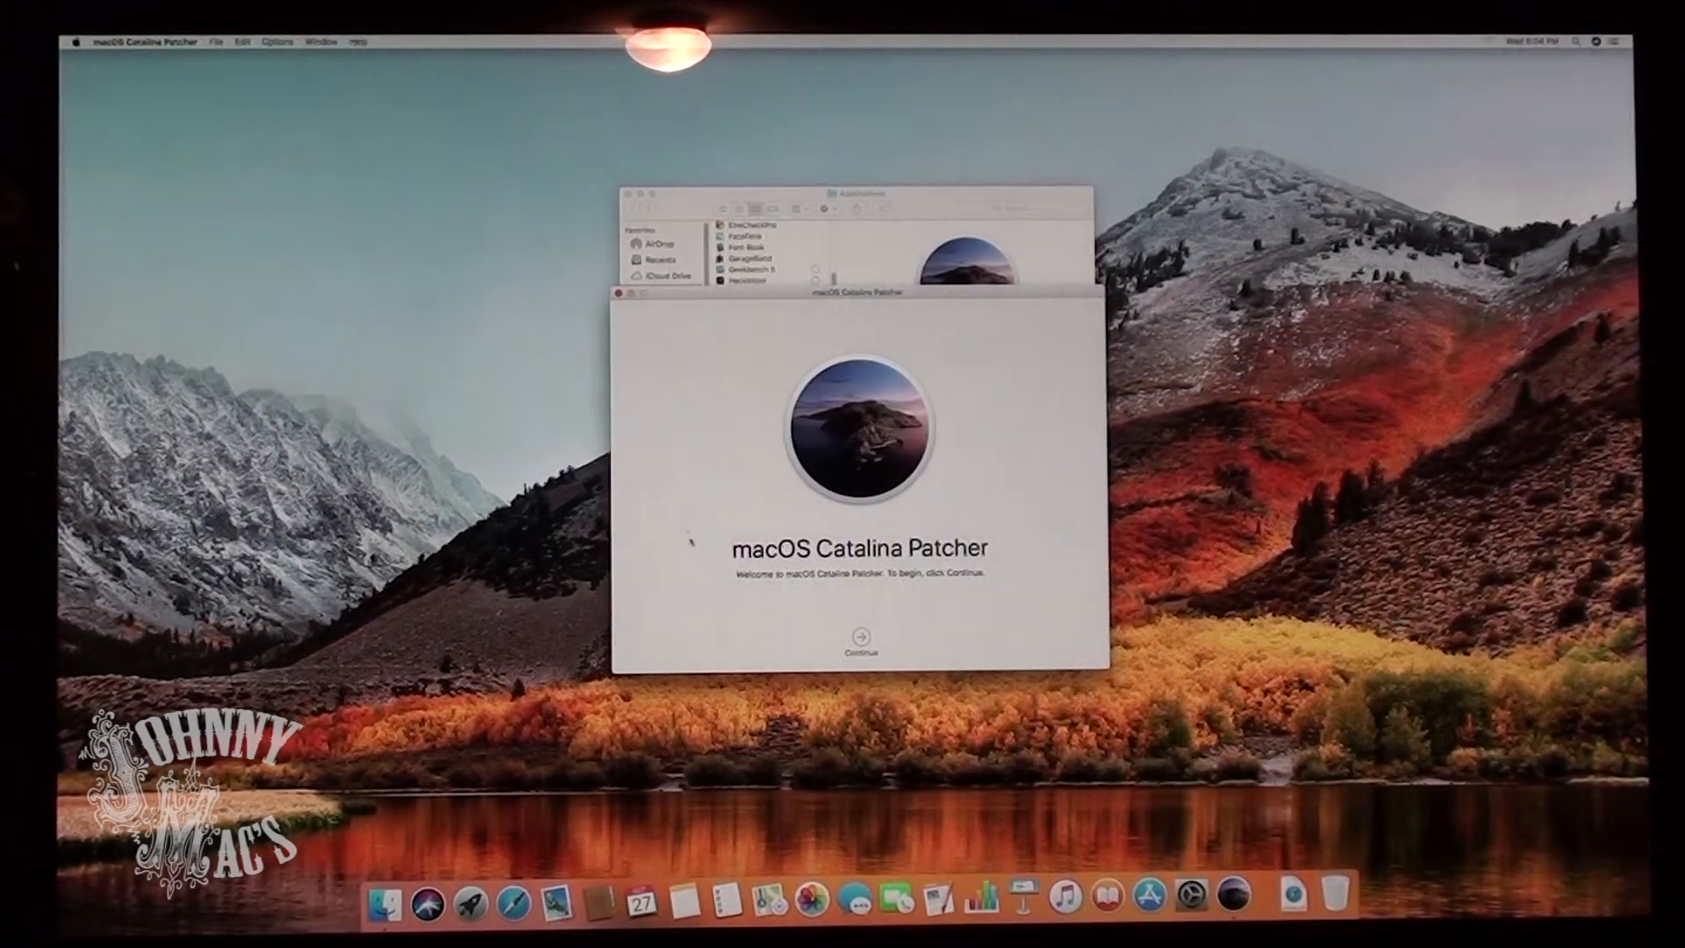
left_click(859, 636)
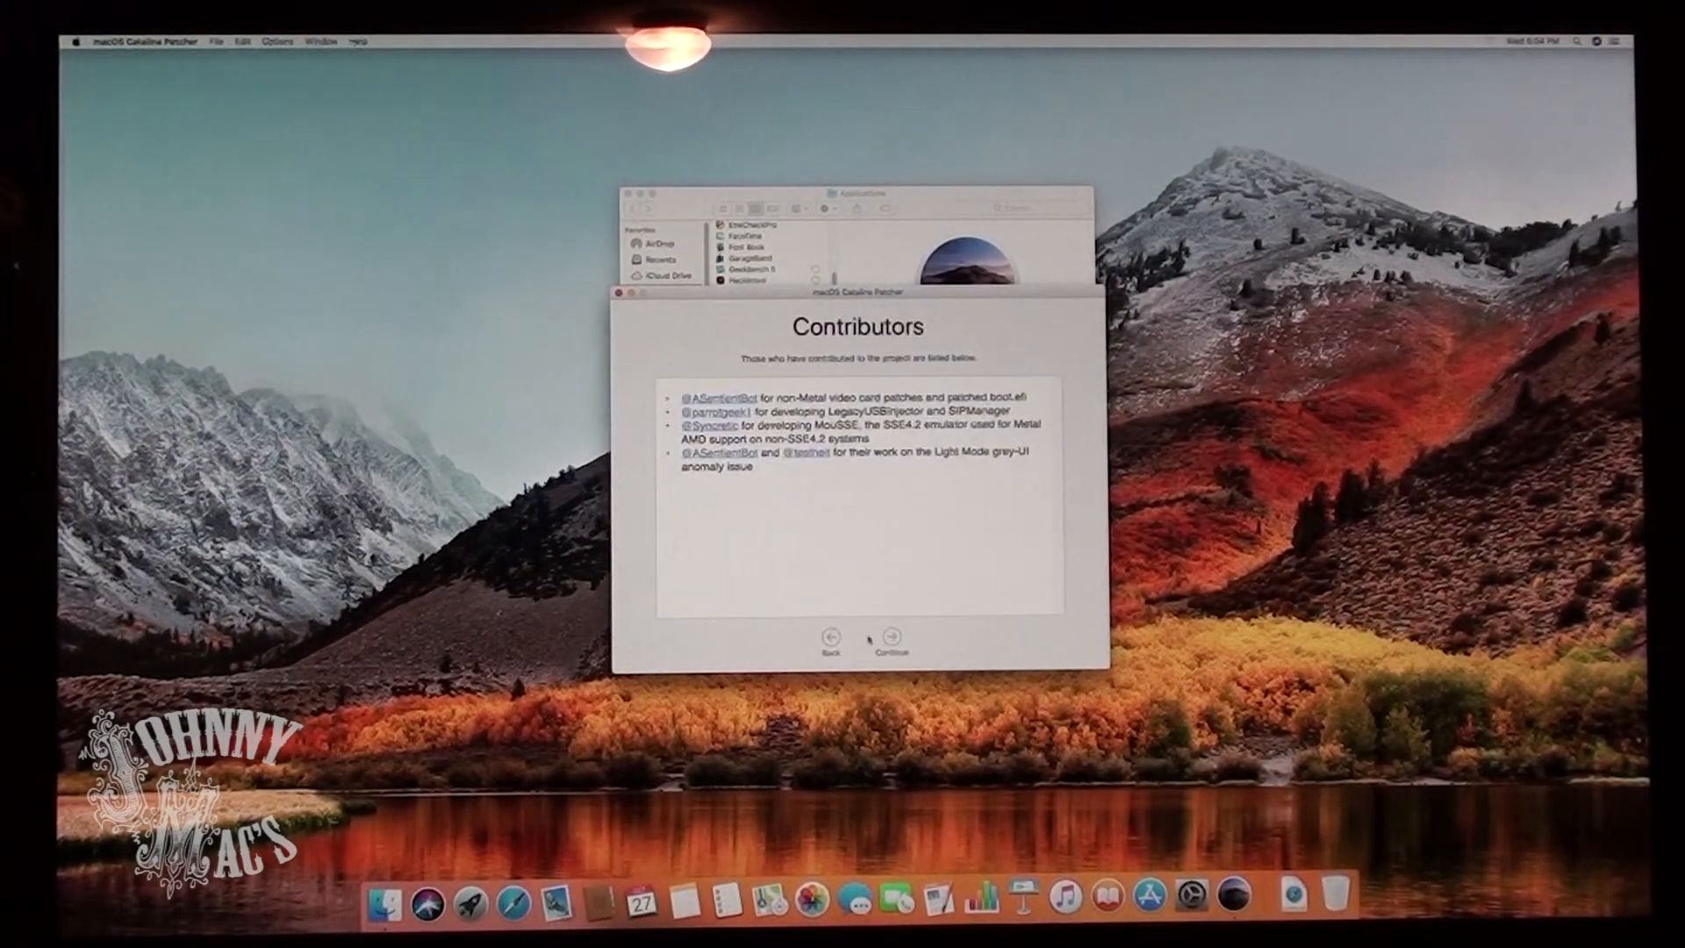
left_click(888, 639)
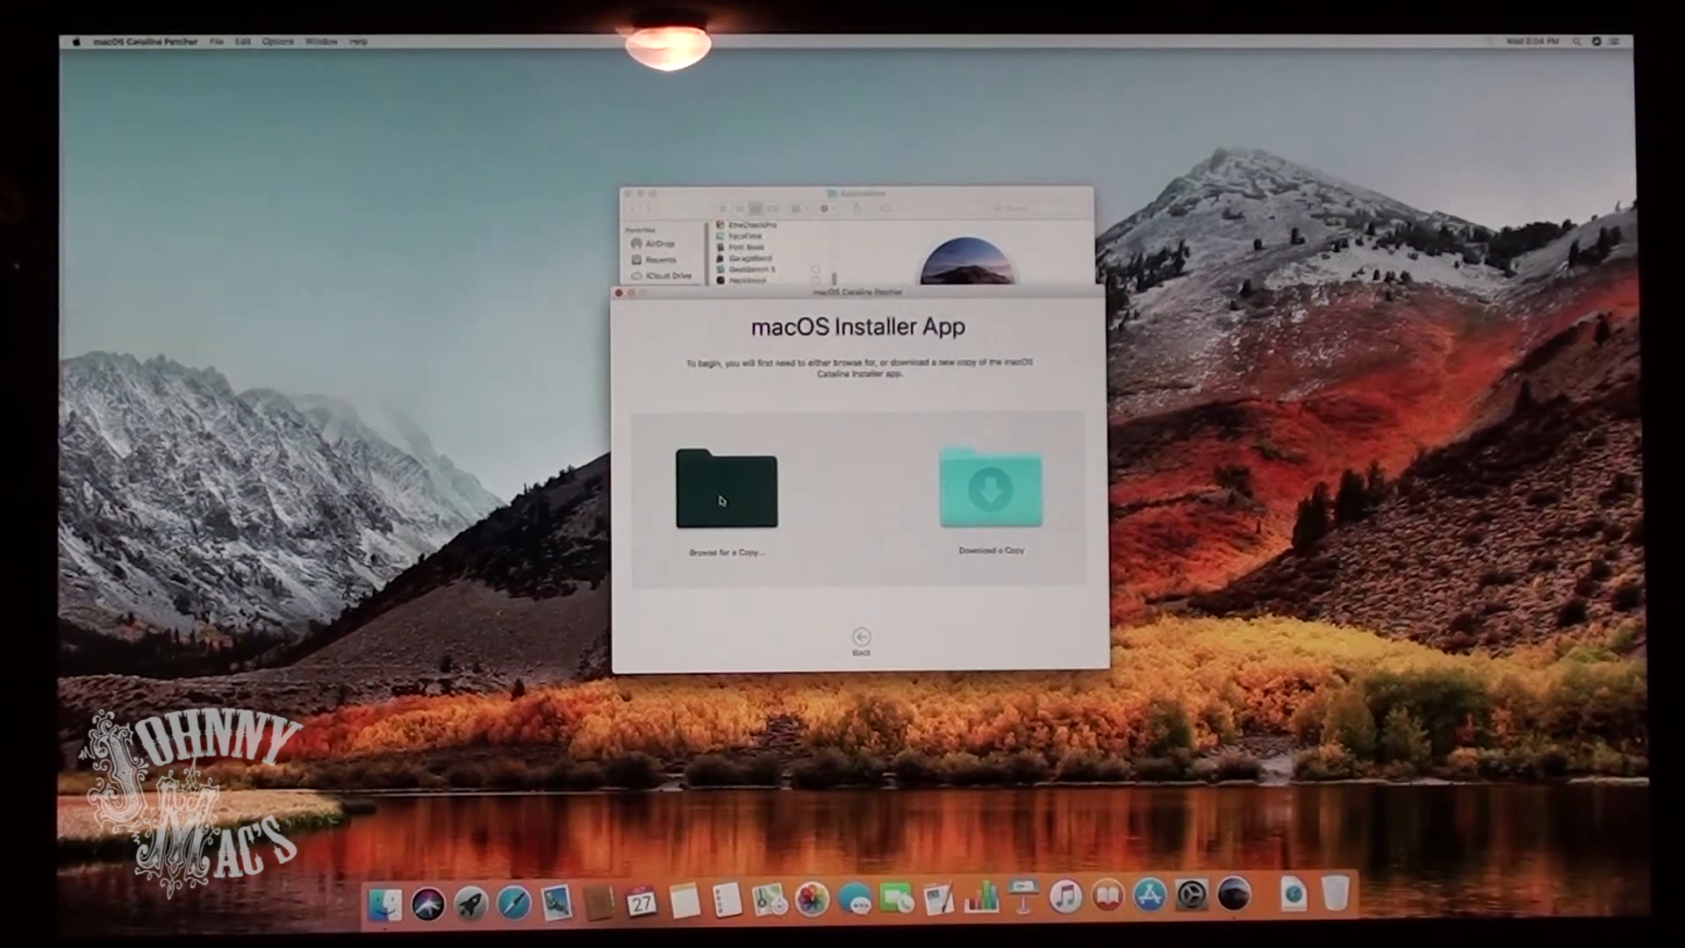
Step: Browse for an existing copy and load Install macOS Catalina from Applications
left_click(727, 489)
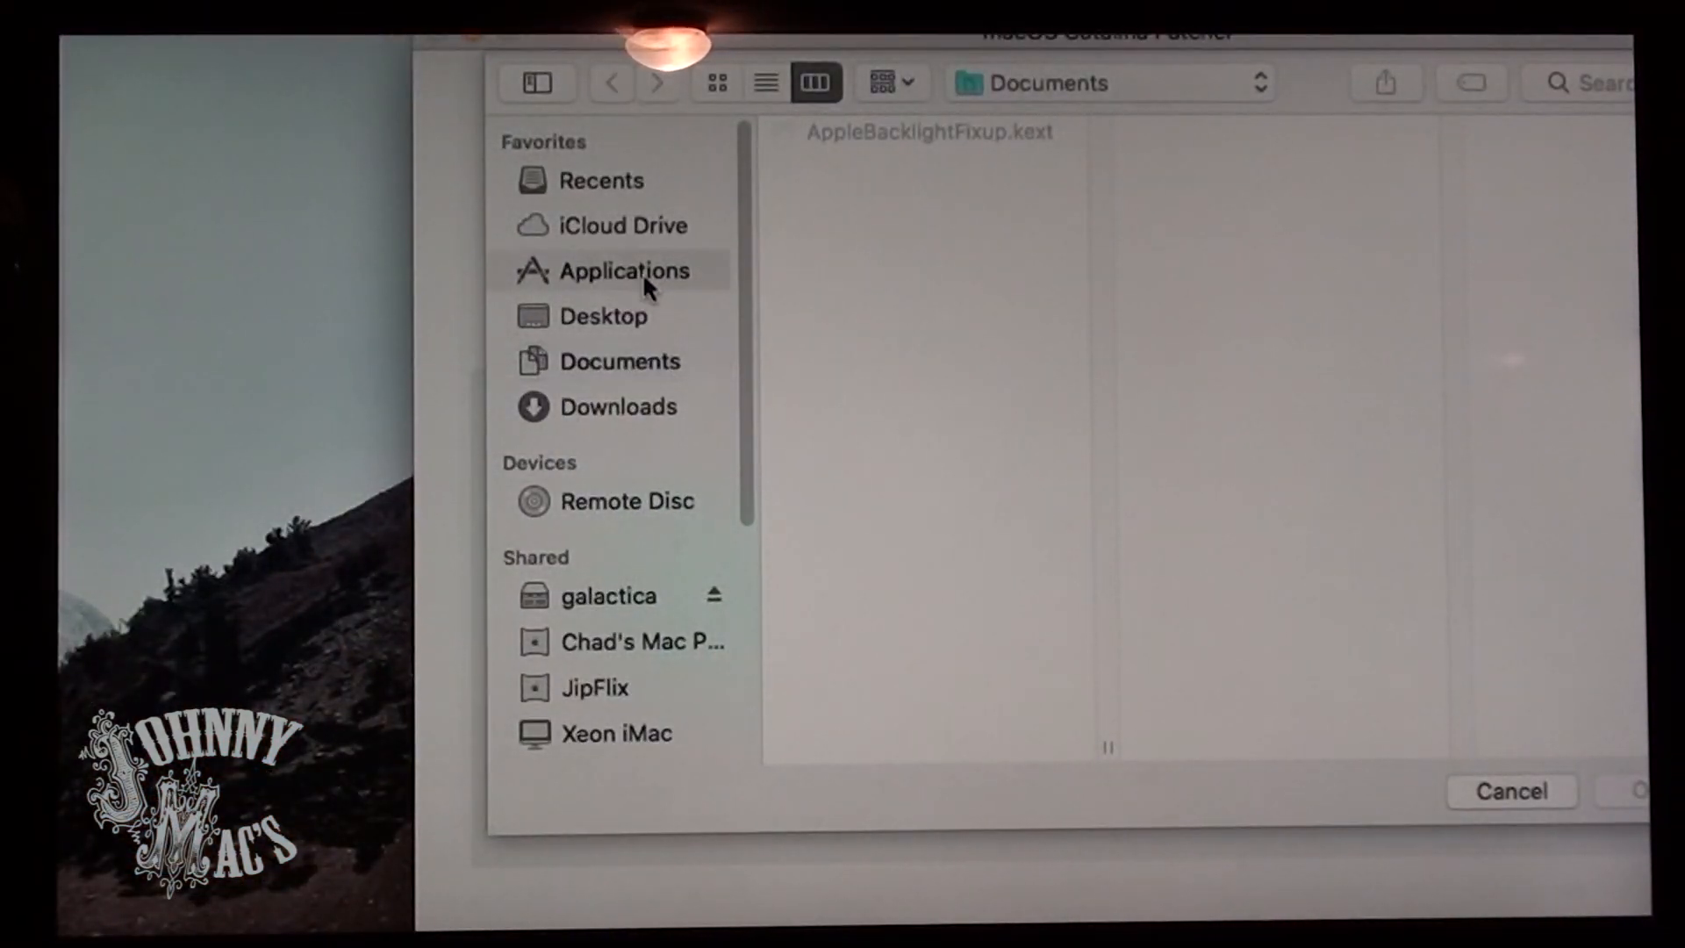
left_click(623, 270)
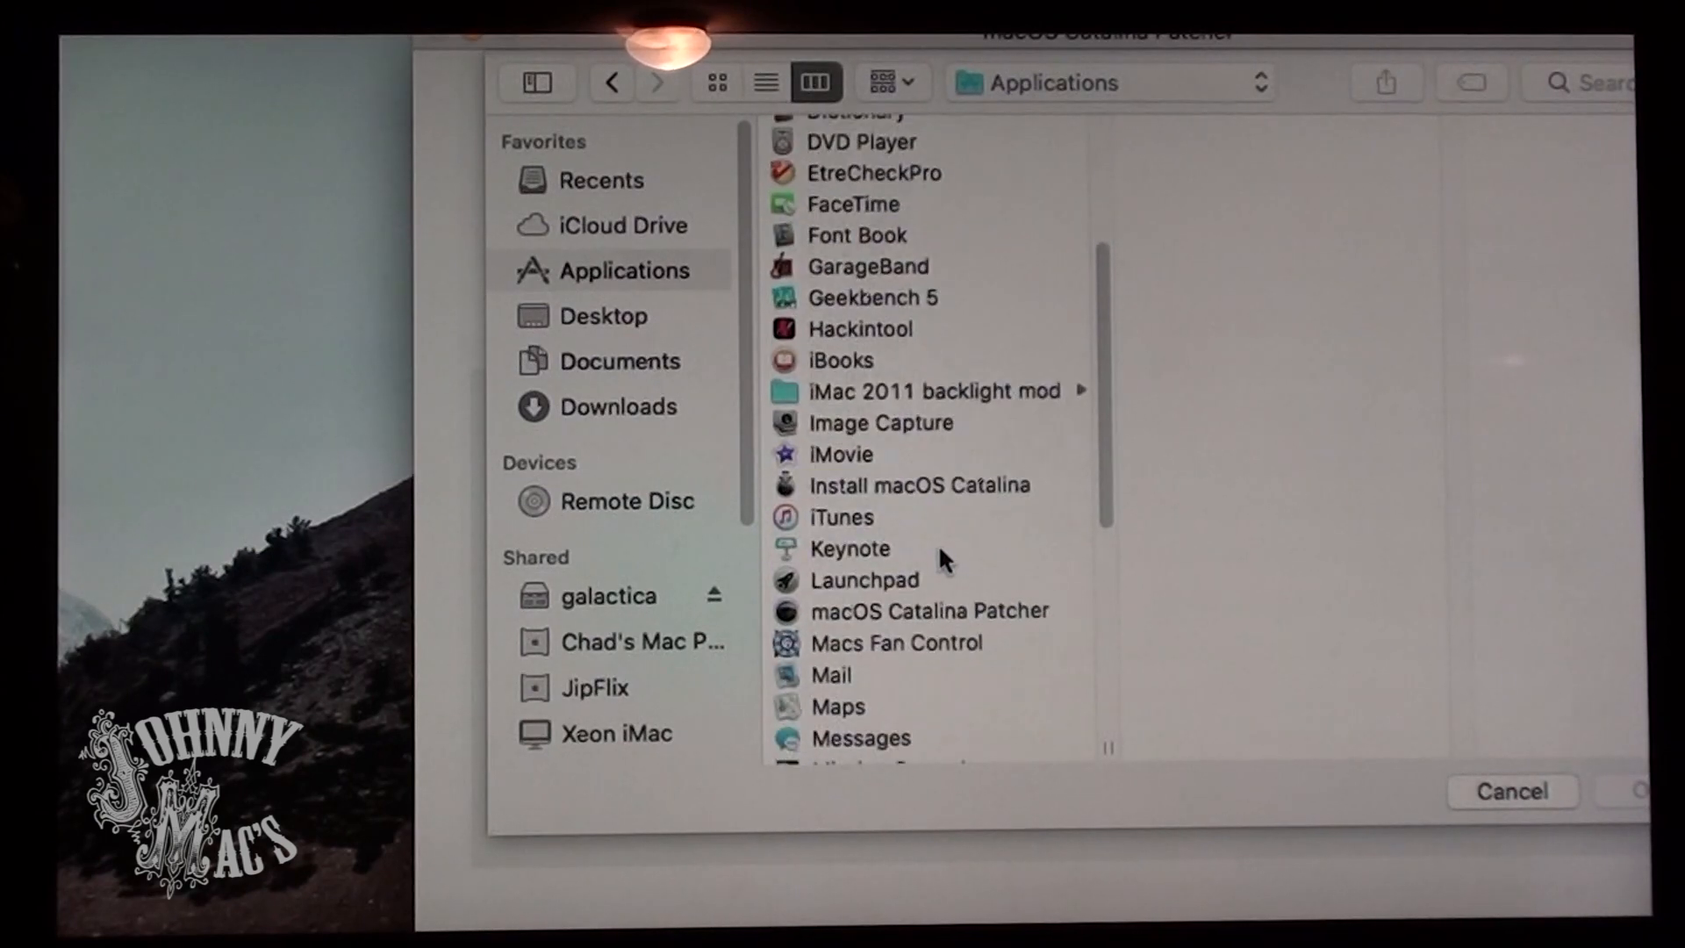
left_click(918, 485)
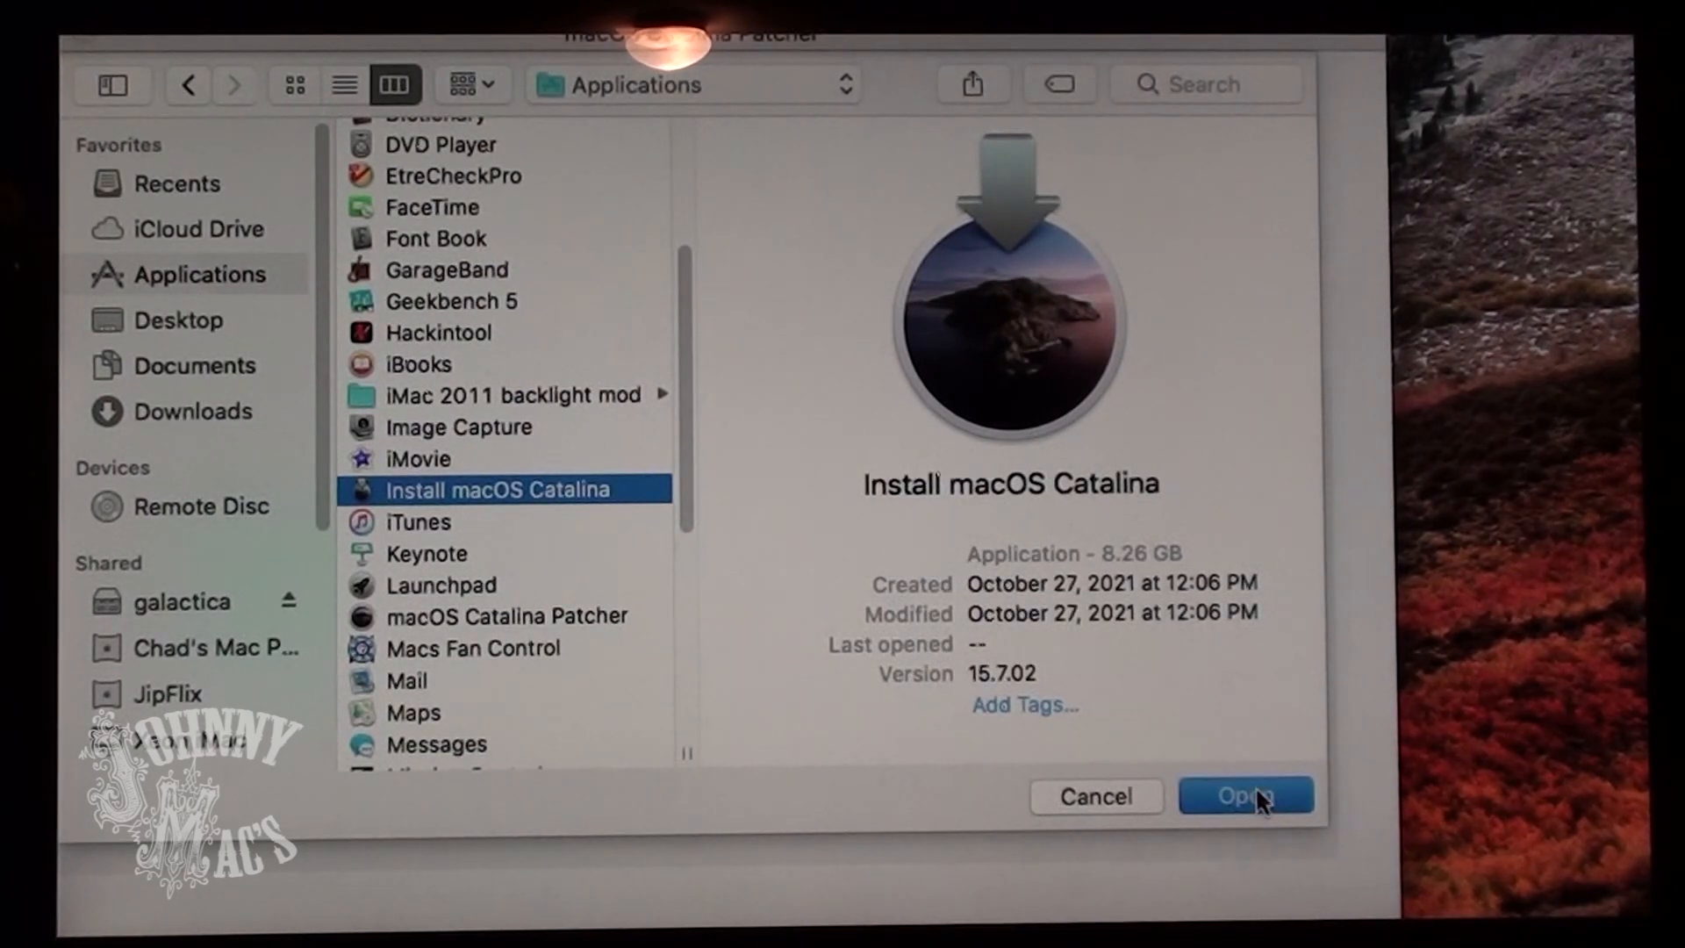
left_click(1245, 797)
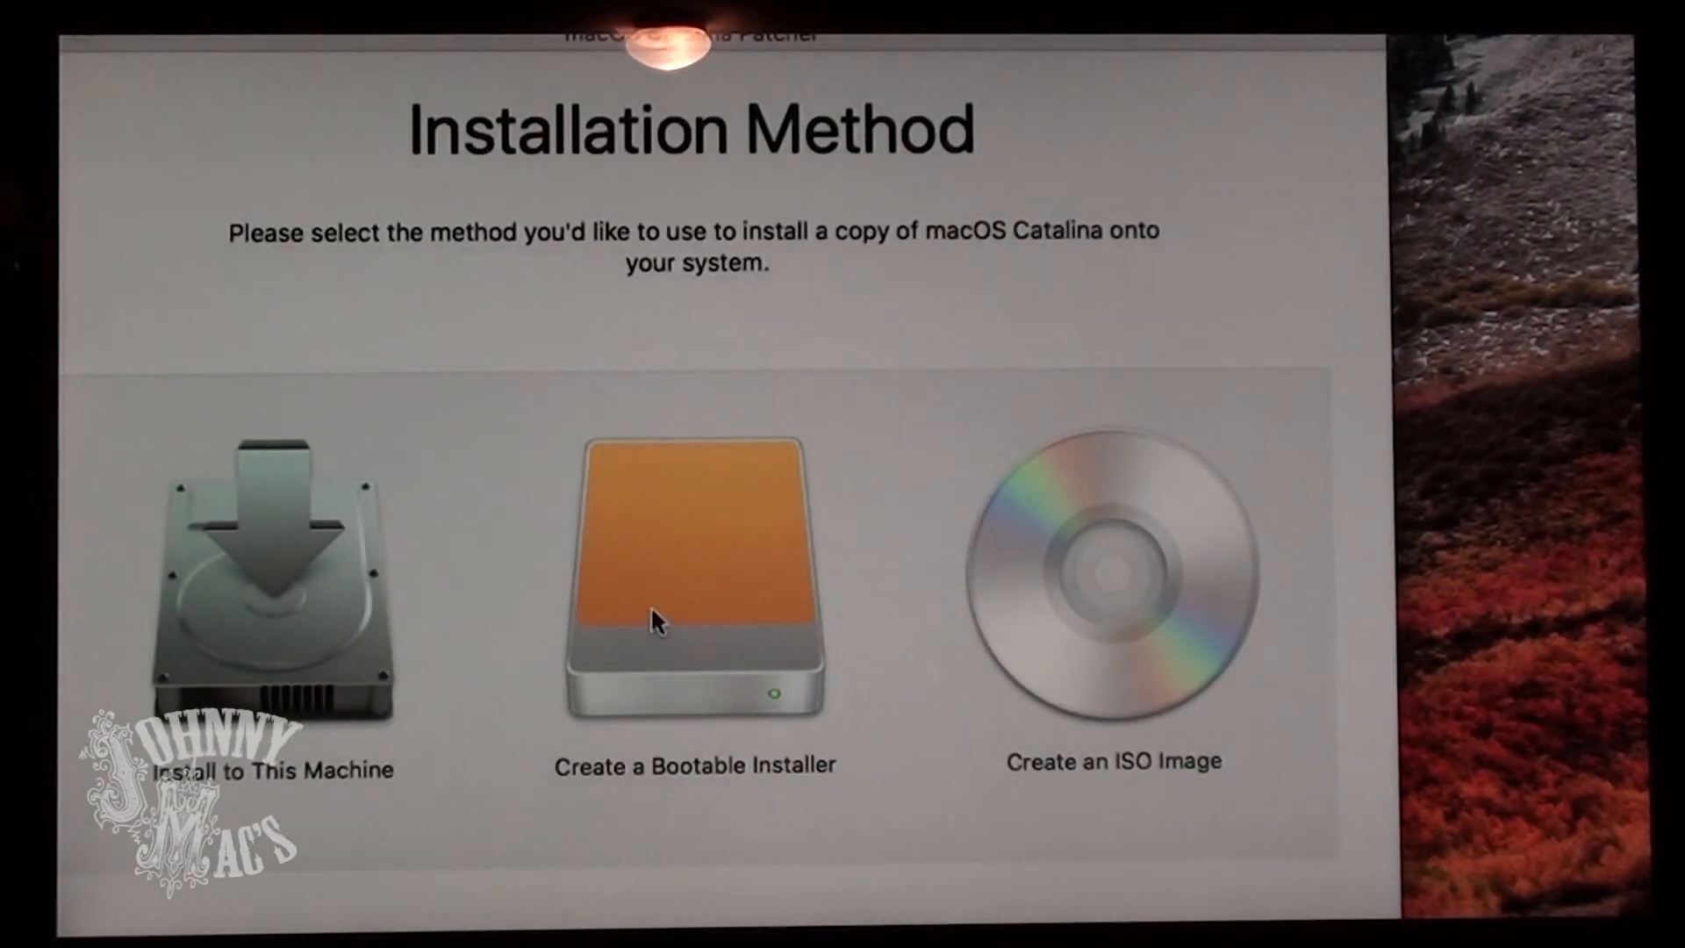
Step: Choose Create a Bootable Installer with Catalina Installer Unsupported as the target volume
left_click(694, 581)
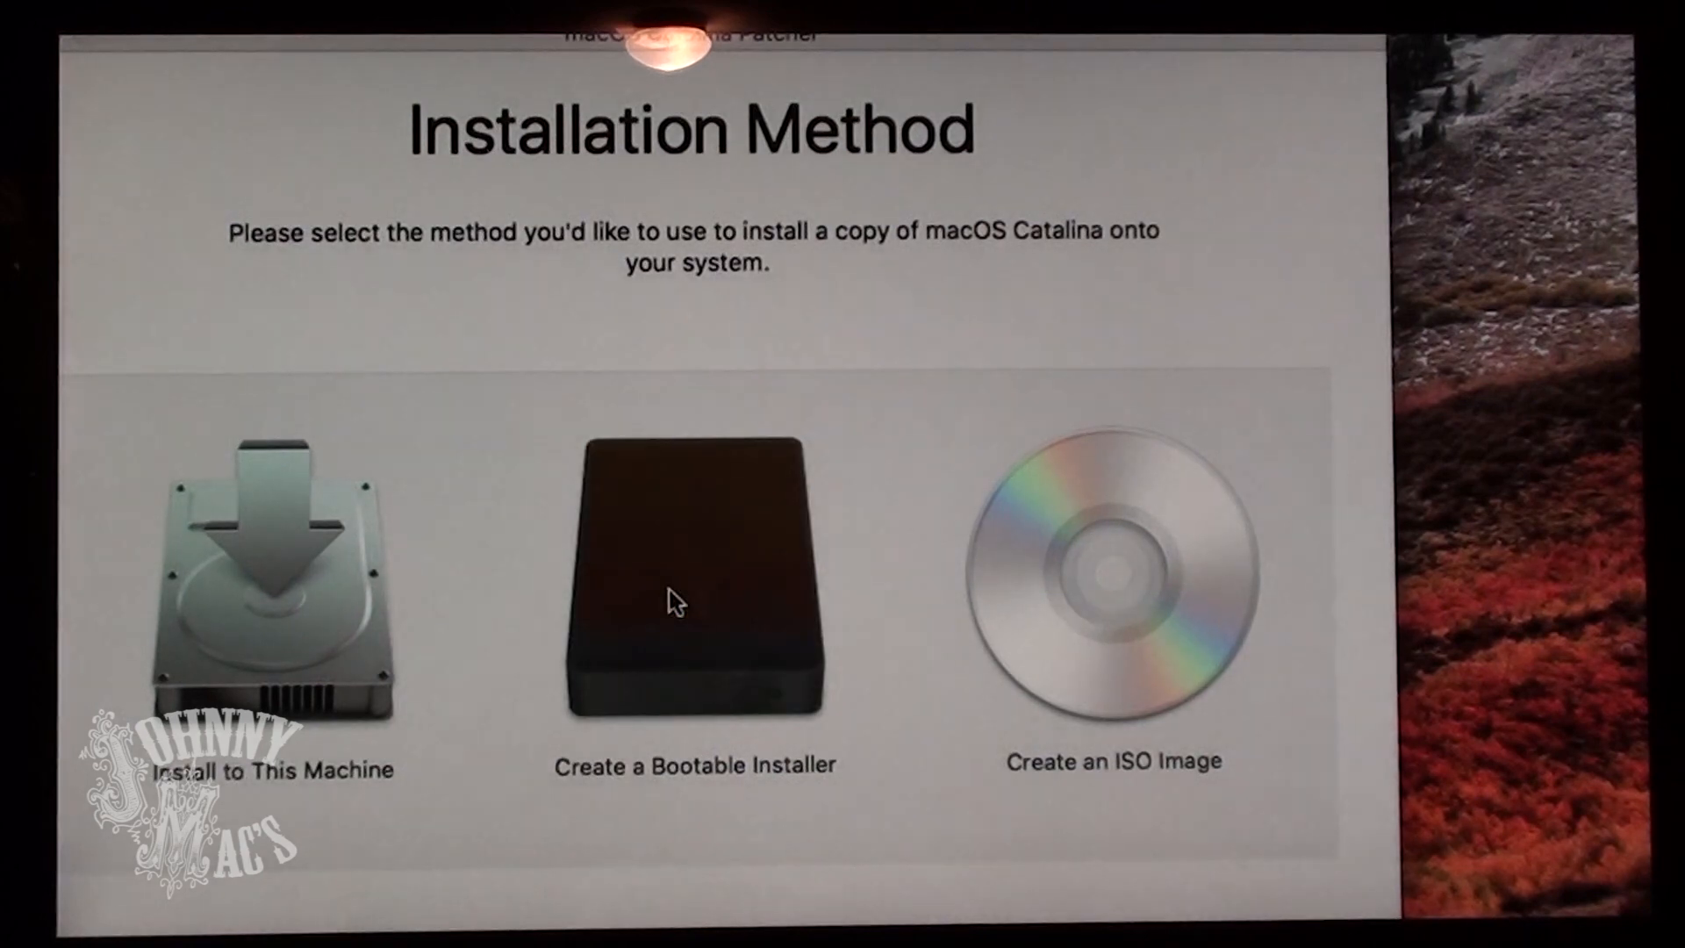
left_click(696, 581)
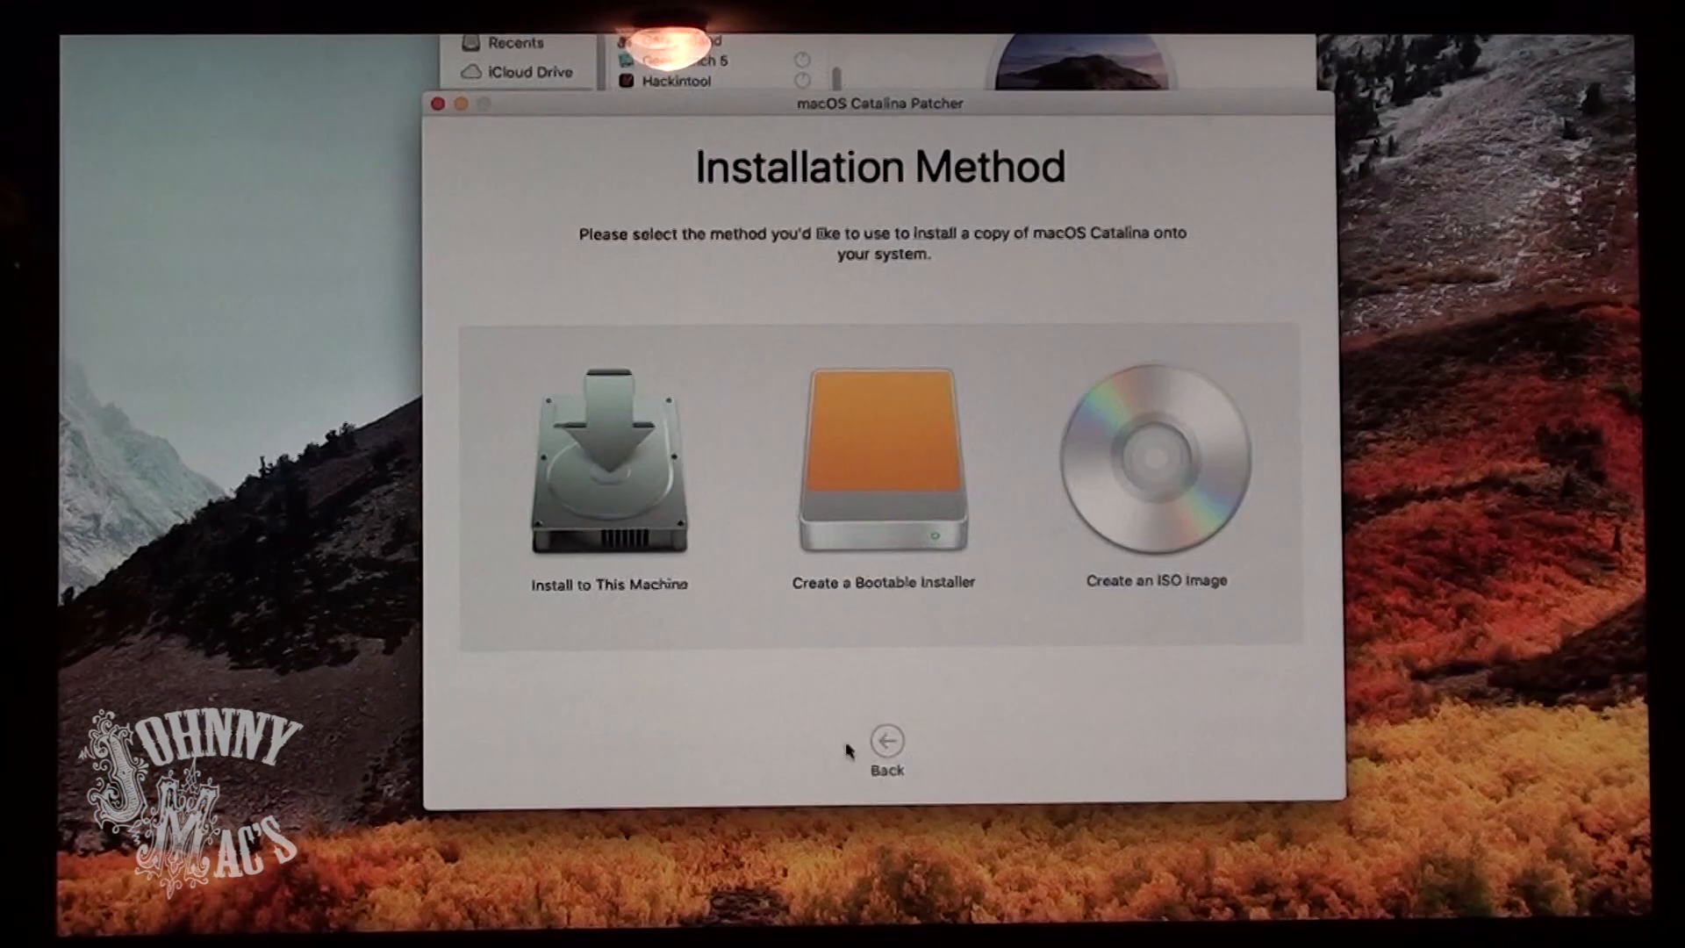
left_click(879, 462)
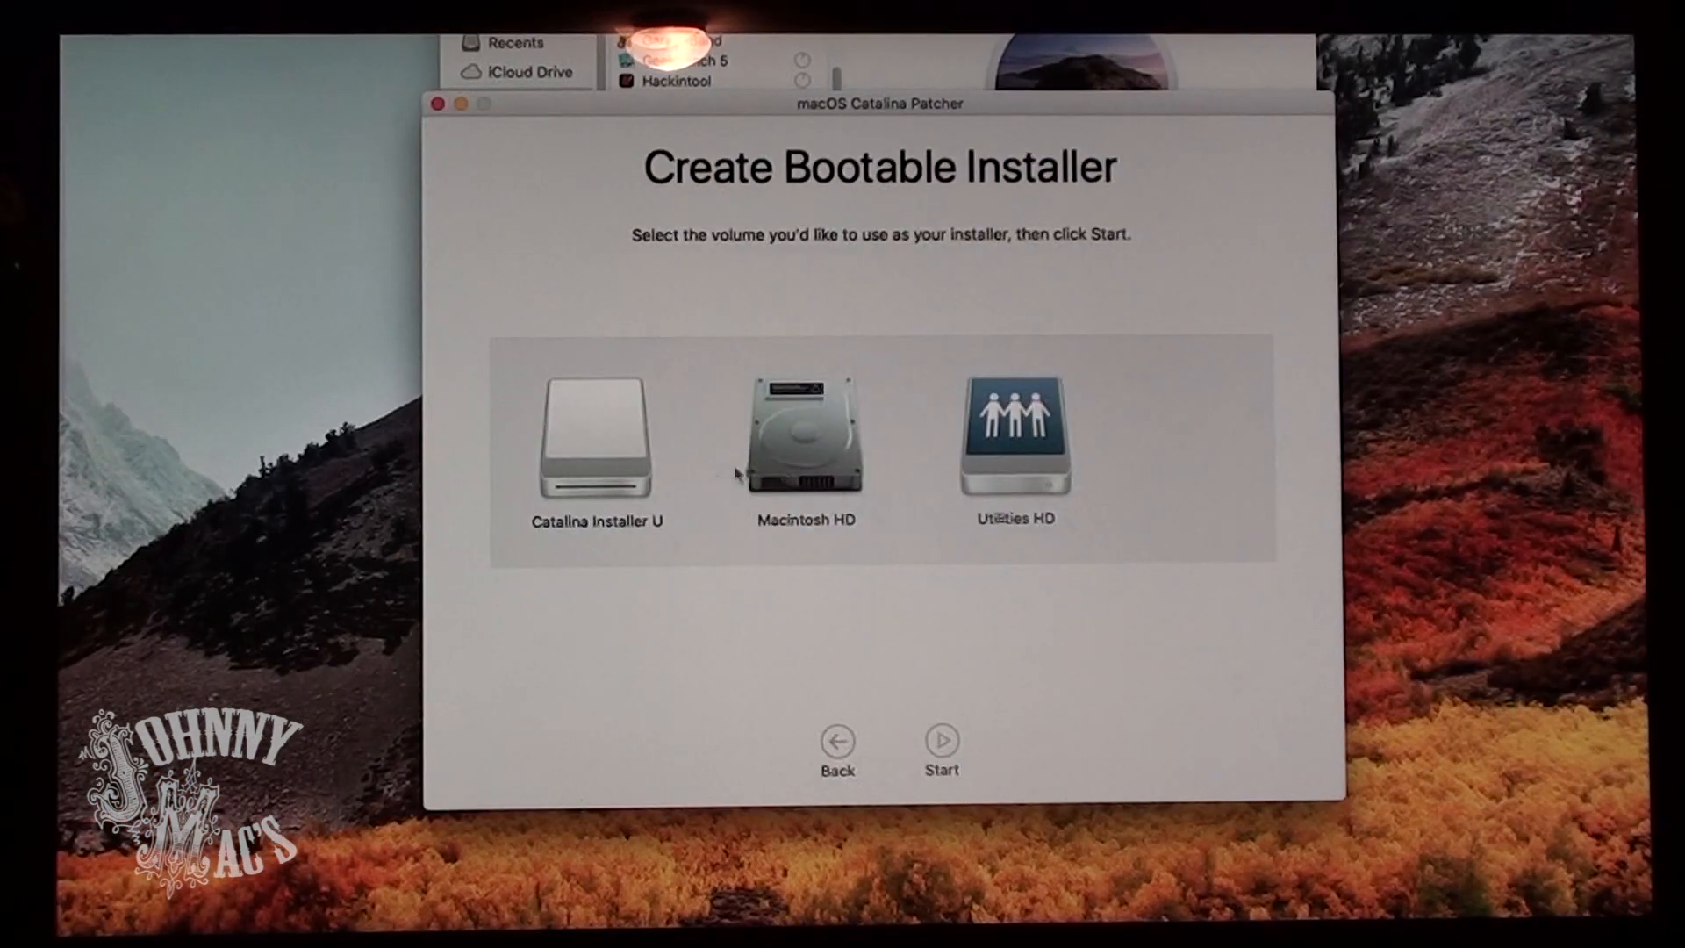
left_click(597, 436)
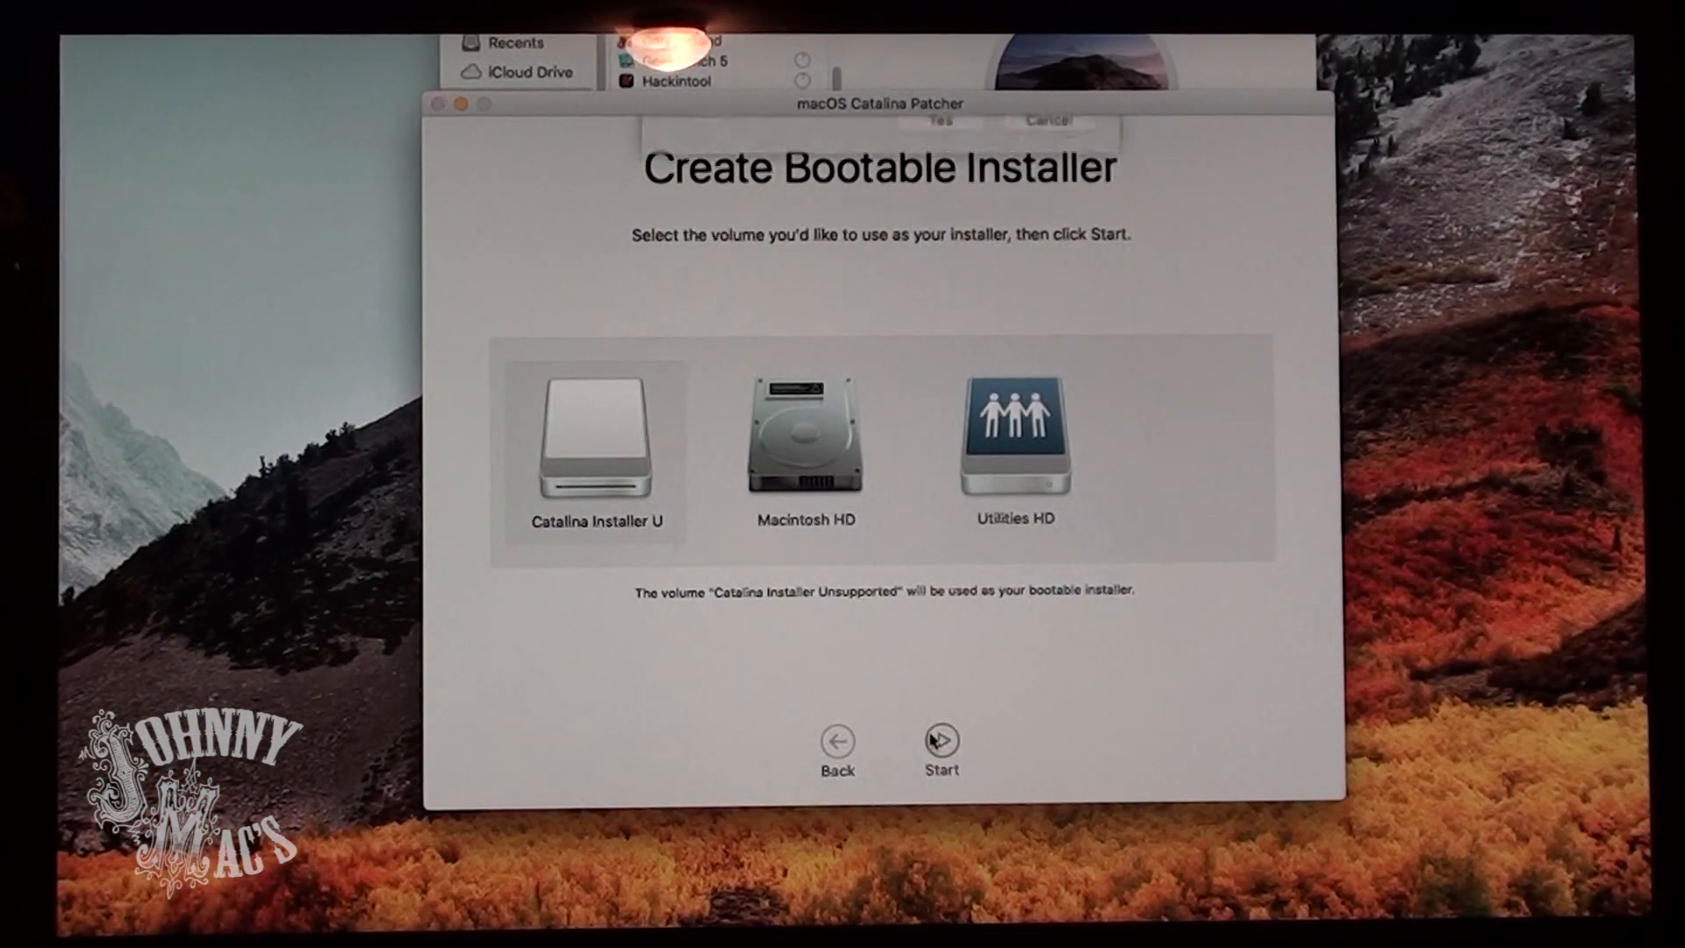
Step: Start creation, confirm erasing the volume and authorize with the admin password
left_click(940, 741)
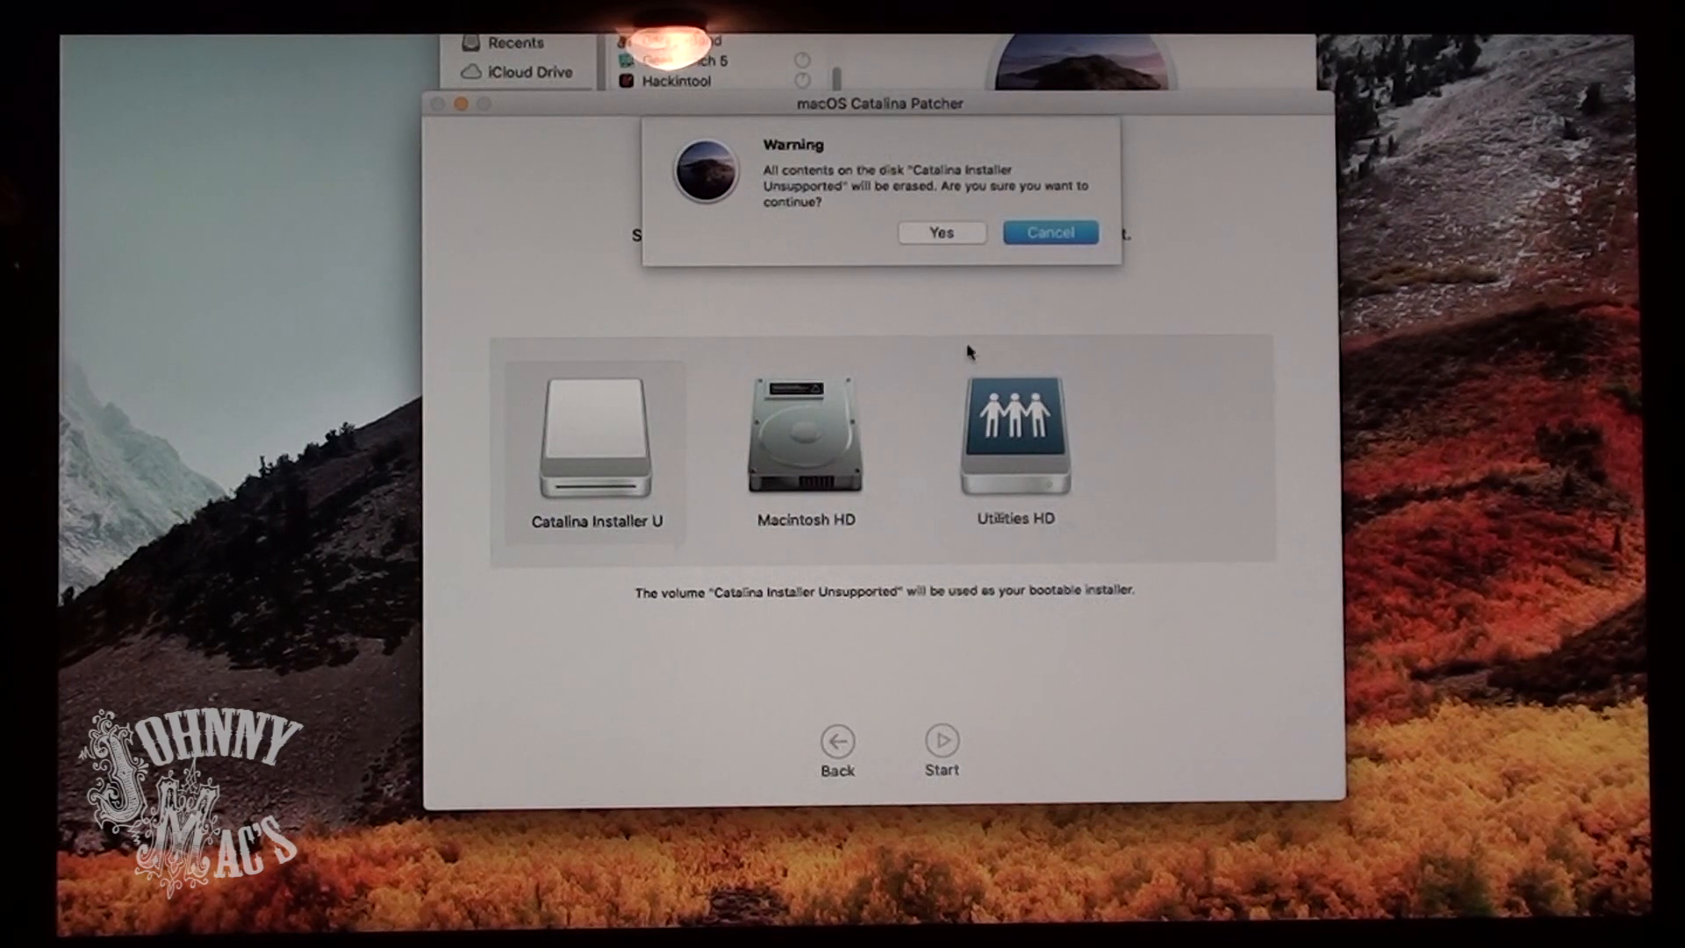
left_click(941, 232)
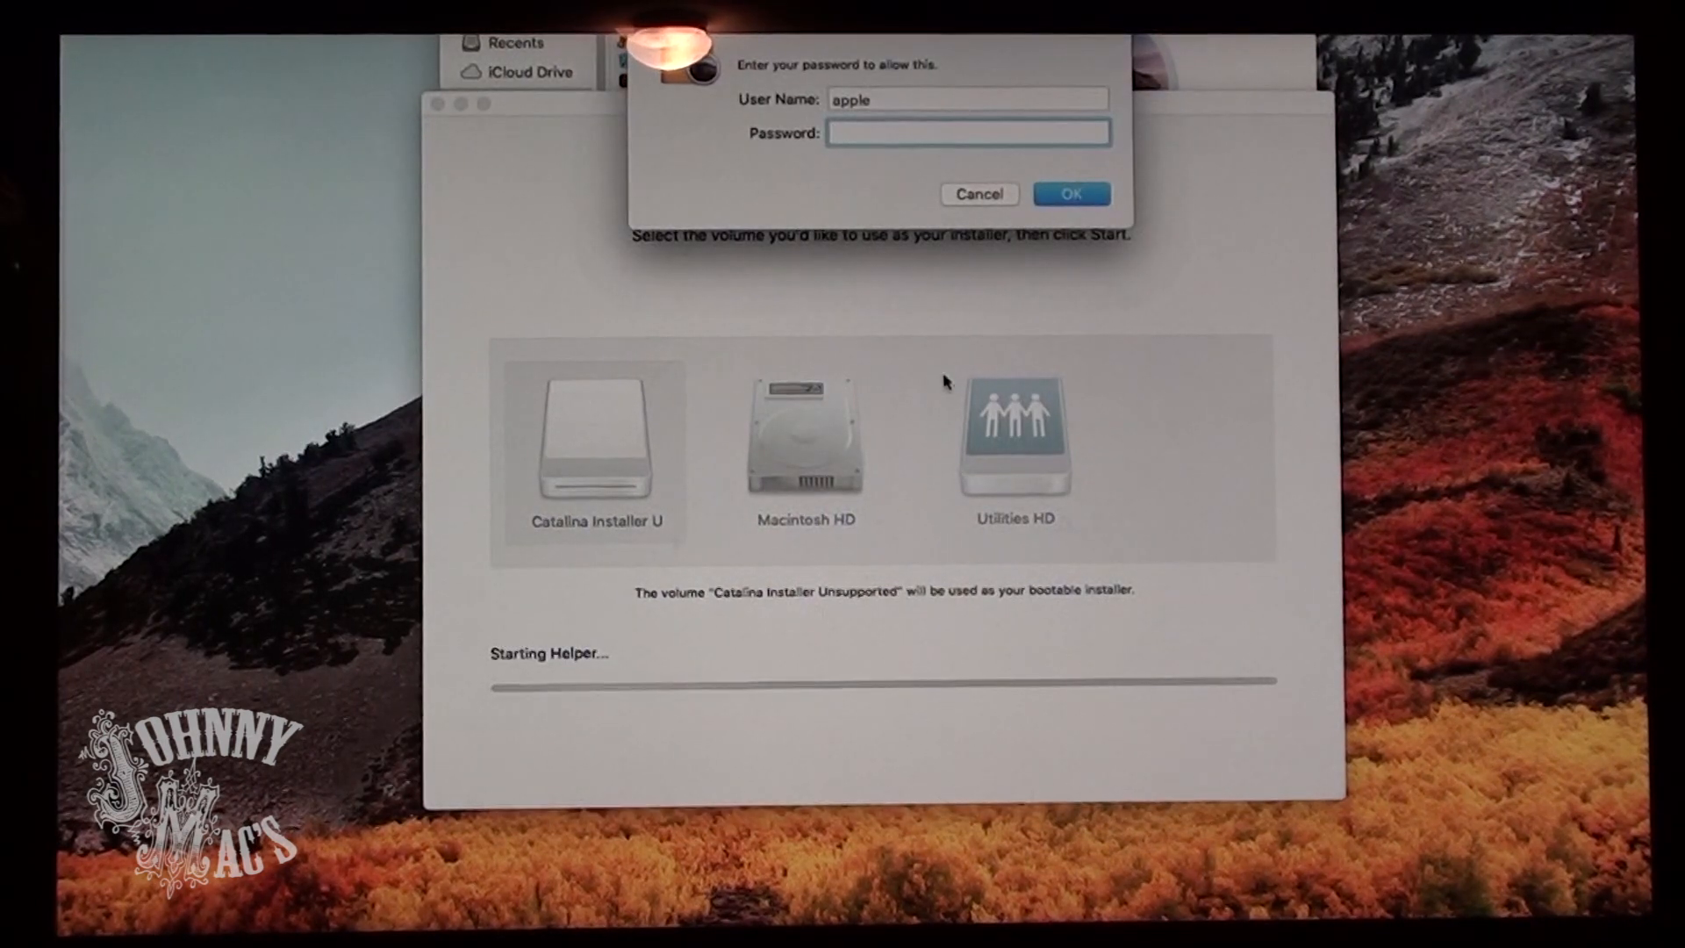
type("•")
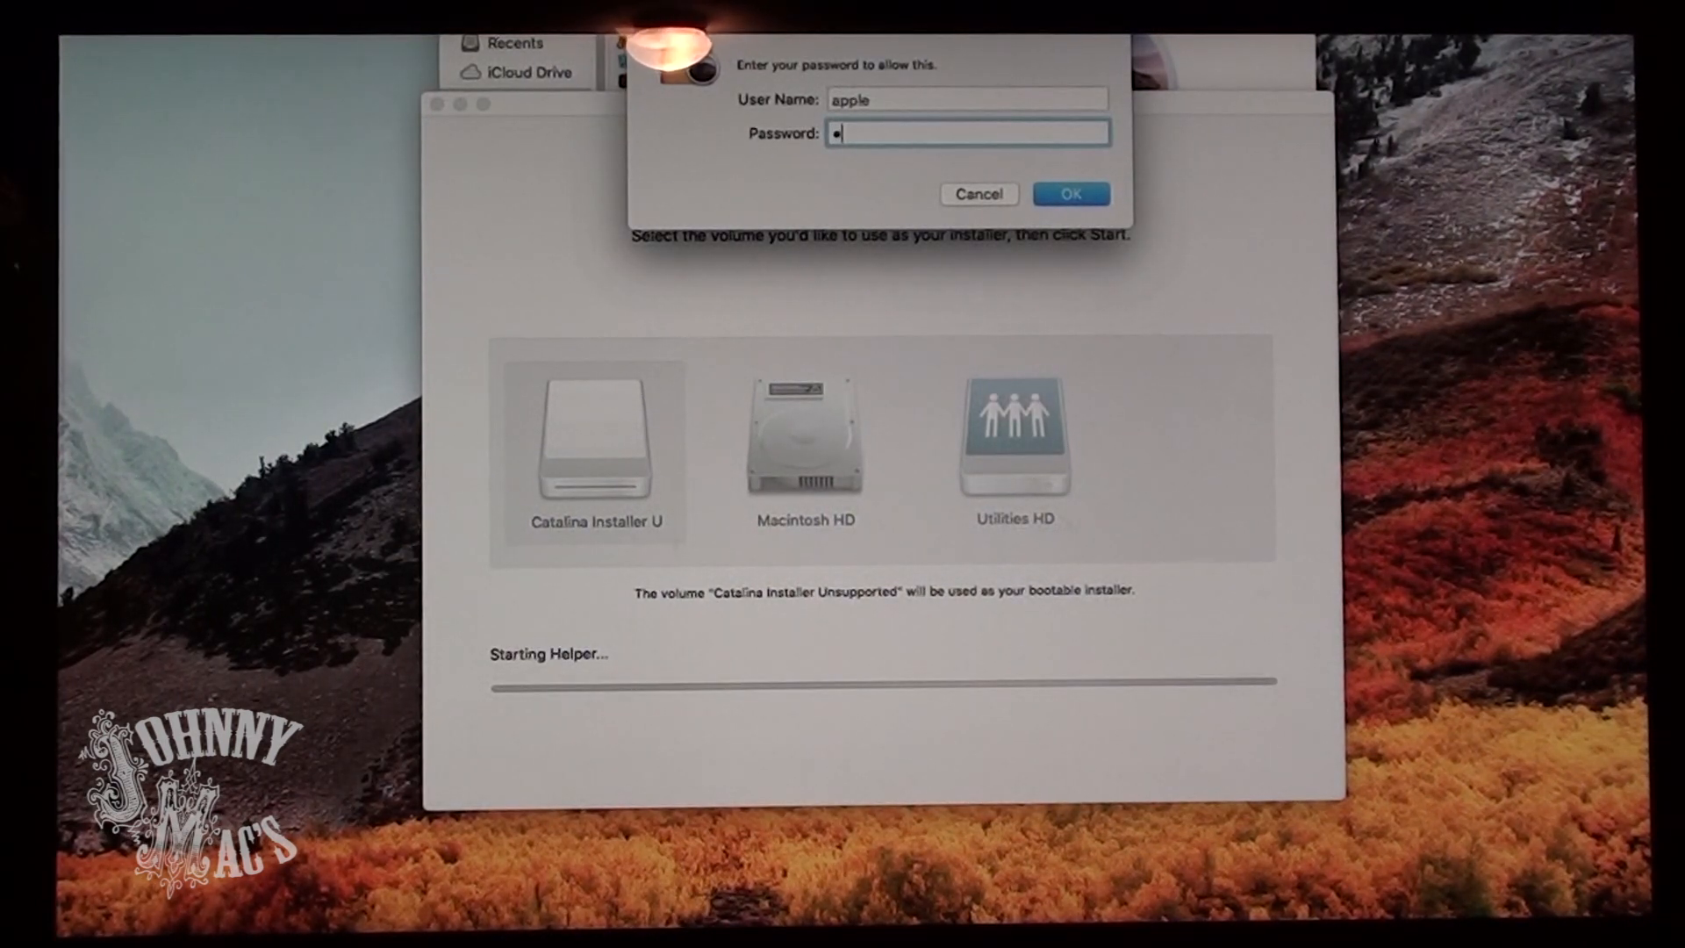
left_click(1071, 193)
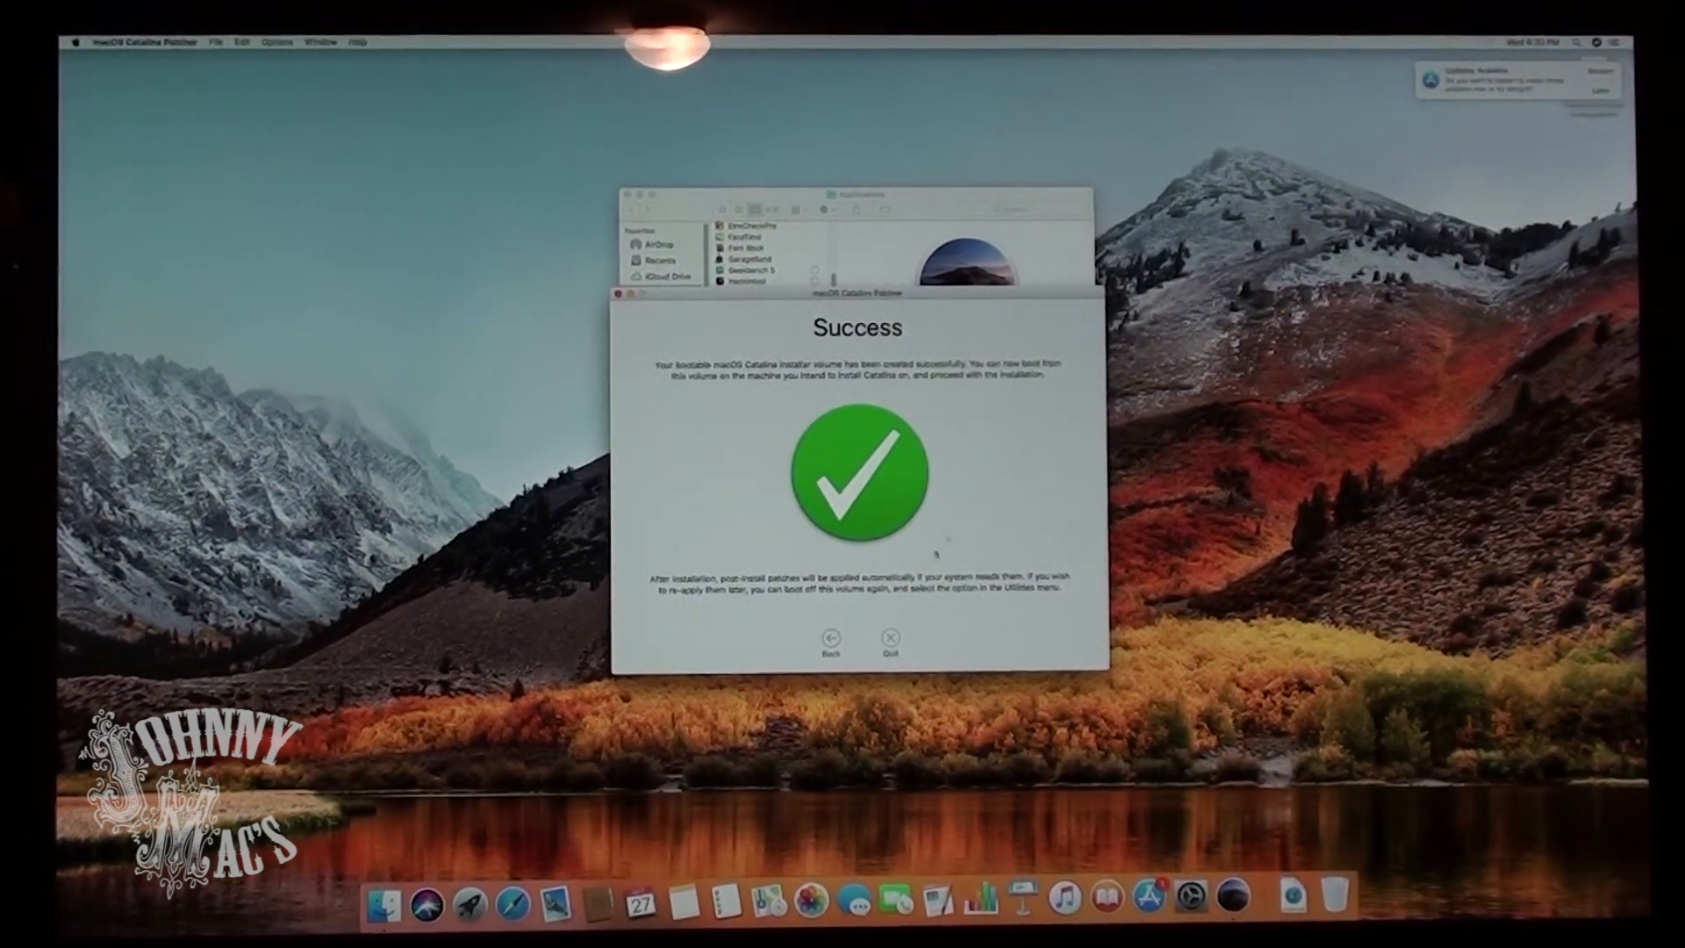
Step: Quit the patcher after success and boot the Mac from the new Catalina Installer volume
left_click(890, 645)
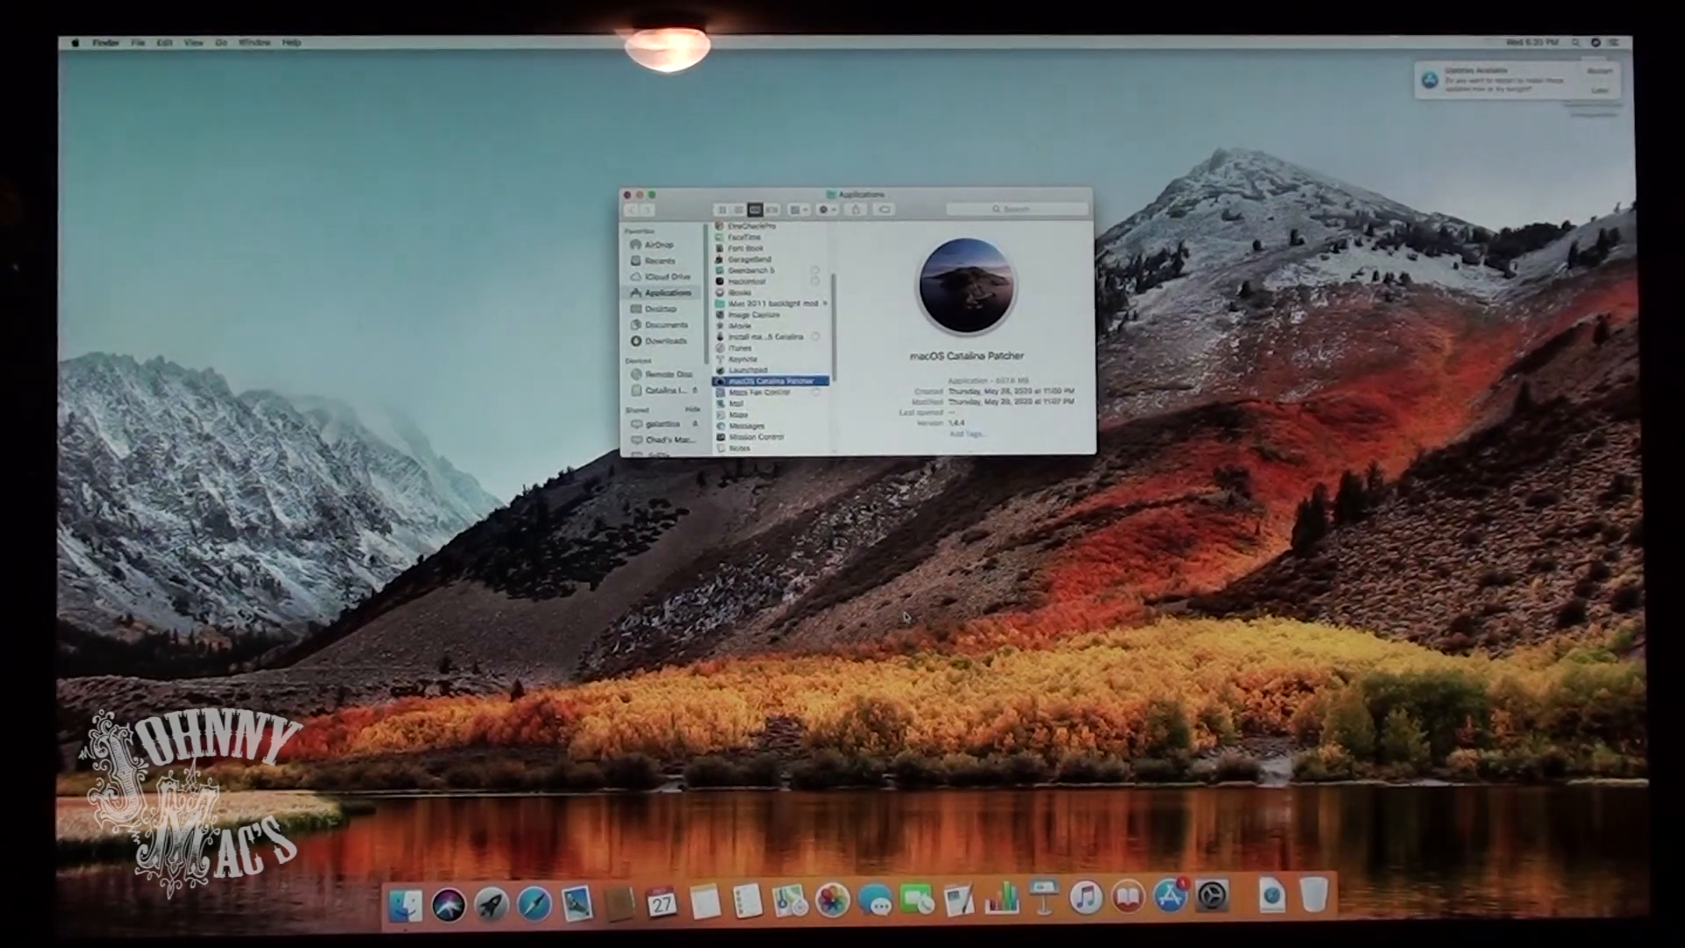
left_click(632, 195)
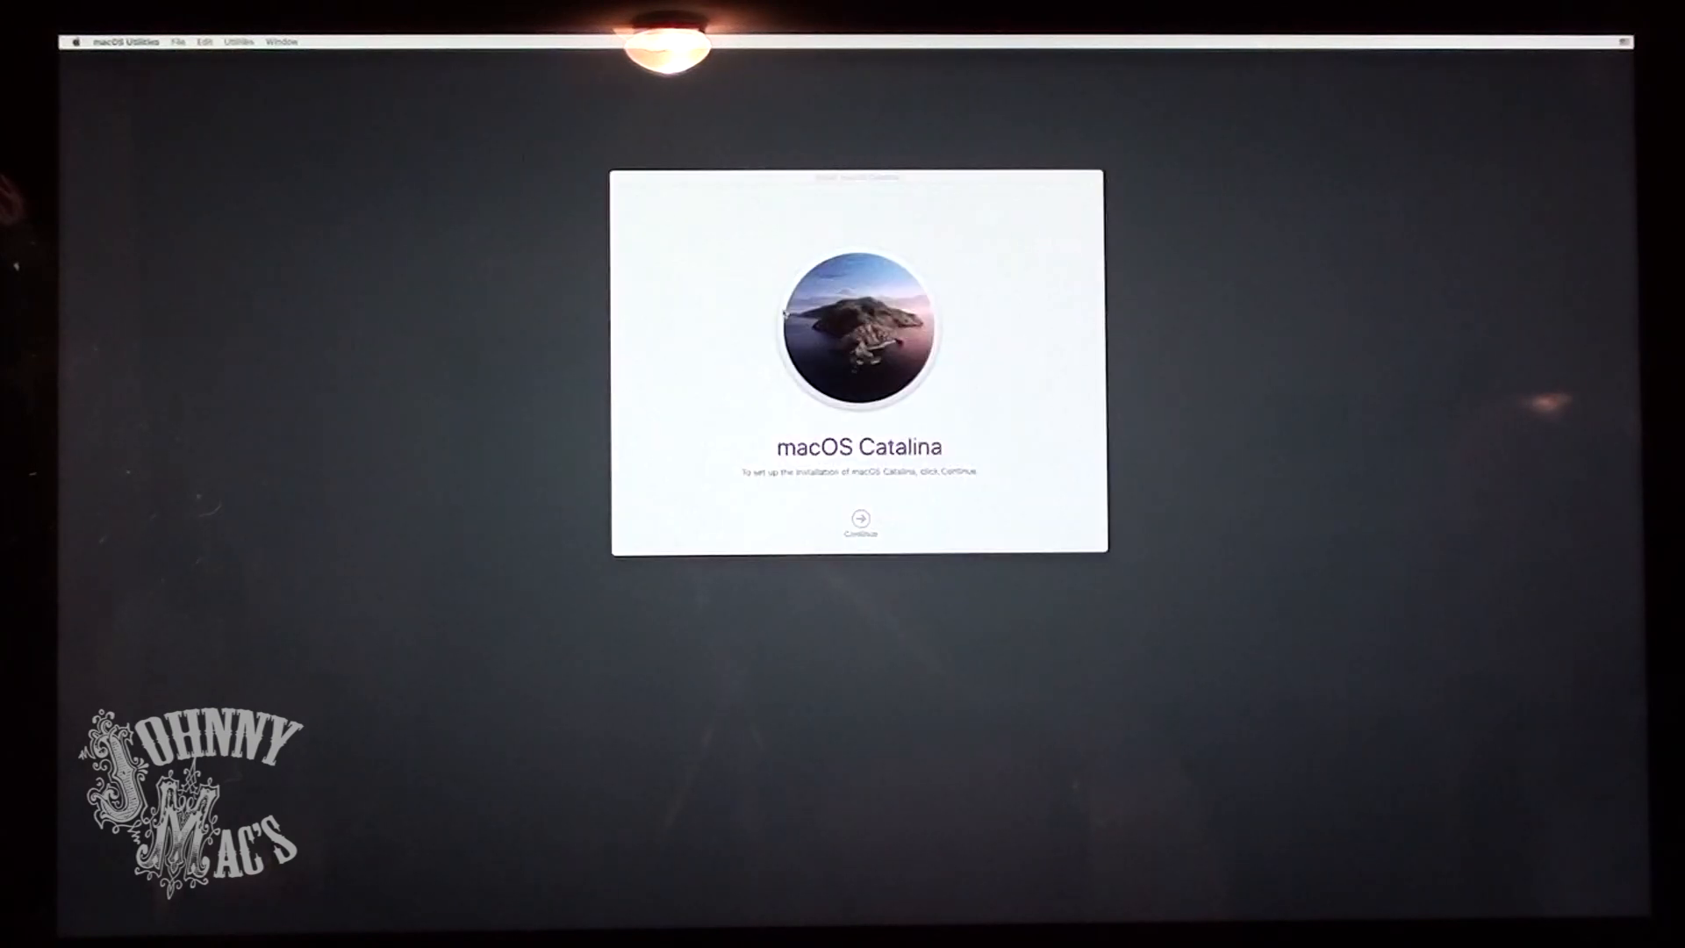
Step: Agree to the Catalina license and install Catalina onto Macintosh HD
left_click(859, 518)
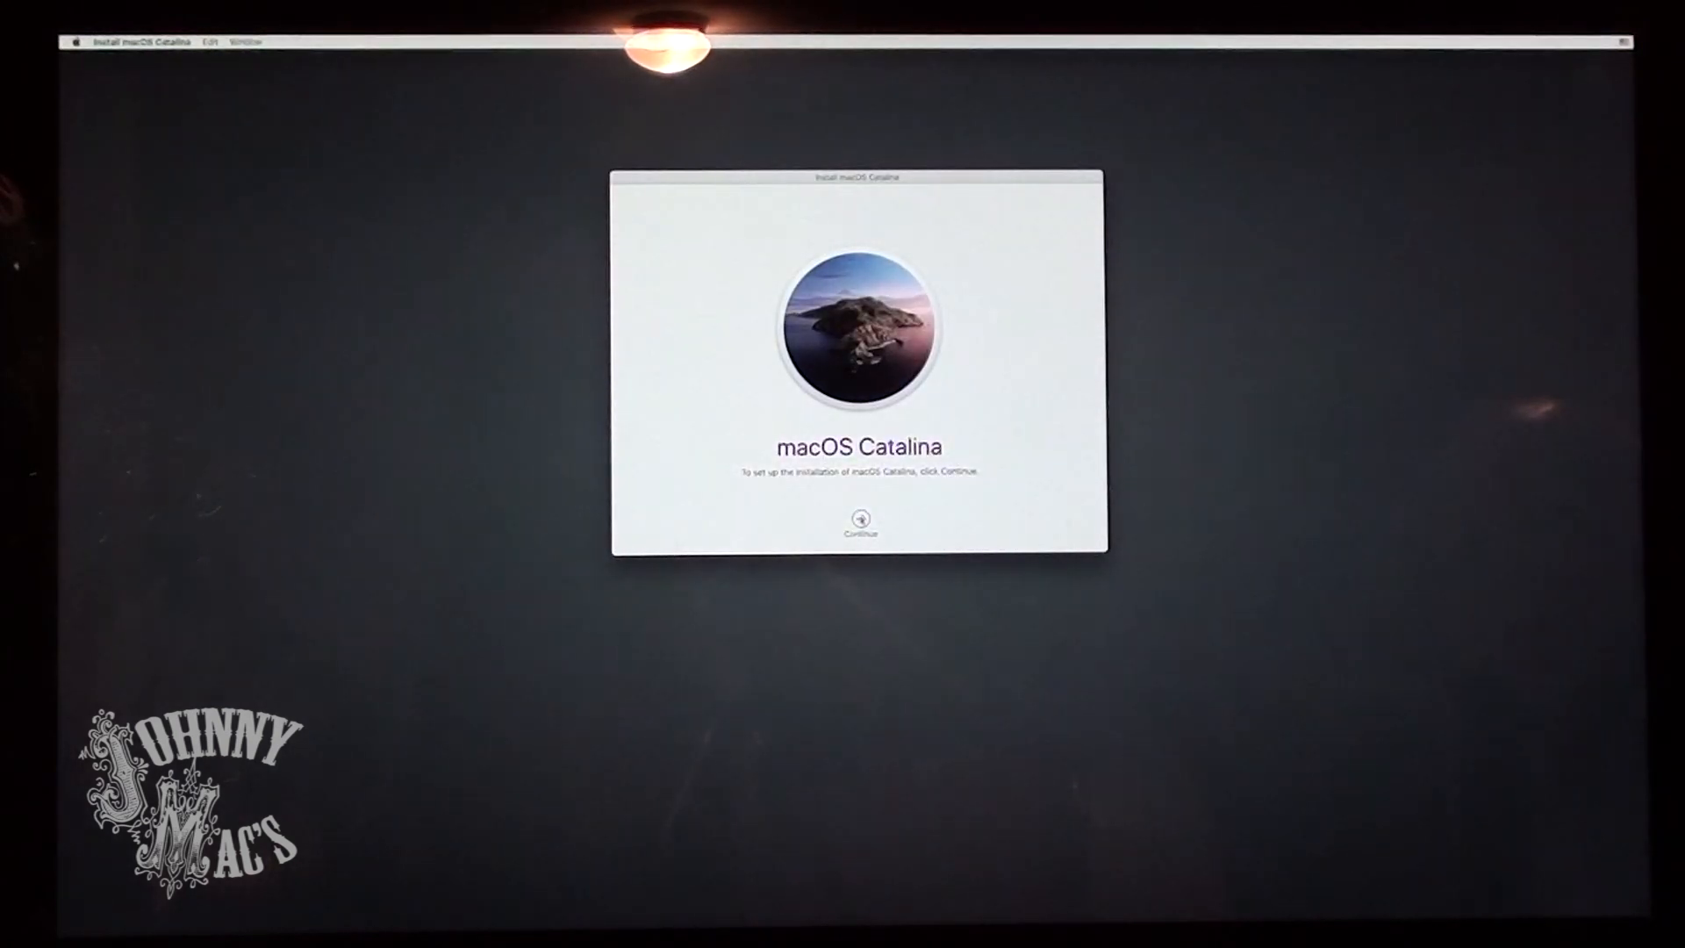
left_click(858, 525)
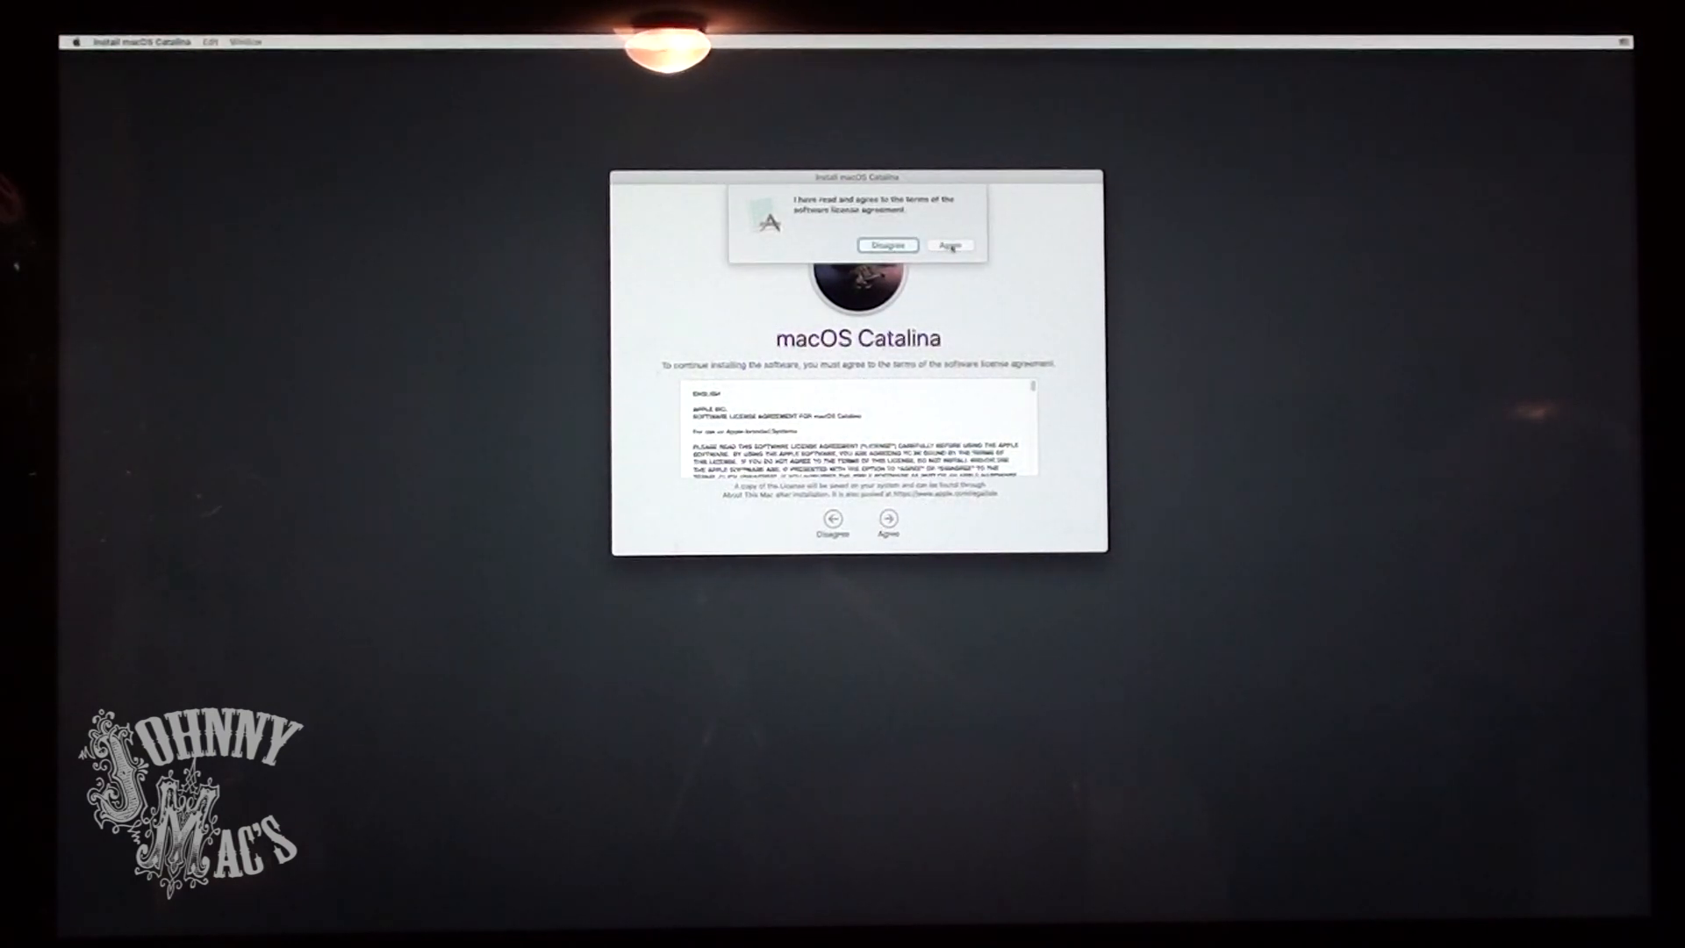
left_click(950, 246)
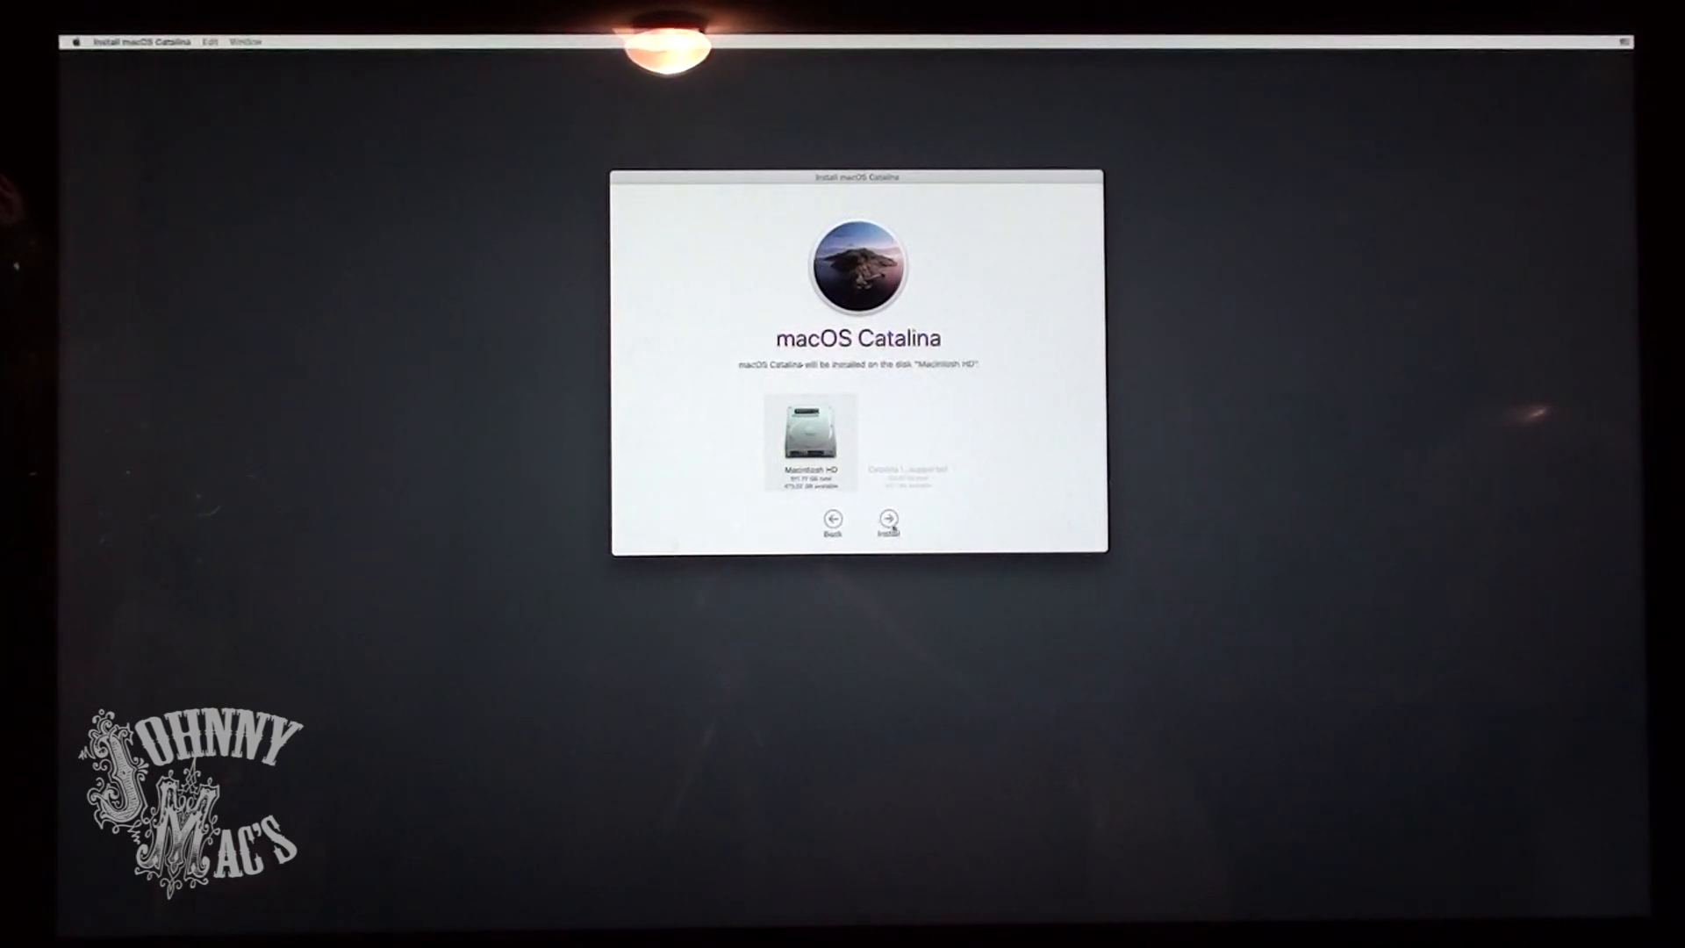
left_click(886, 520)
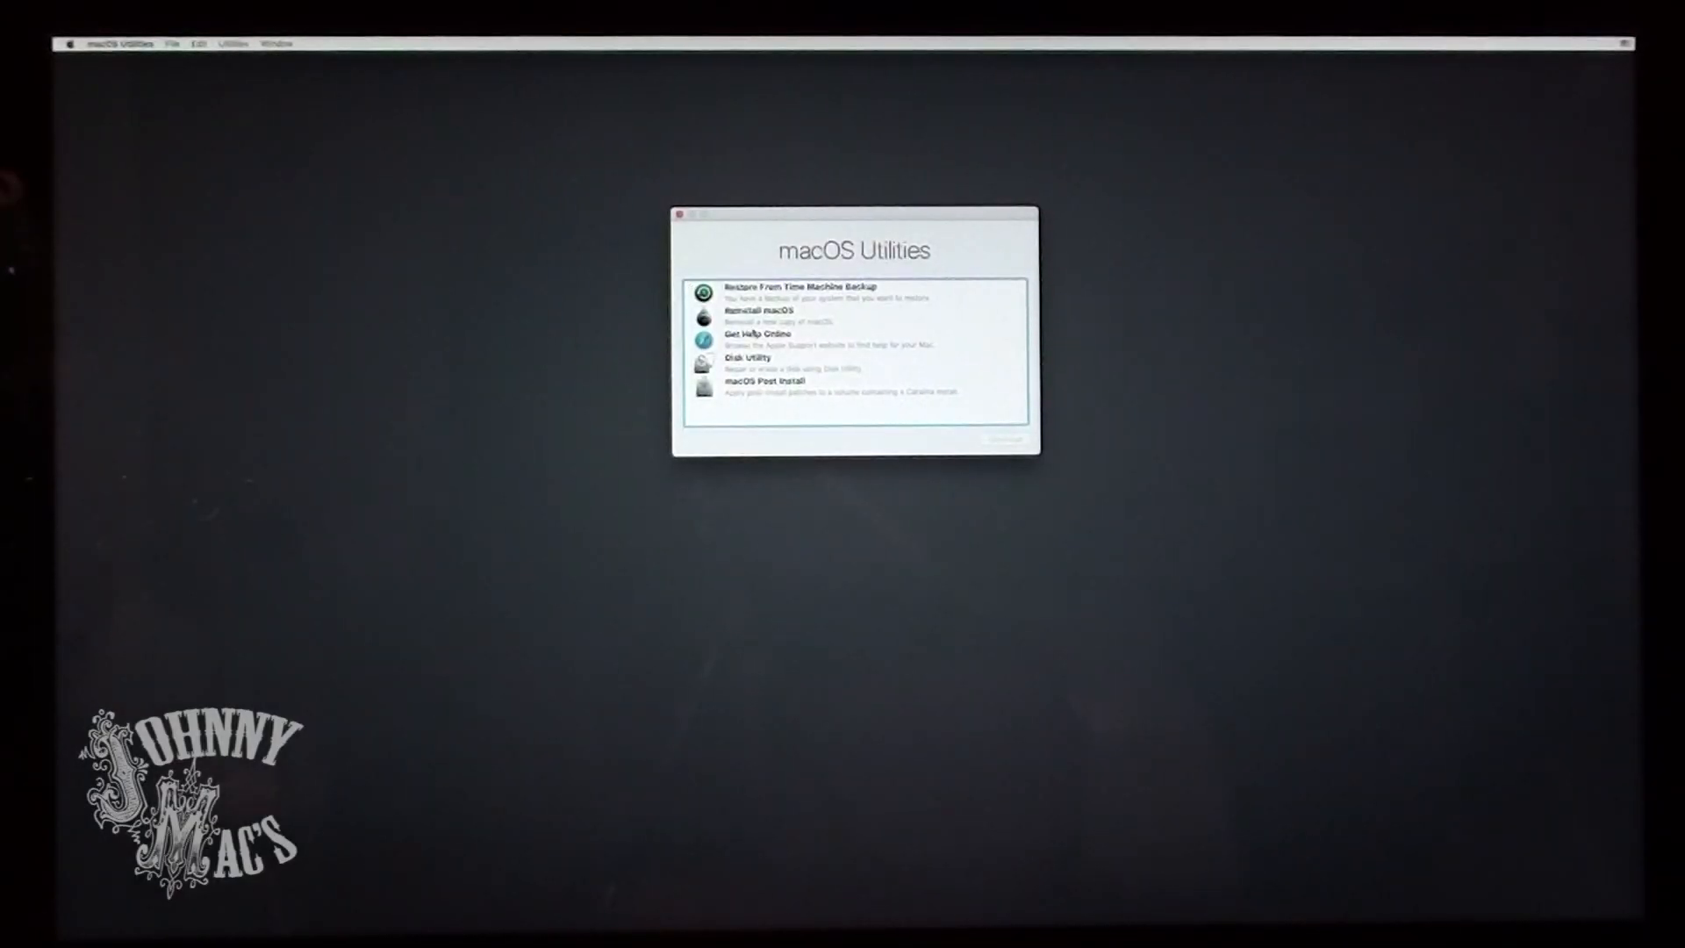
Step: Run macOS Post Install, apply the selected patches and restart the Mac
left_click(764, 384)
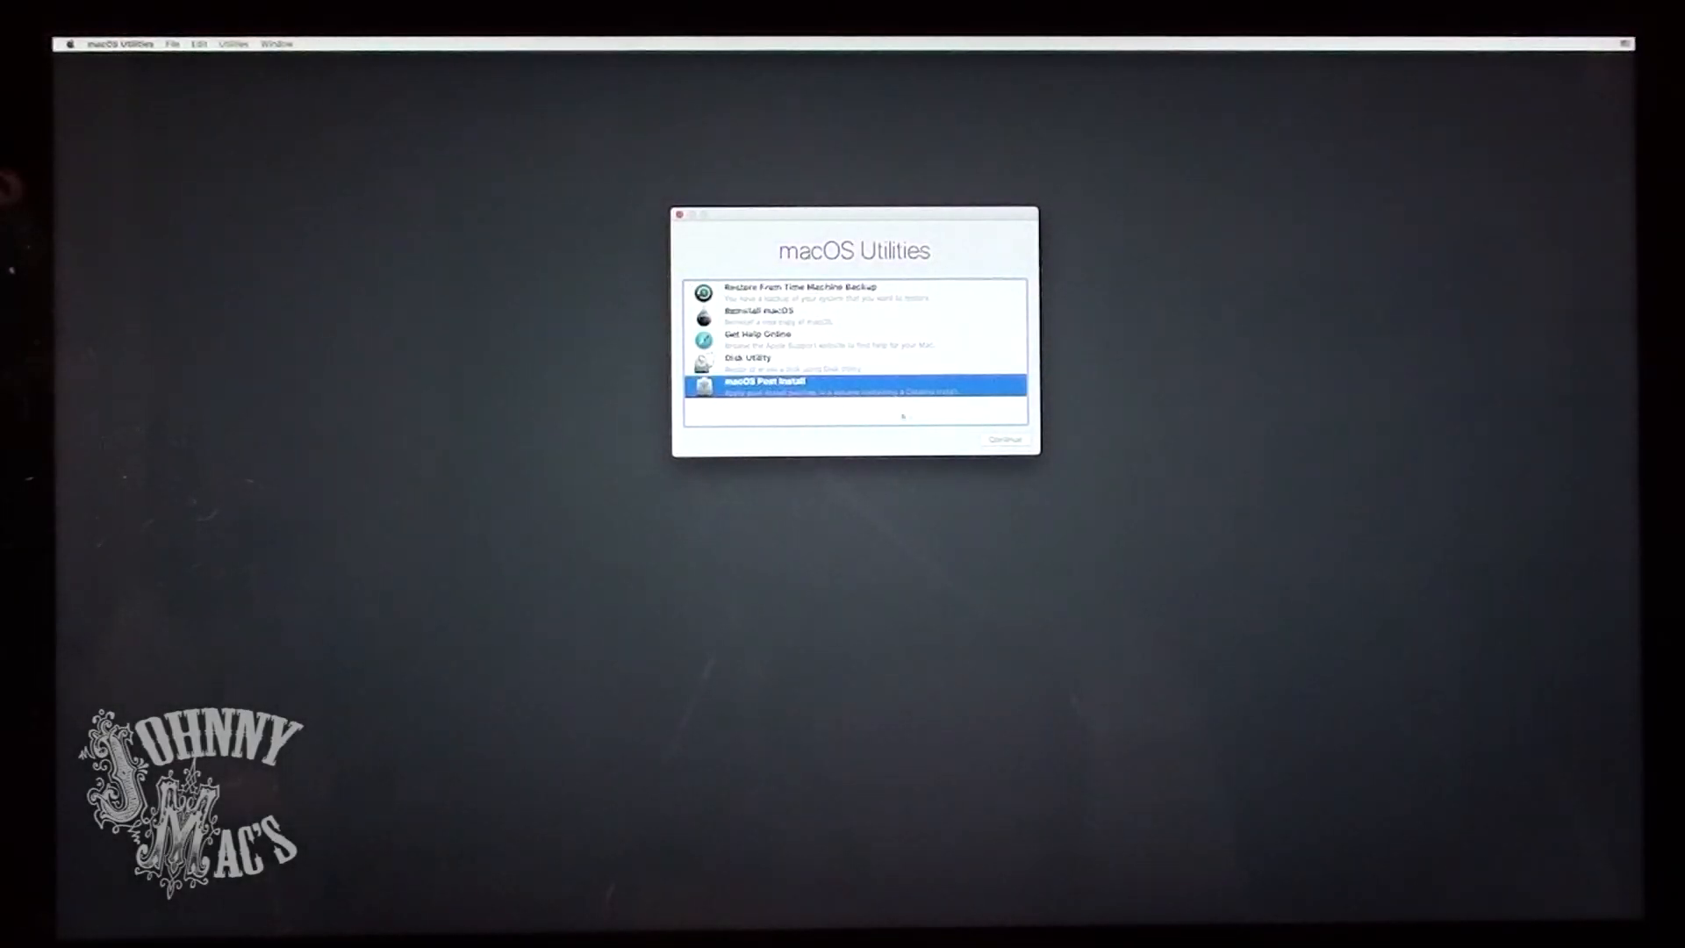
left_click(1004, 439)
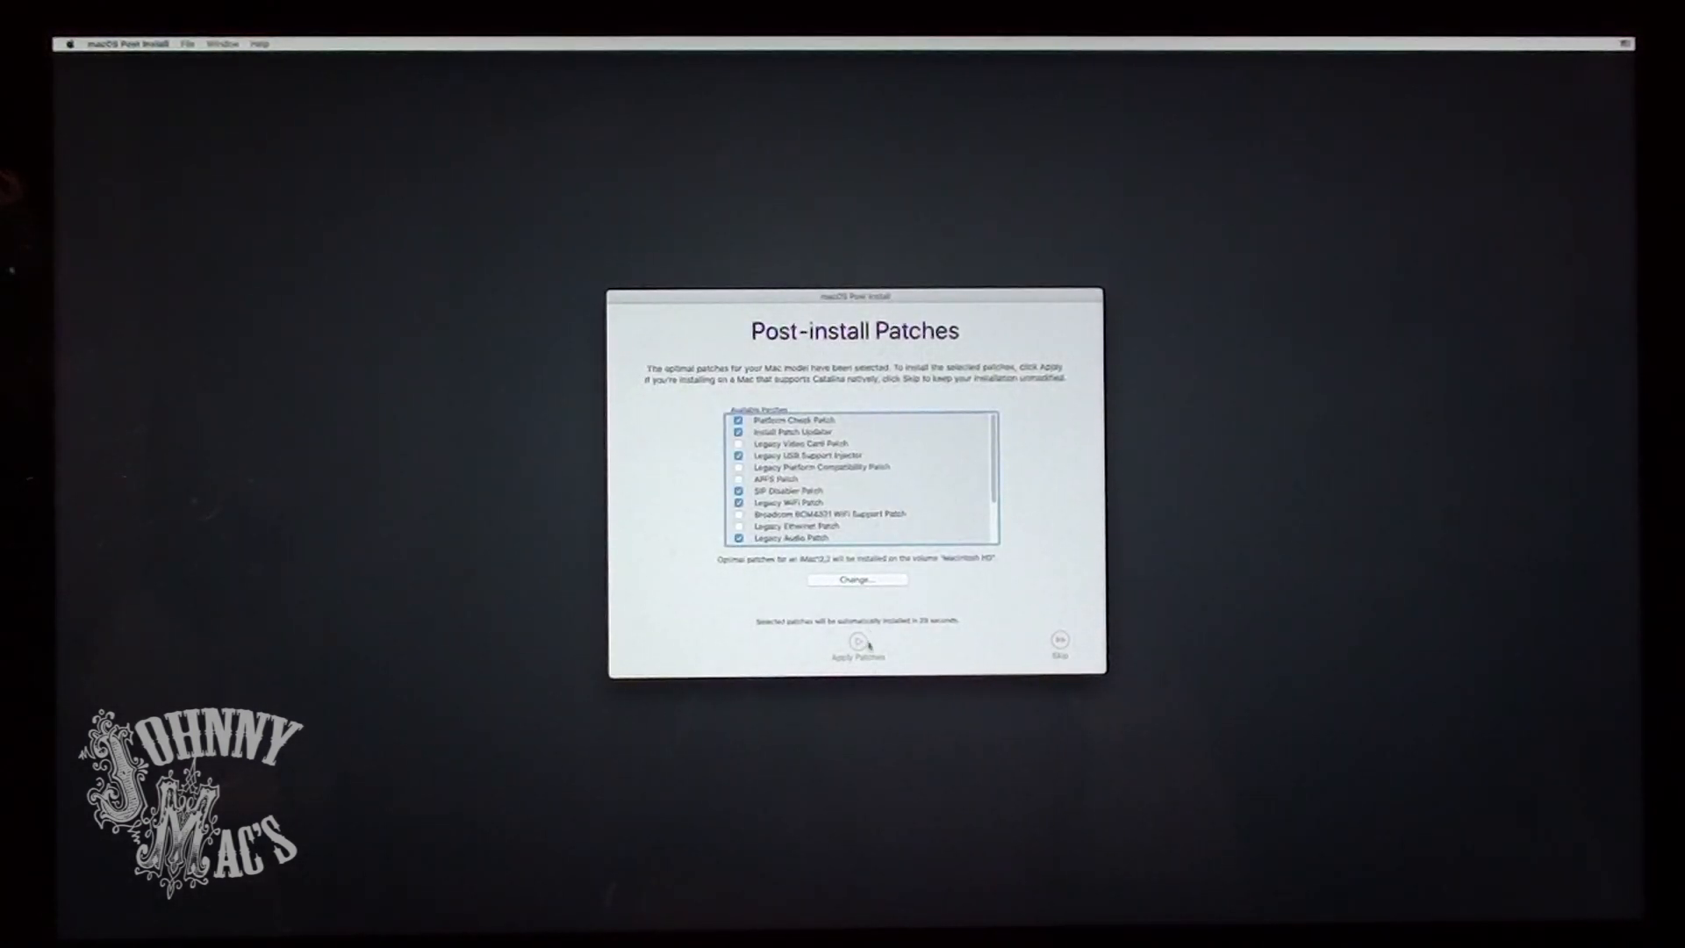
left_click(857, 642)
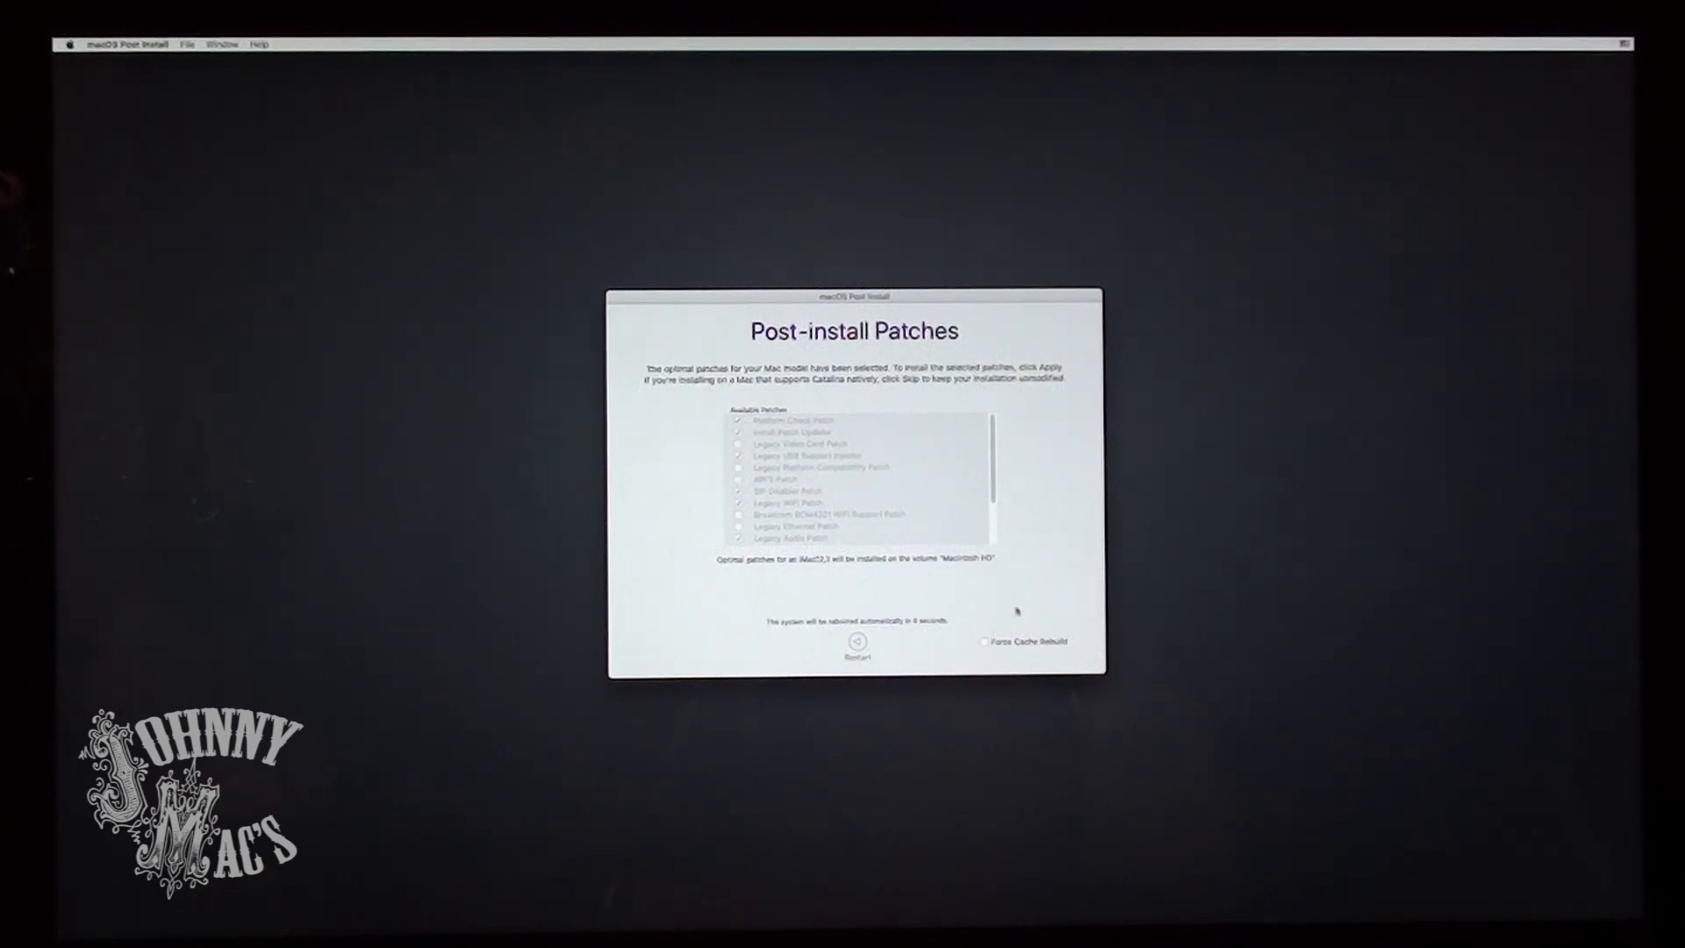
left_click(982, 642)
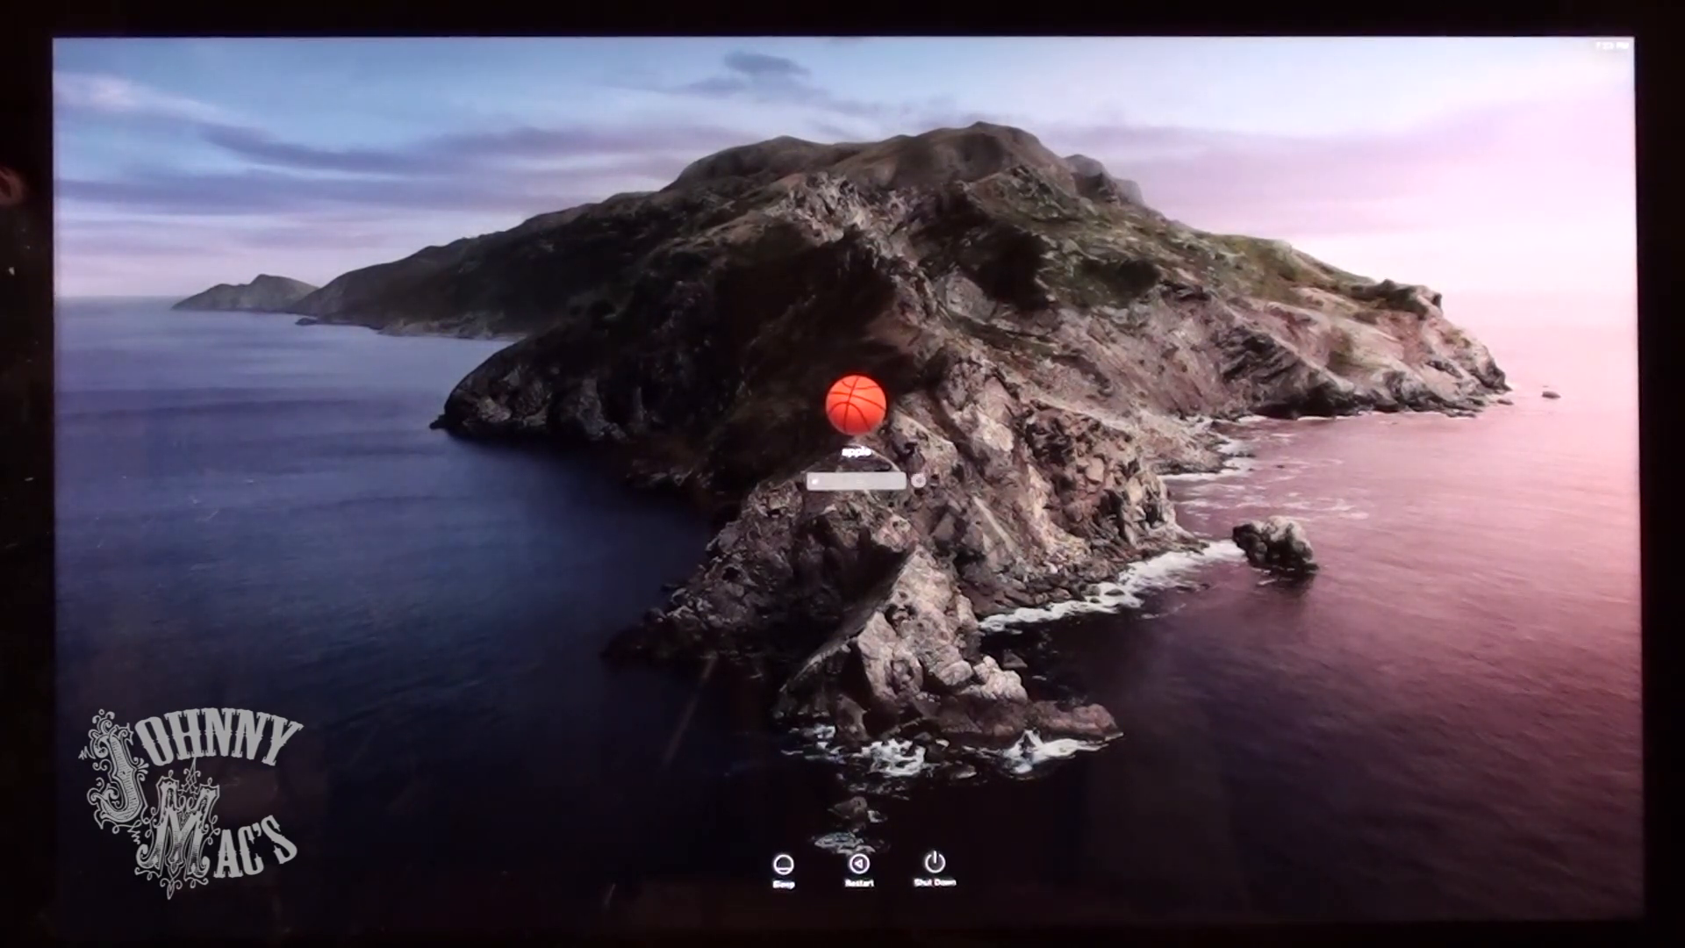
Step: Log in with the password and continue past Choose Your Look to the desktop
type("password")
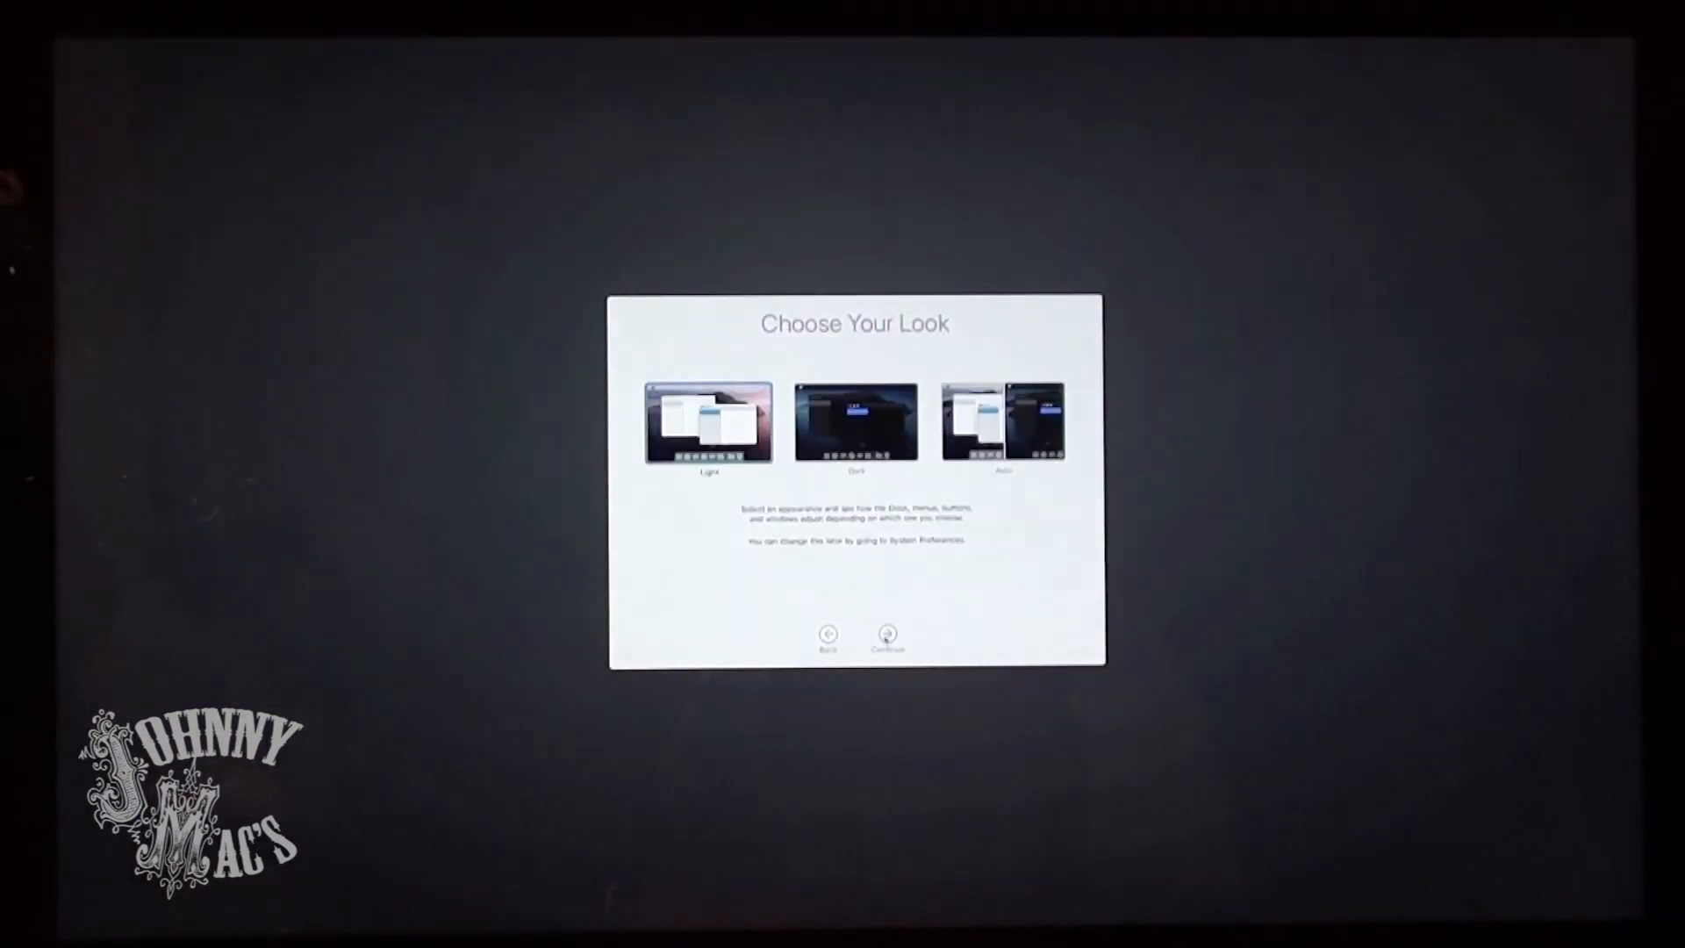
left_click(887, 633)
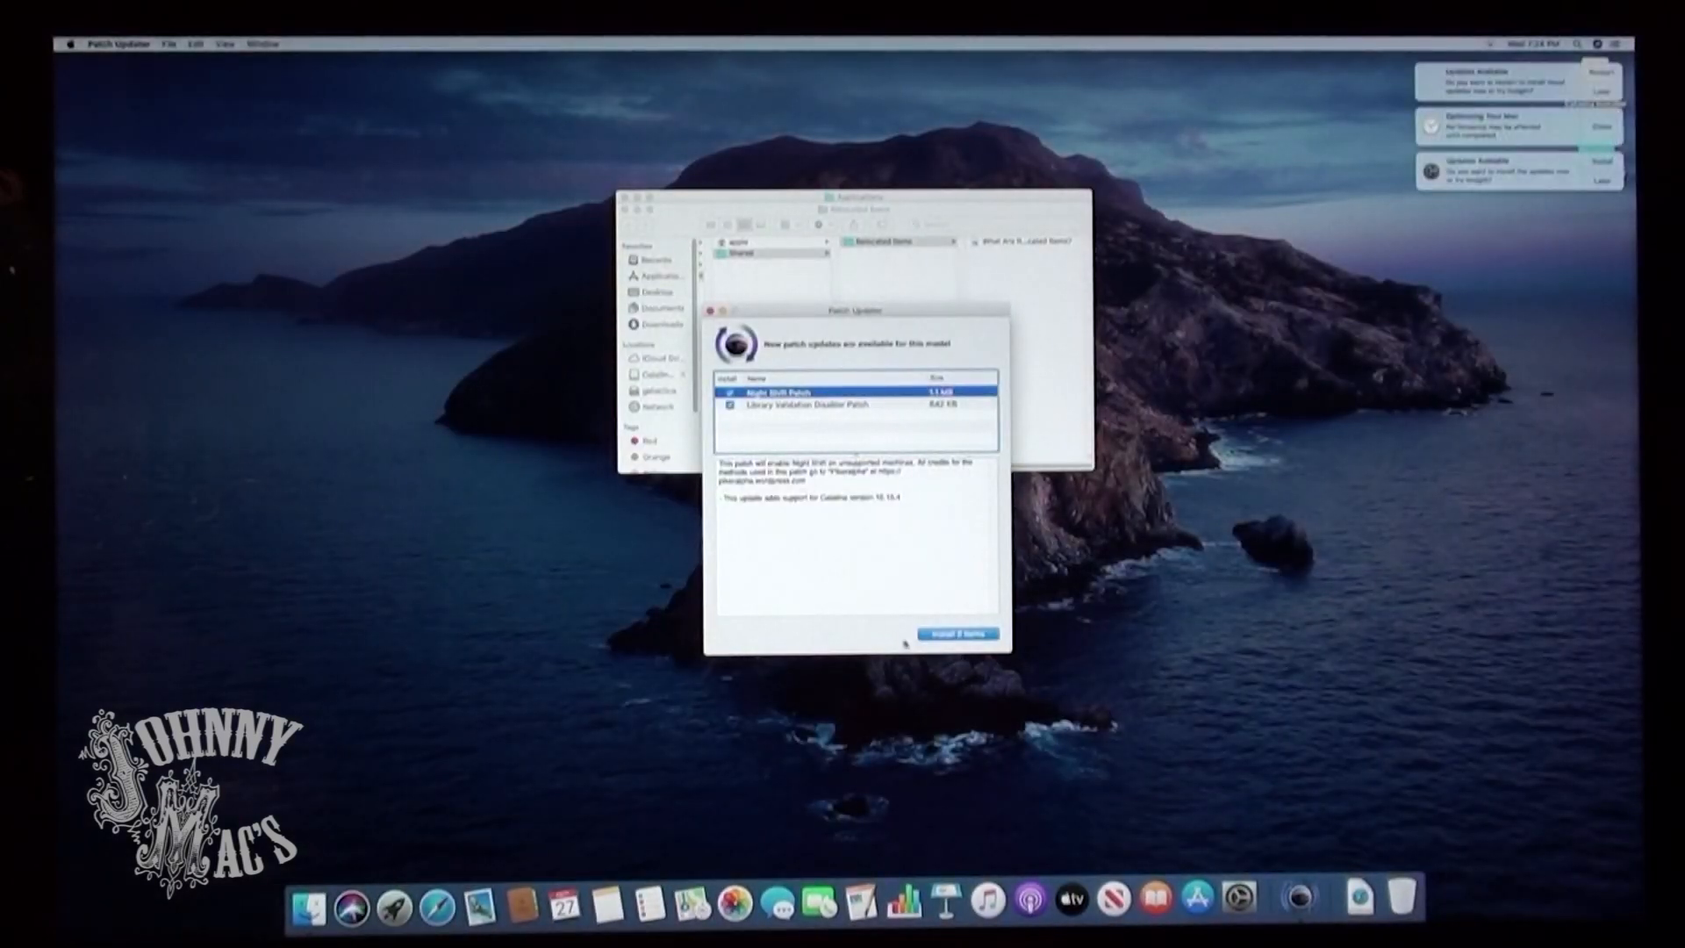
Step: Install the Night Shift and Library Validation Disabler patches with admin authorization
left_click(955, 634)
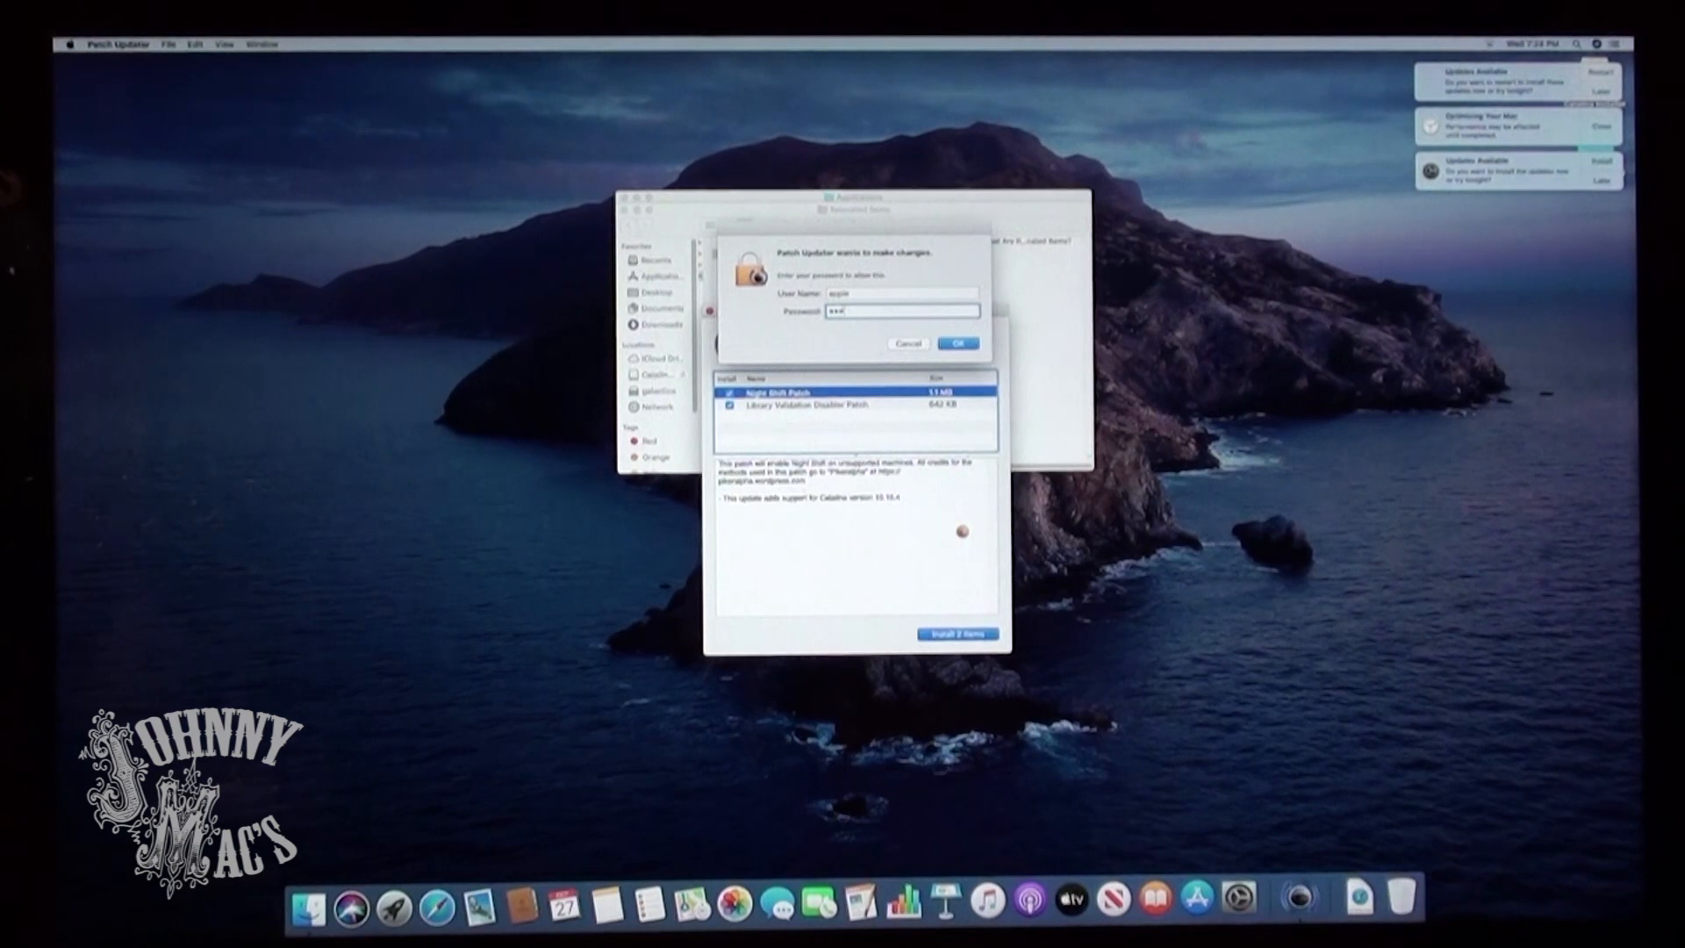
left_click(956, 342)
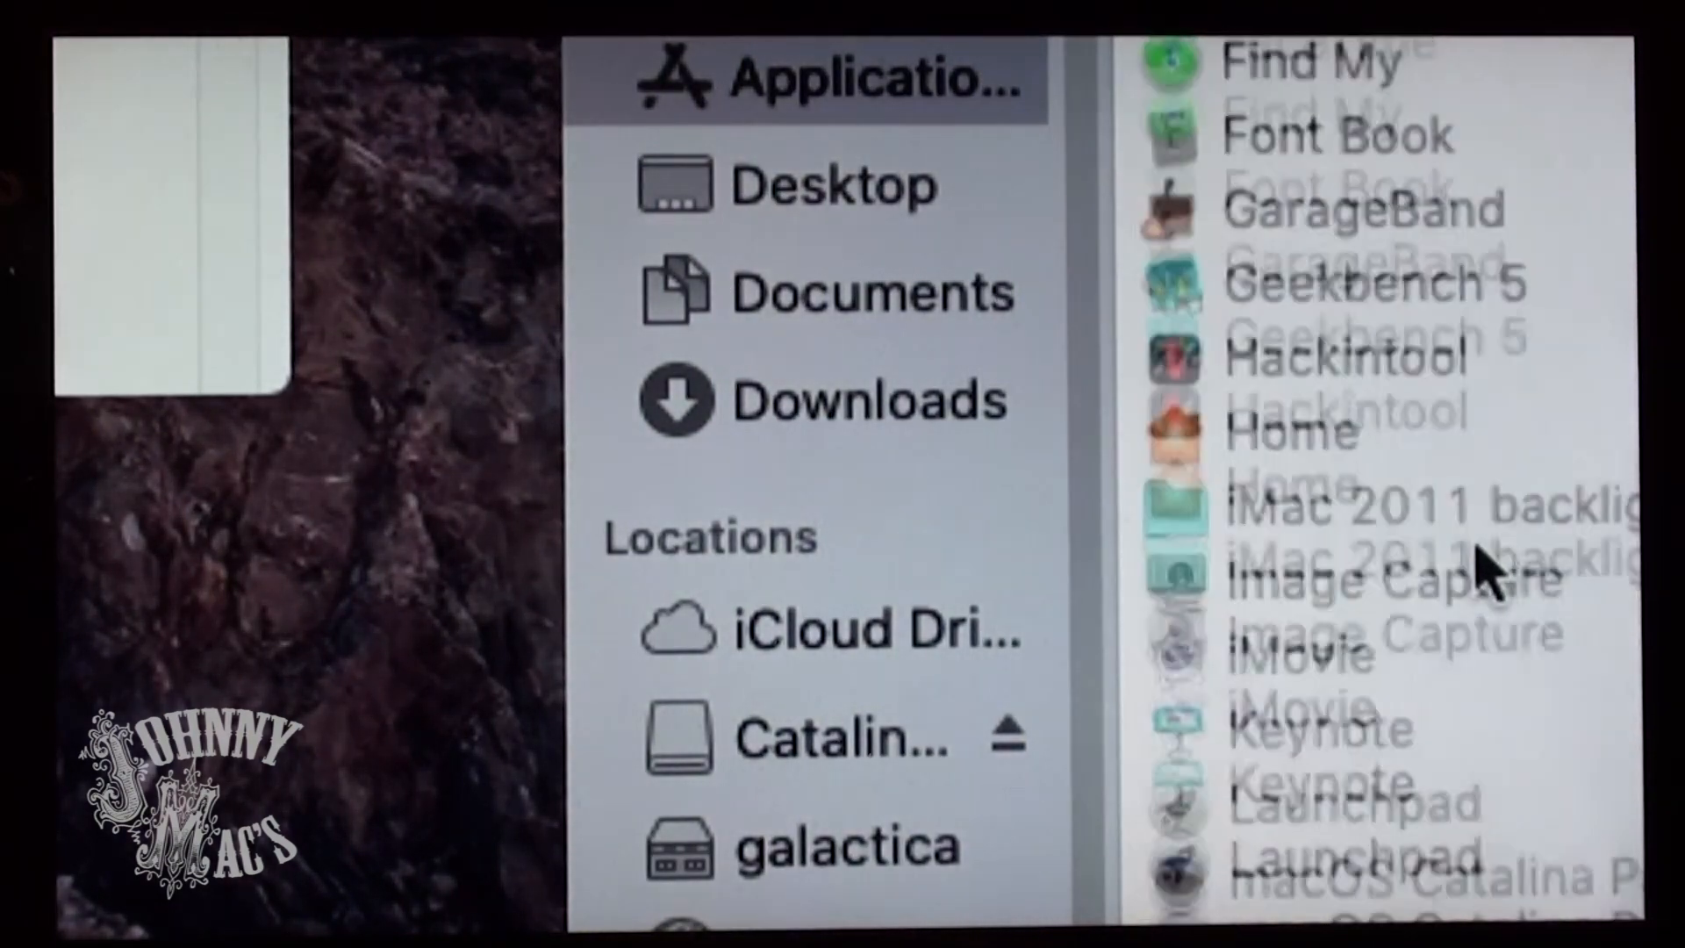
Step: Launch Macs Fan Control from Applications and authorize installing its helper tool
scroll("down", 3)
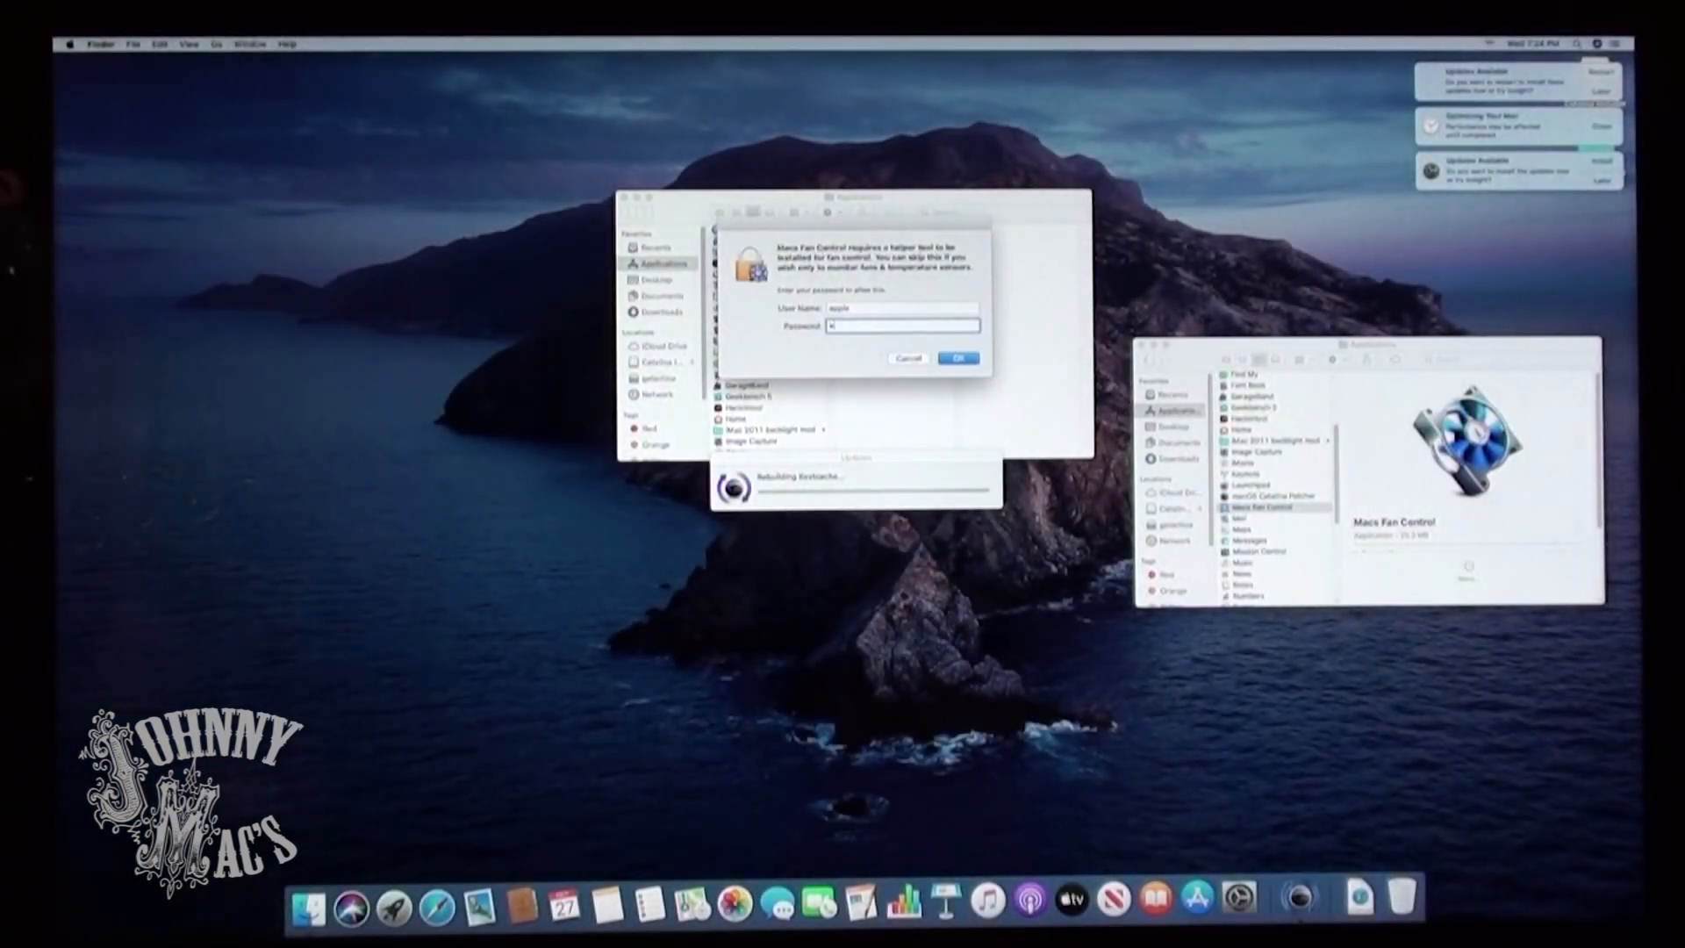
left_click(959, 358)
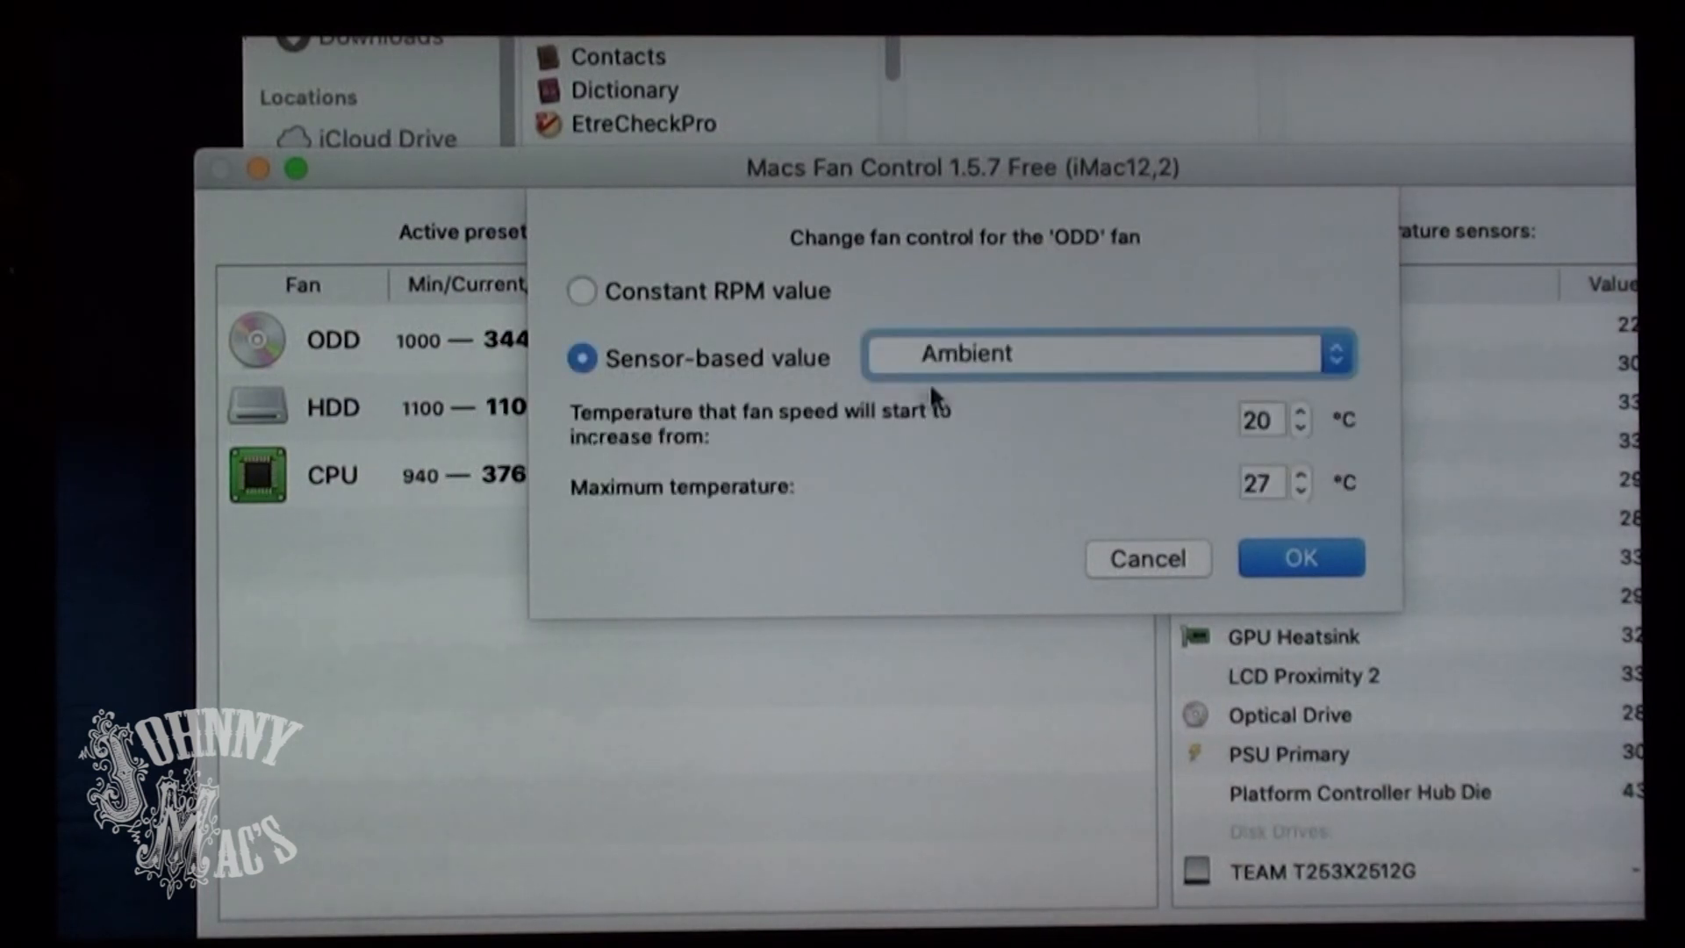
Step: Base the ODD fan on the GPU Heatsink sensor and confirm it
left_click(1108, 353)
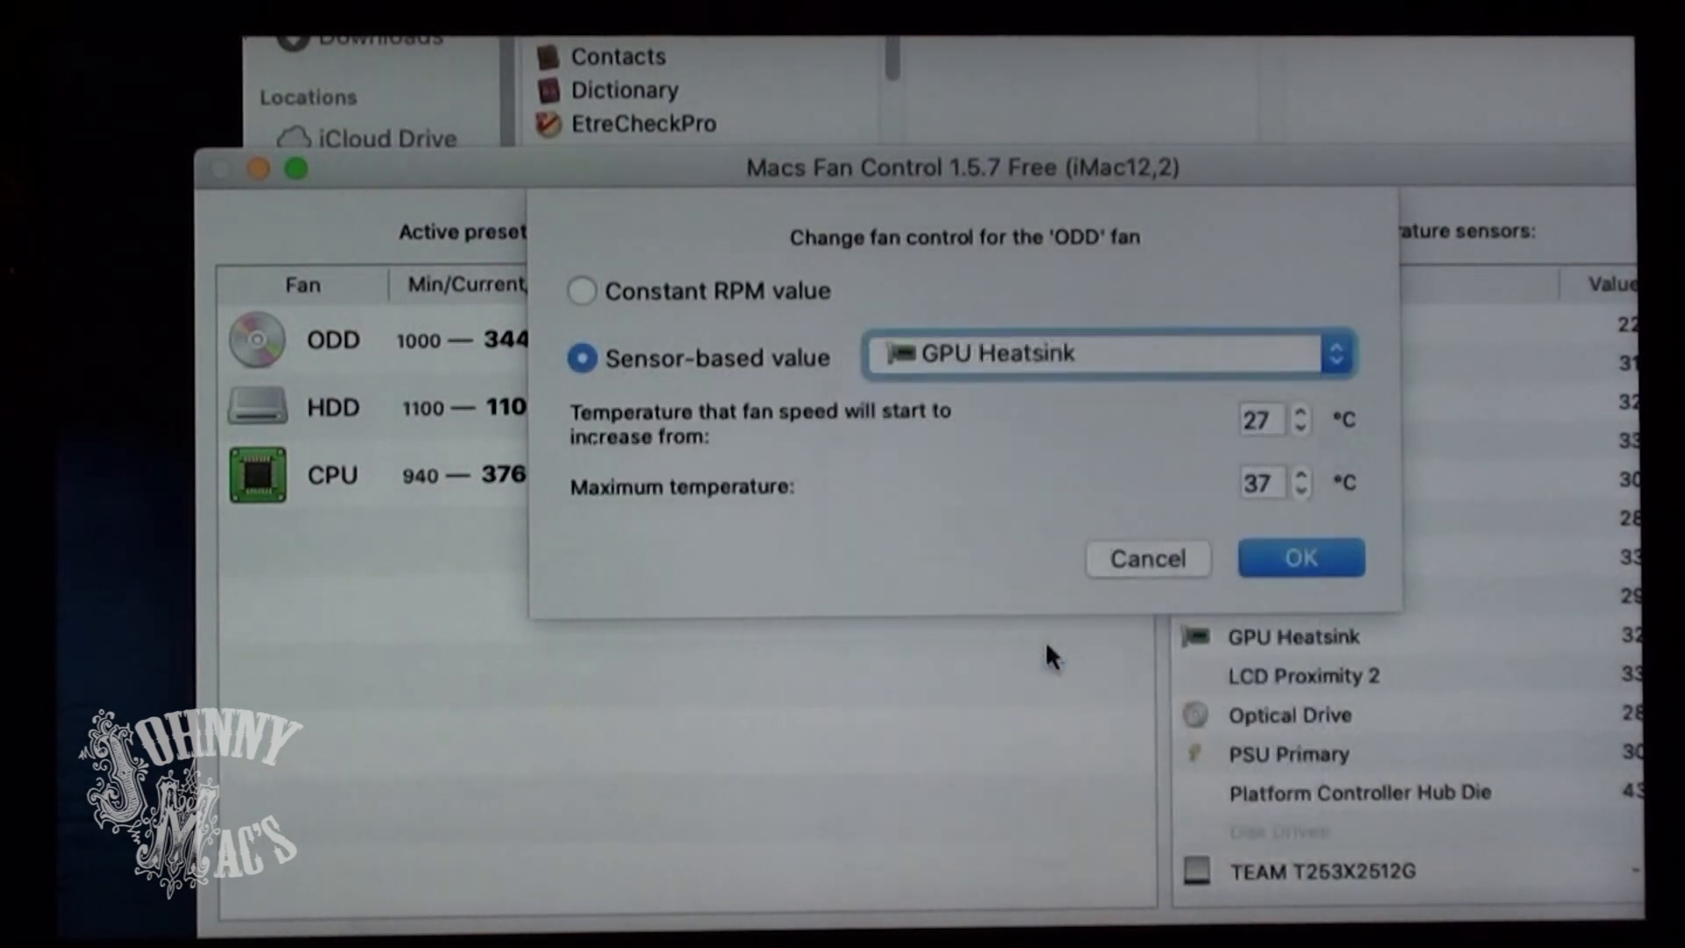
left_click(1301, 559)
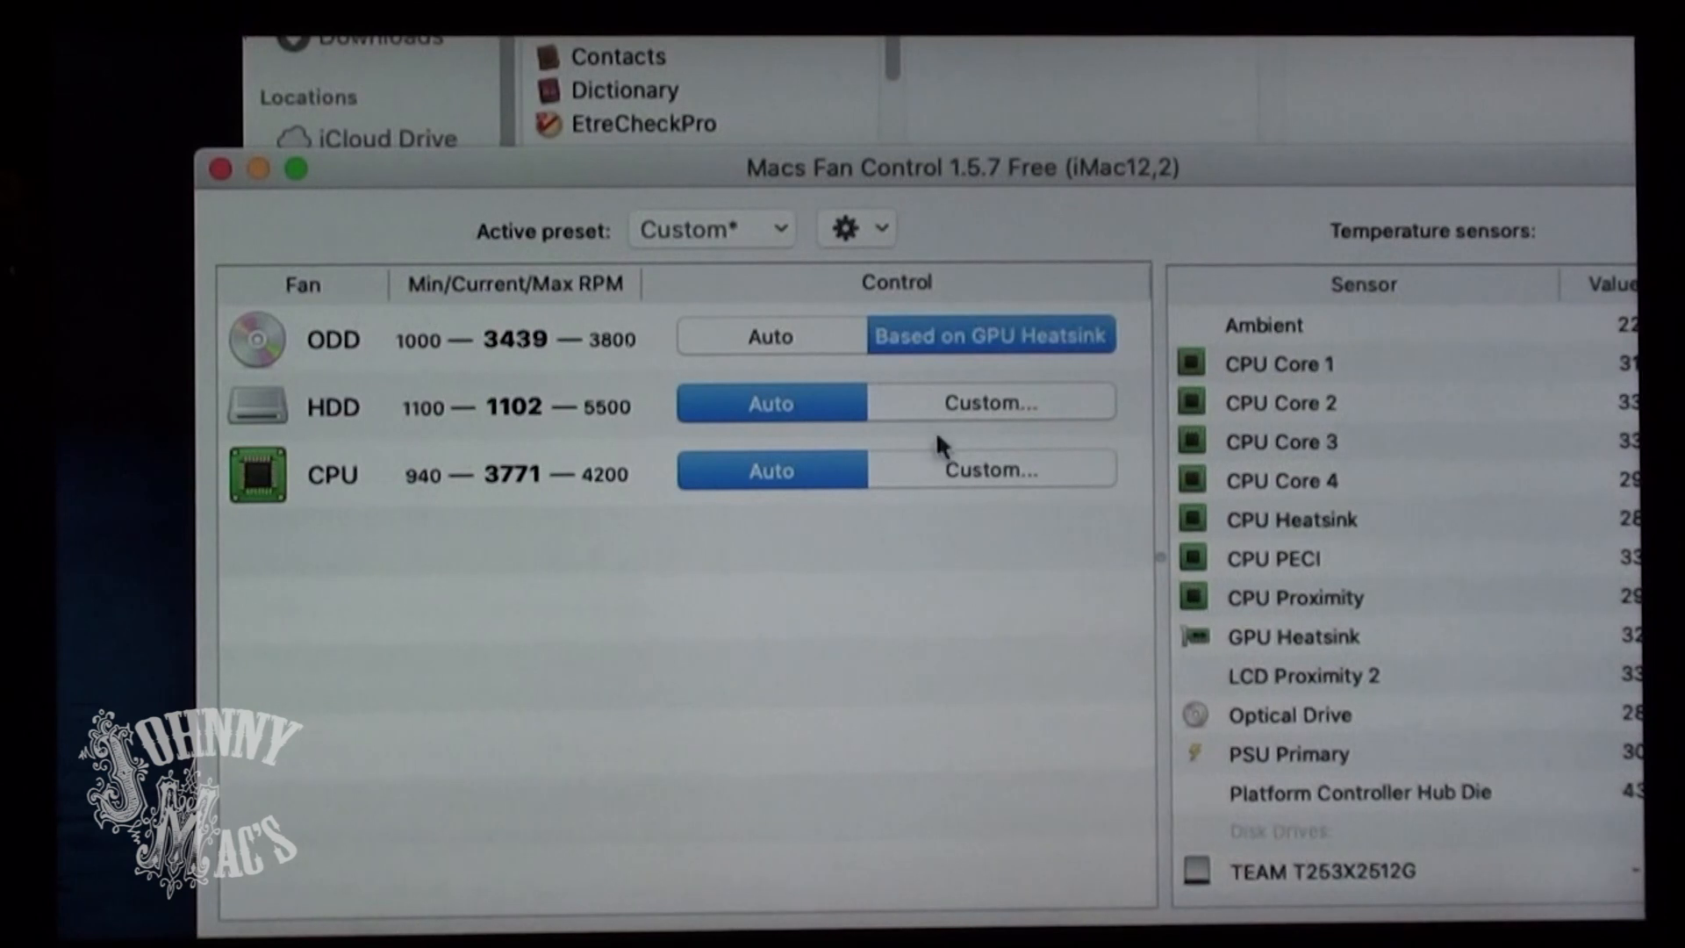
Step: Base the HDD fan on the TEAM T253X2512G drive sensor and confirm it
left_click(989, 400)
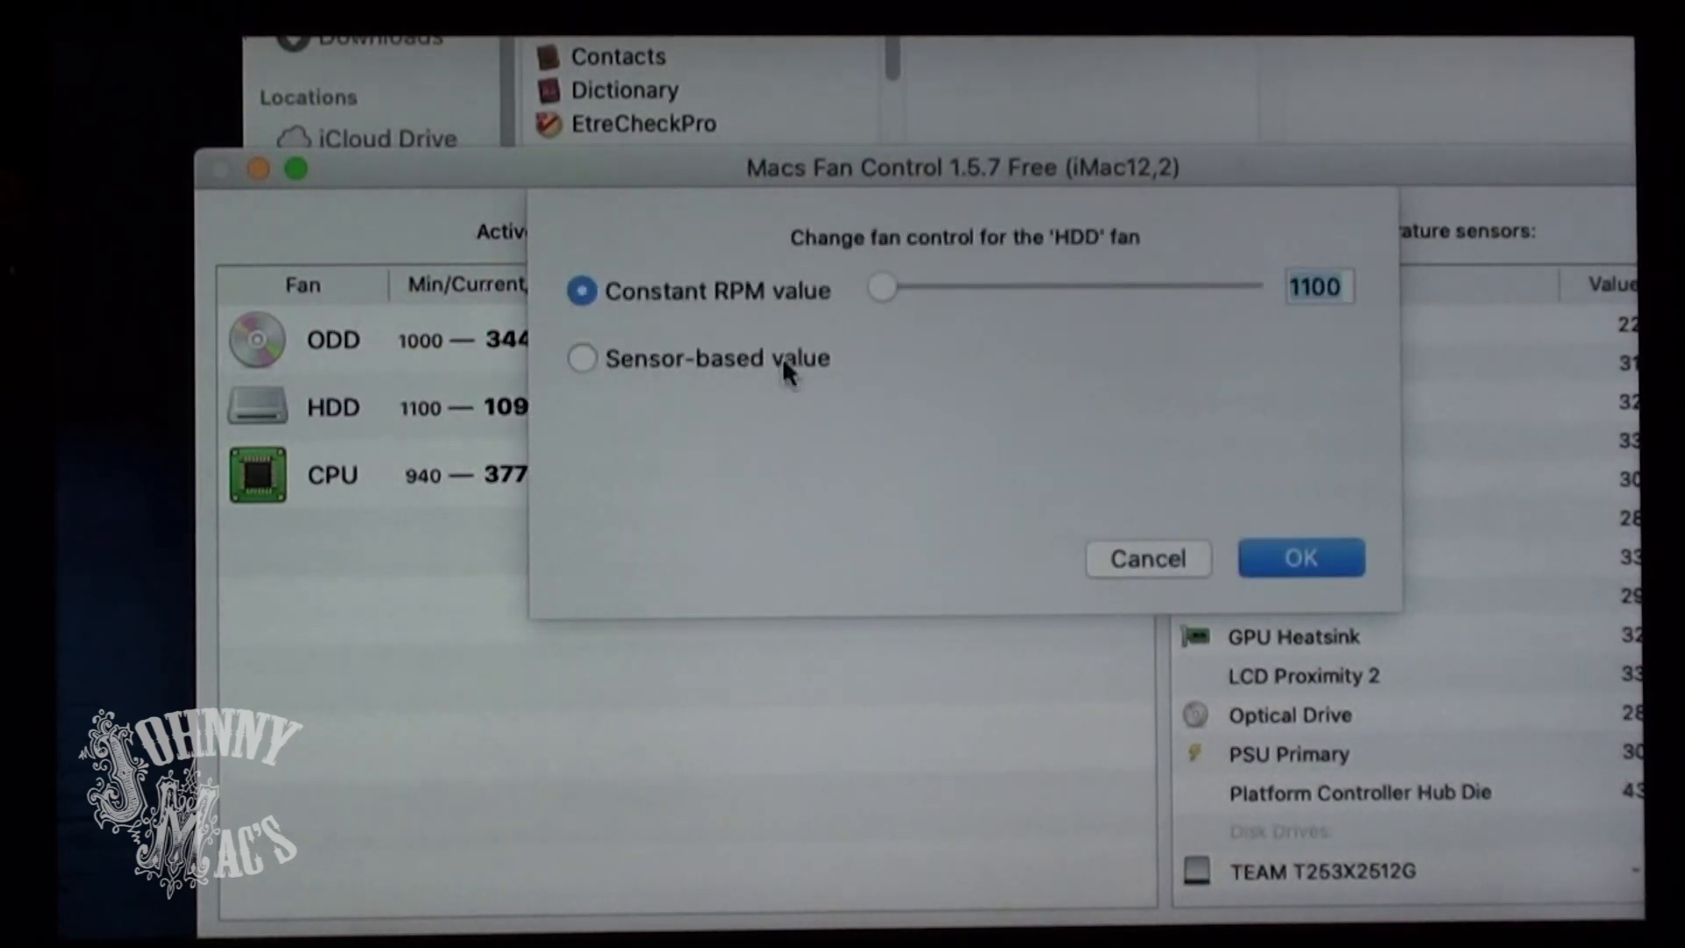
left_click(581, 358)
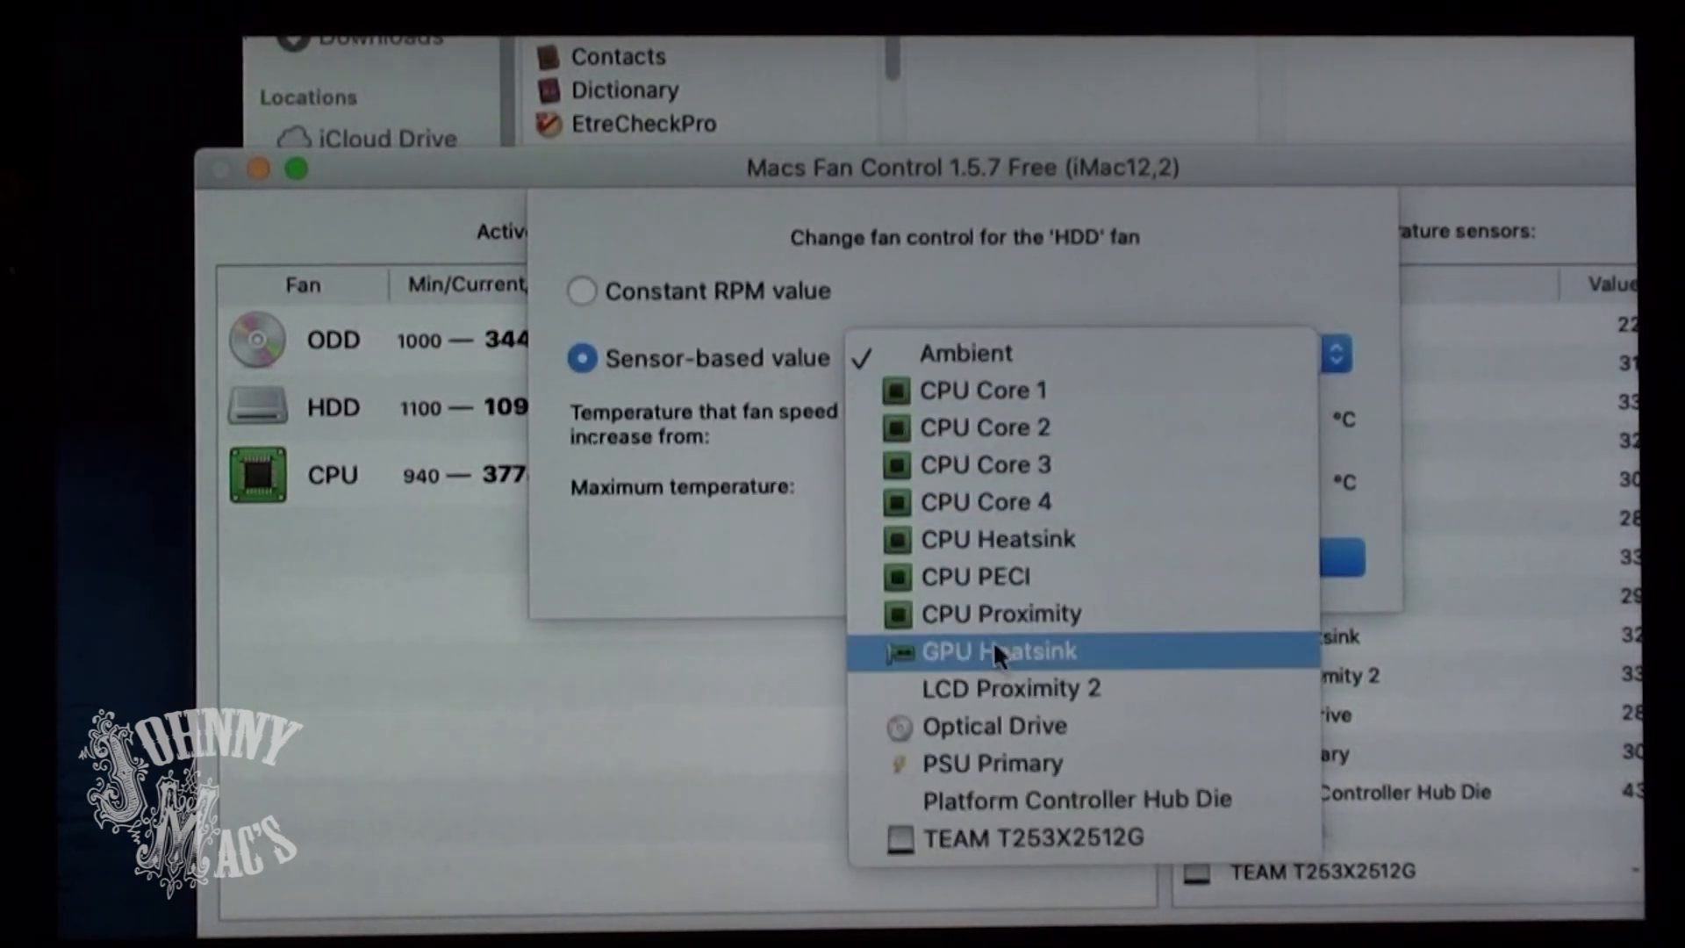
left_click(1032, 837)
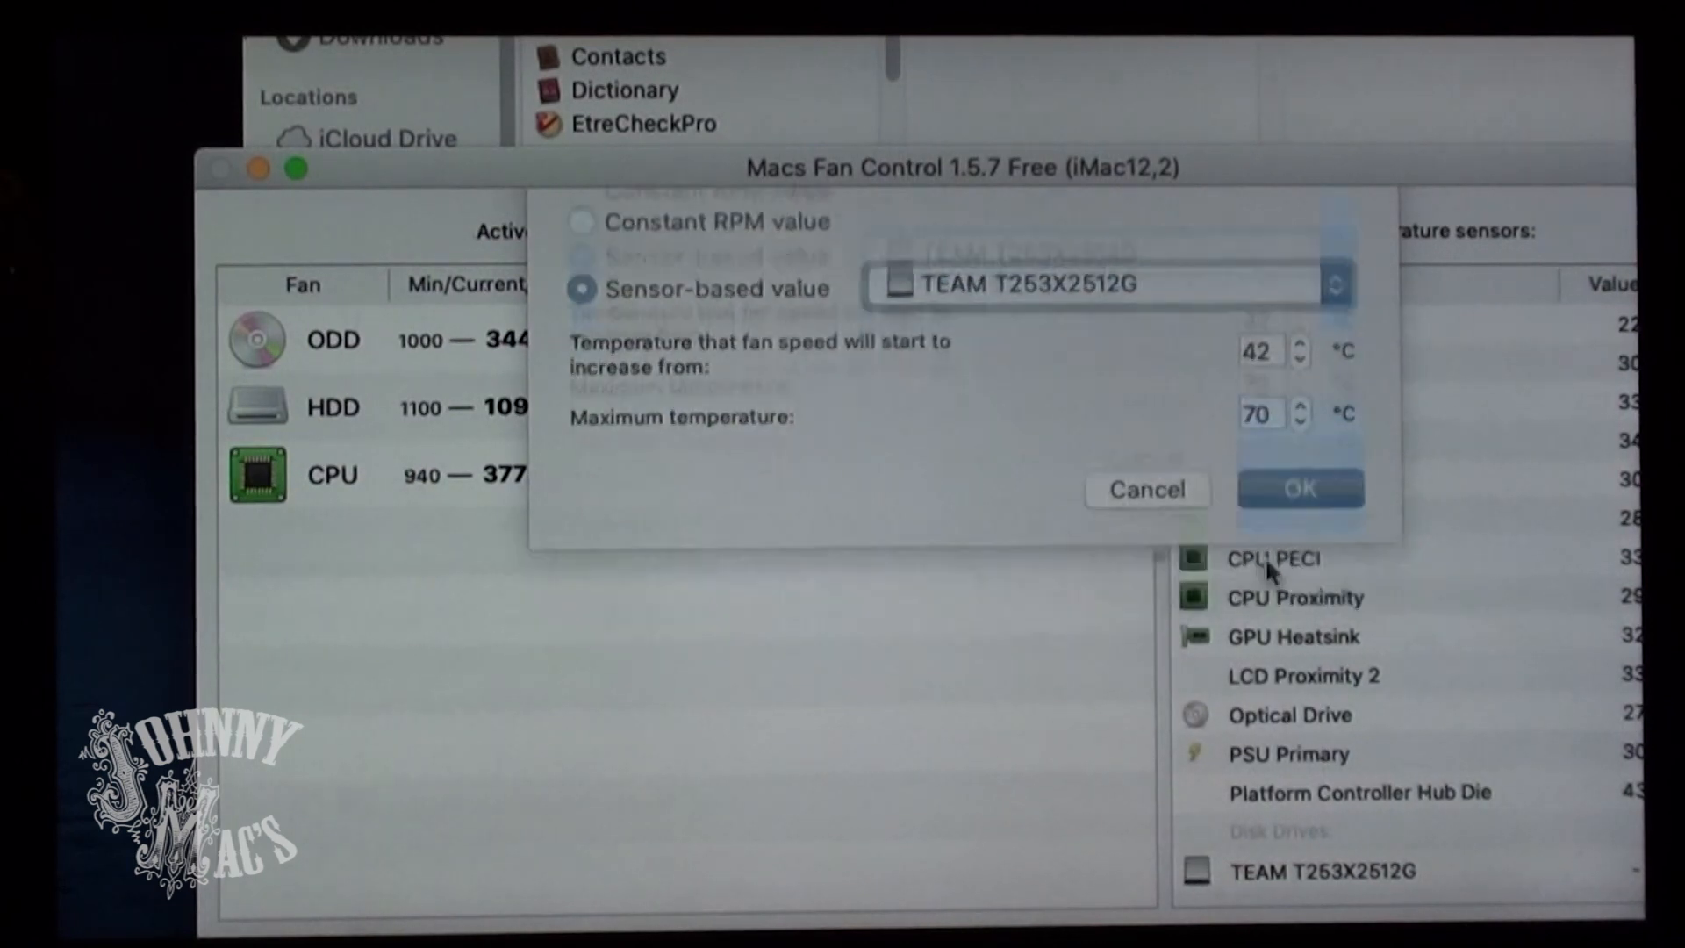
left_click(1146, 490)
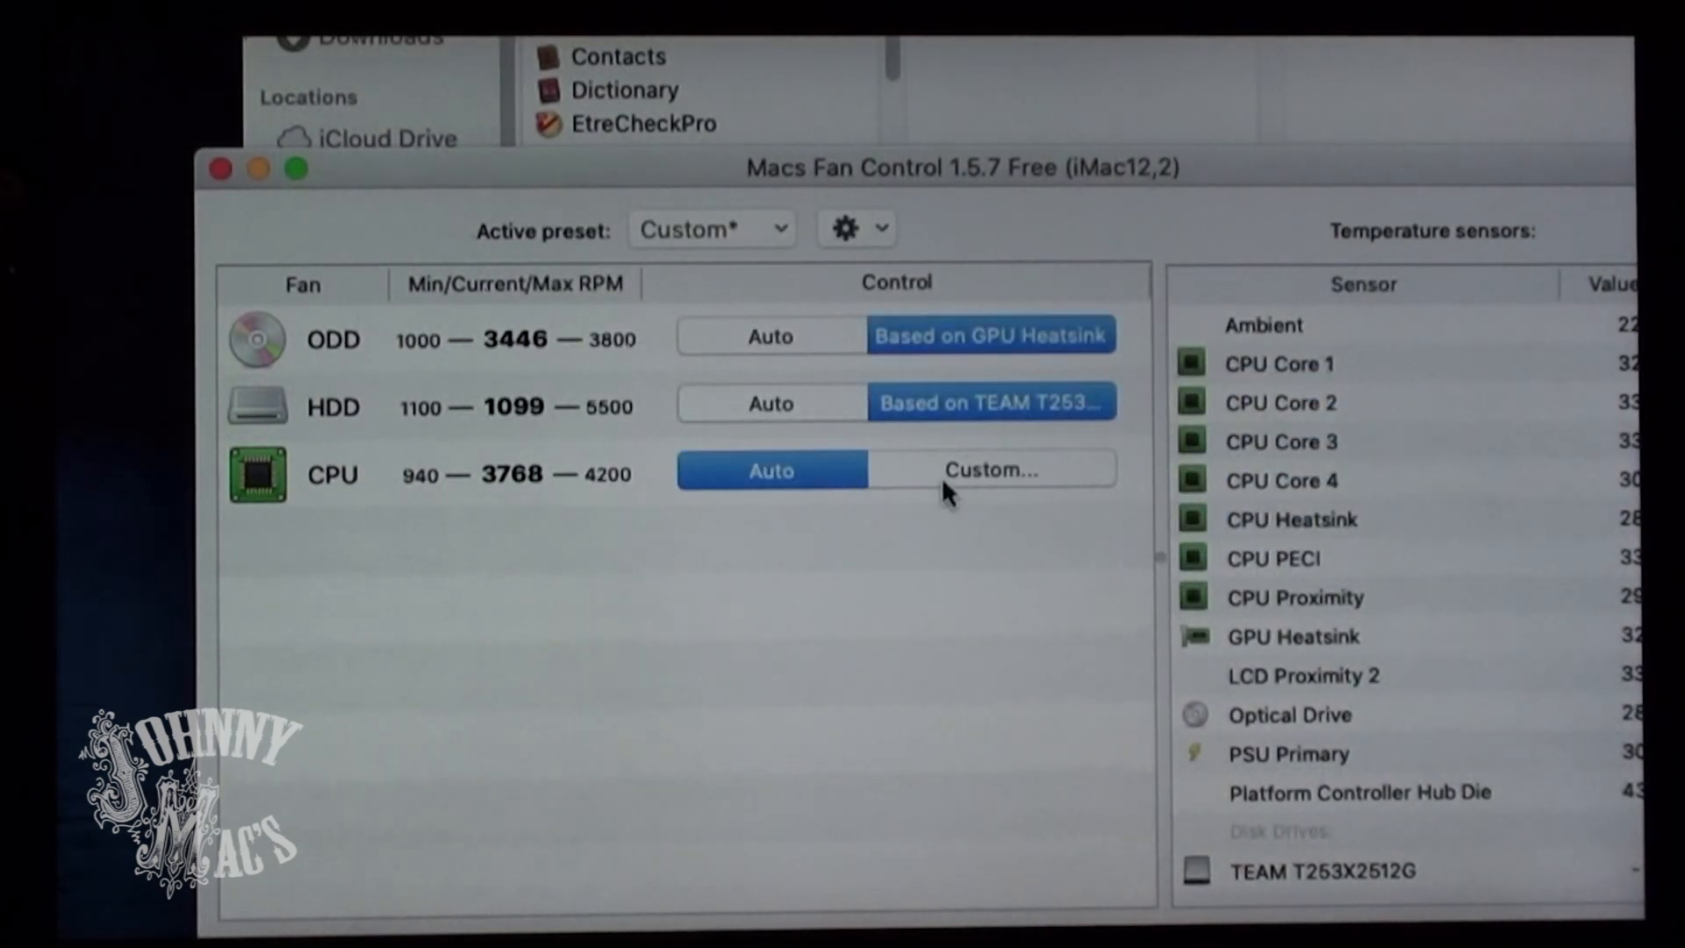
Step: Base the CPU fan on the CPU Heatsink sensor
left_click(991, 470)
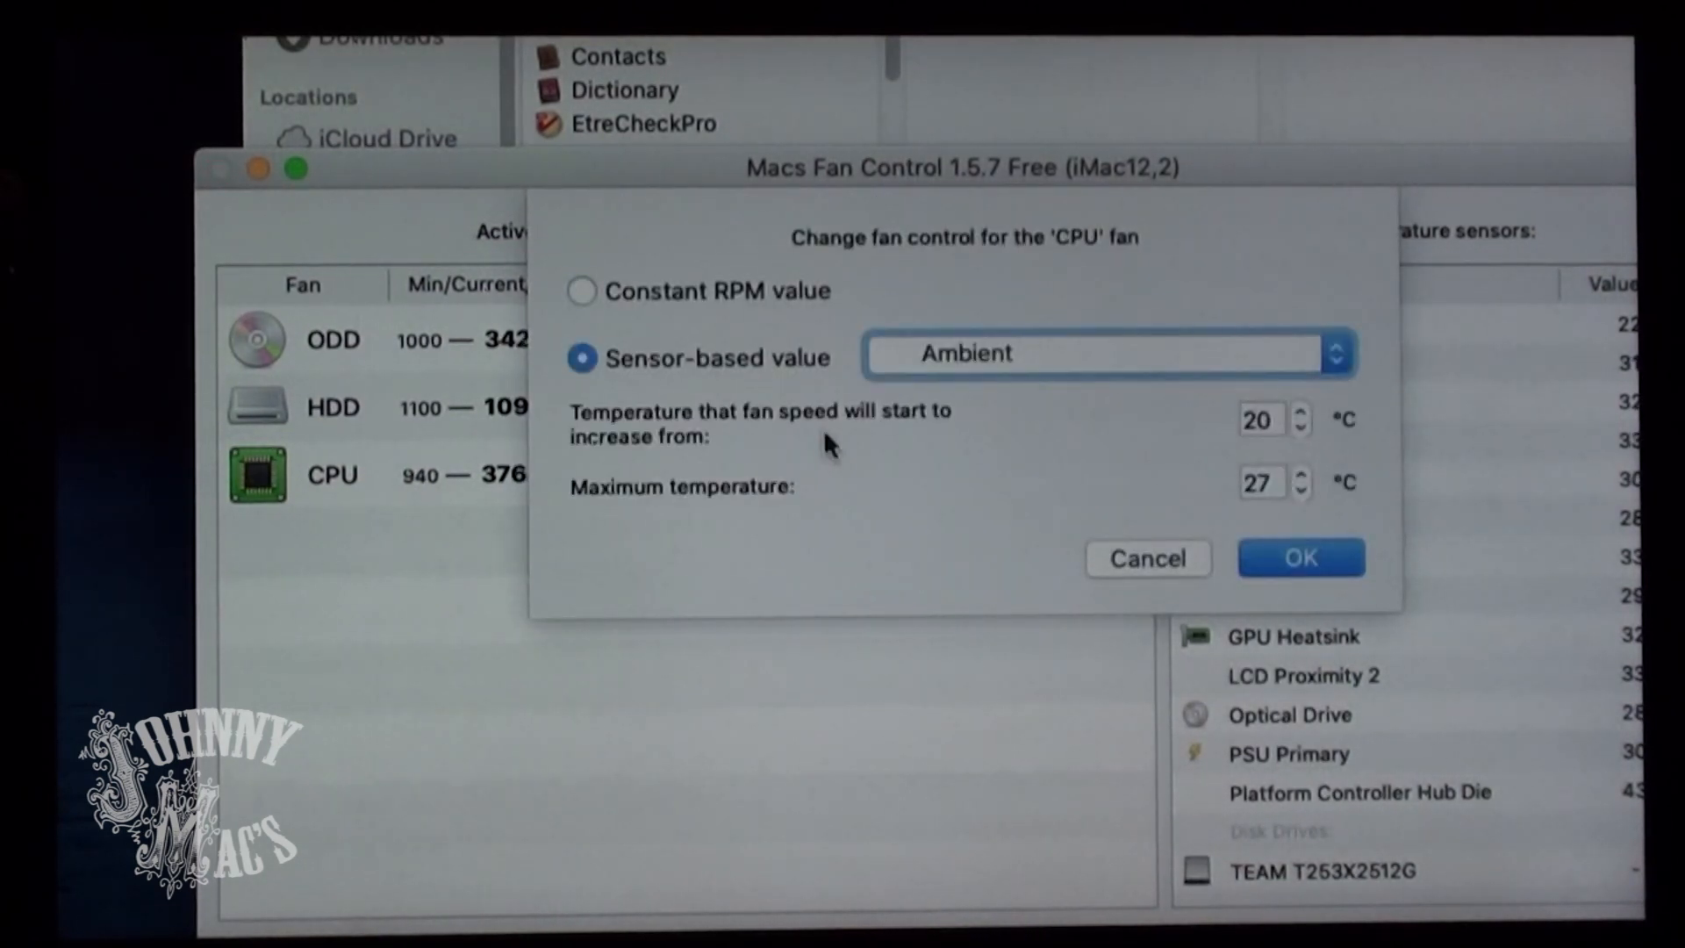
left_click(1108, 353)
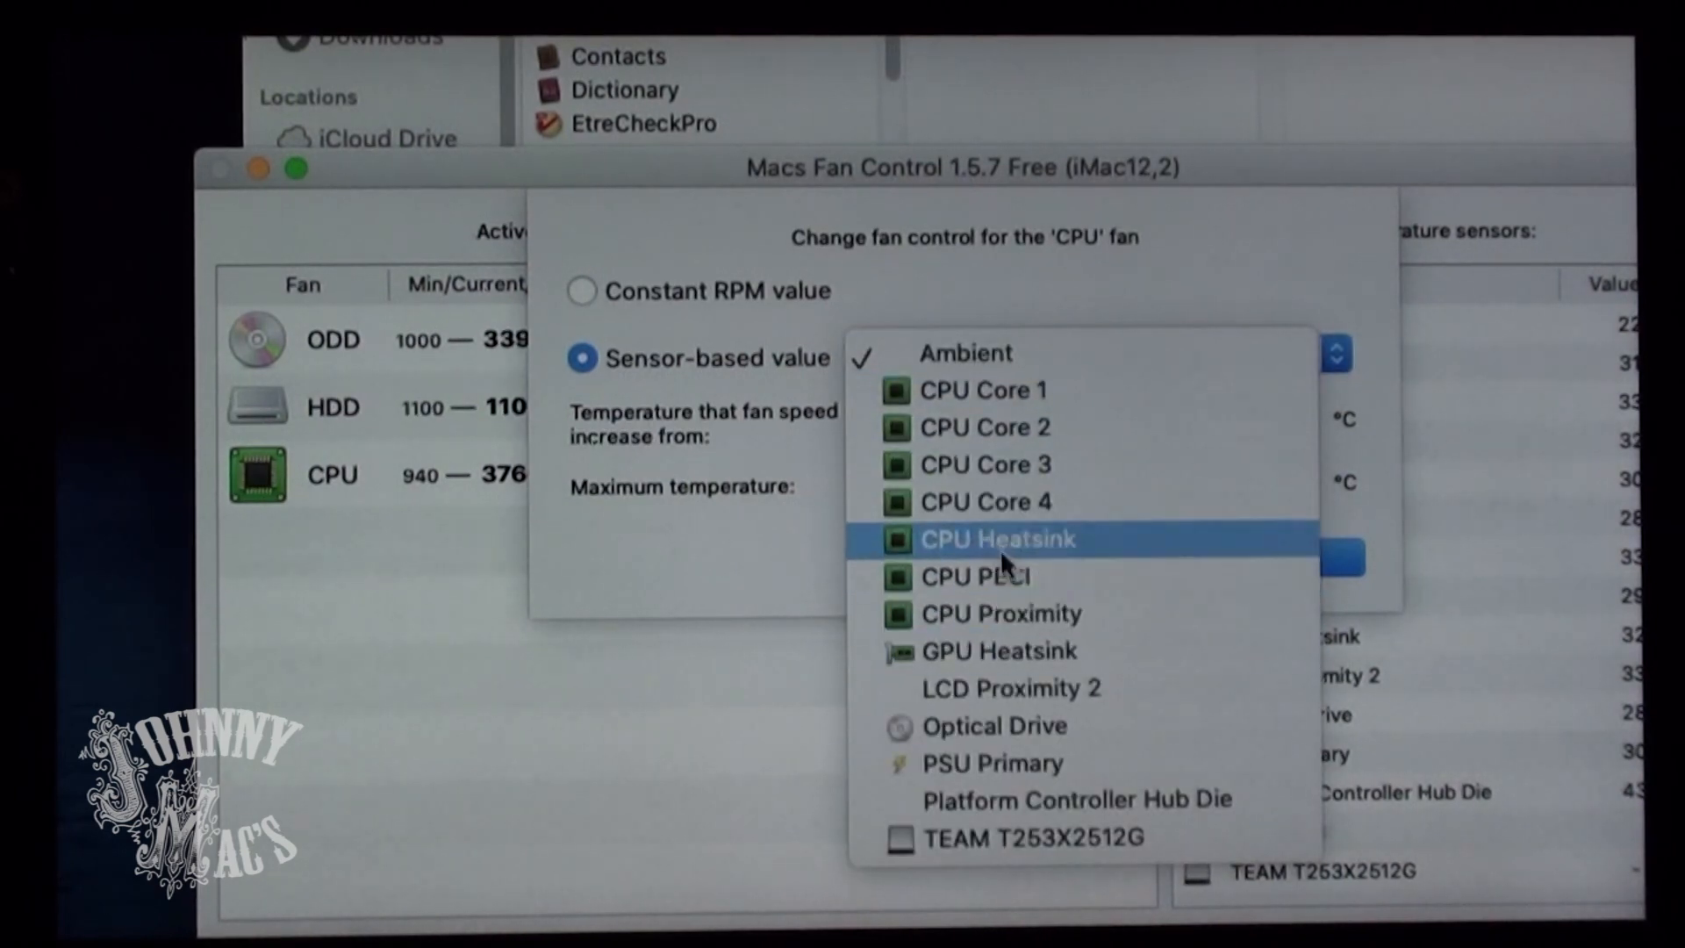
left_click(997, 539)
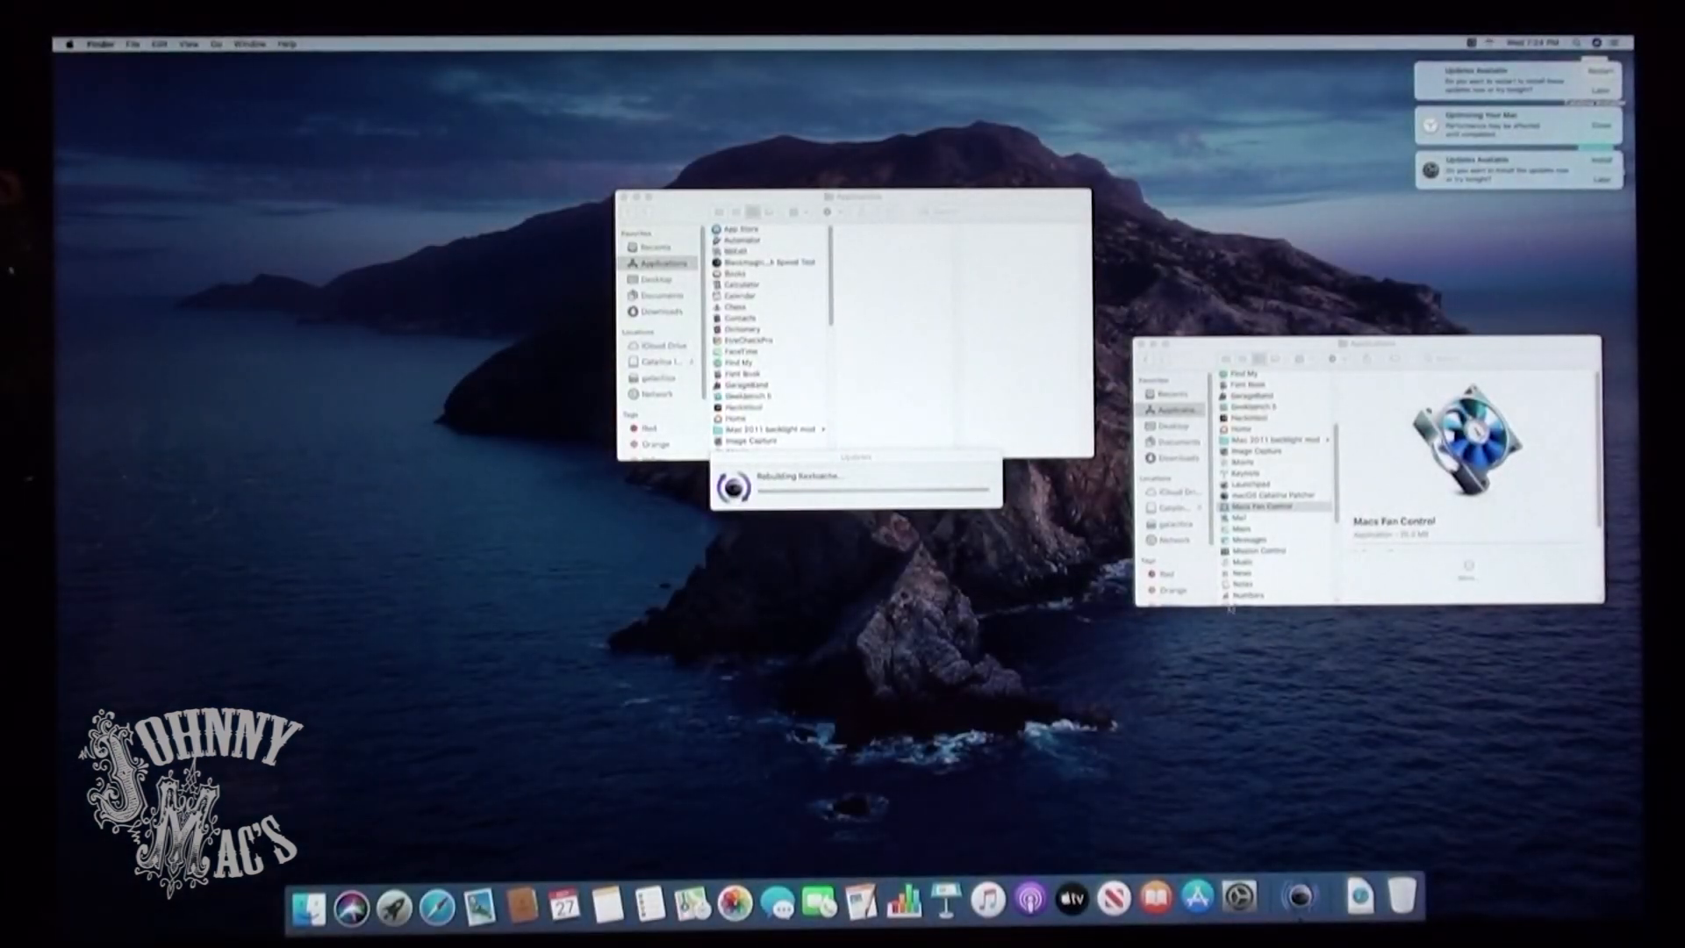
Step: Launch Hackintool from the Applications list in Finder
scroll("down", 3)
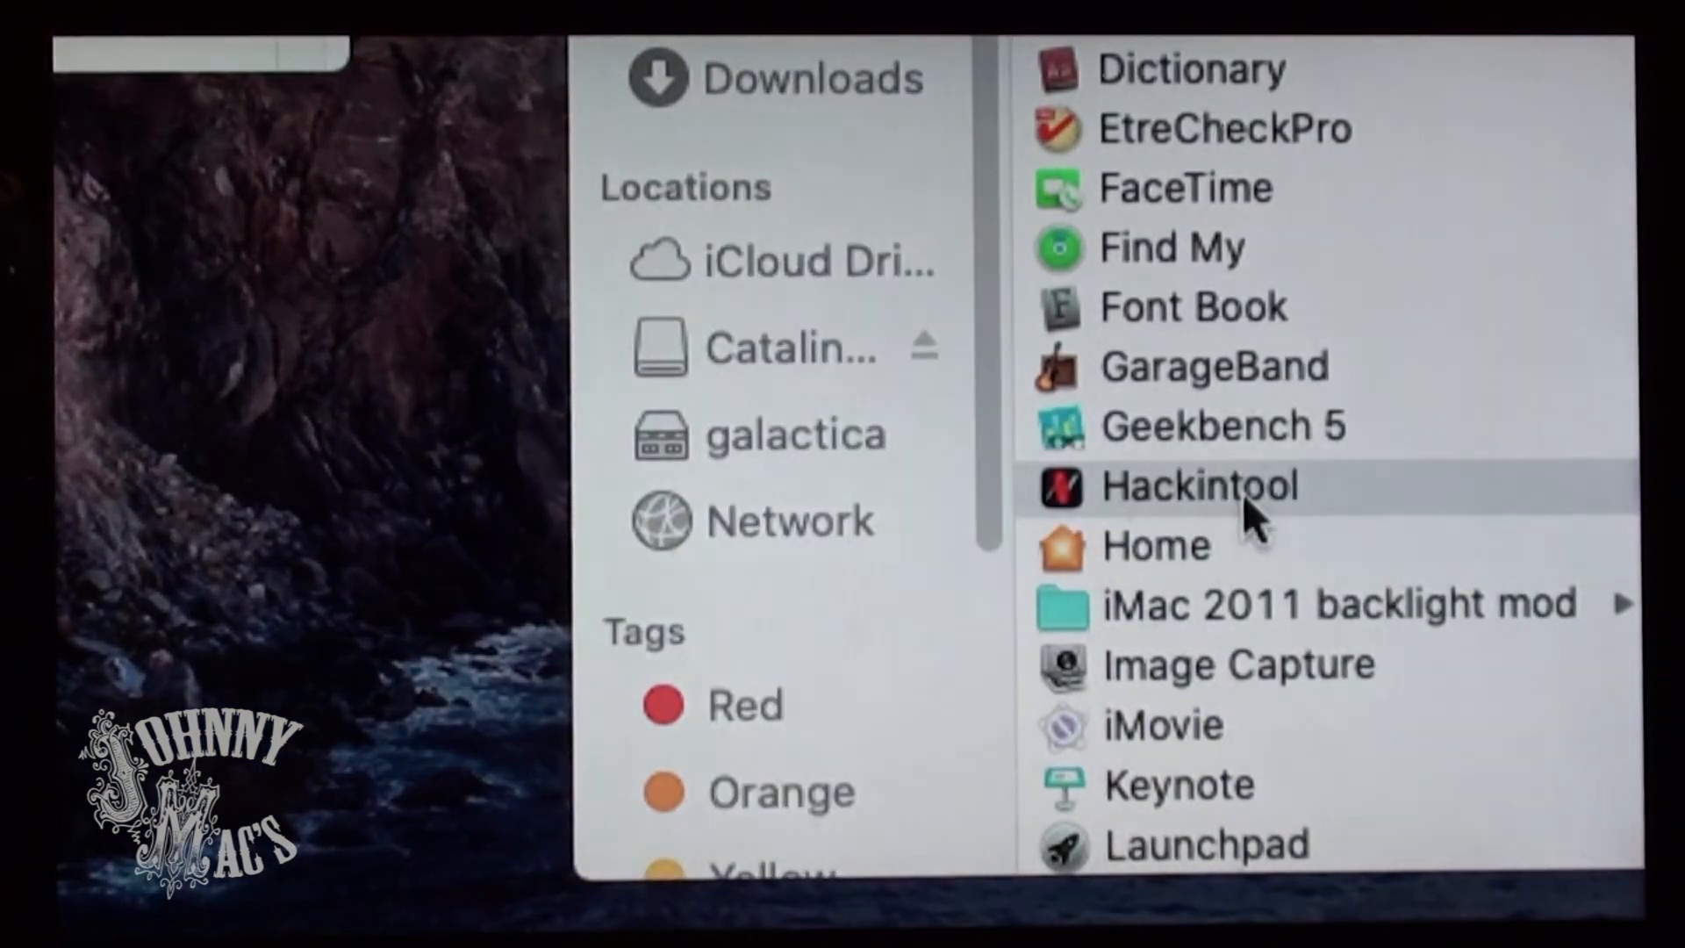
double_click(1201, 486)
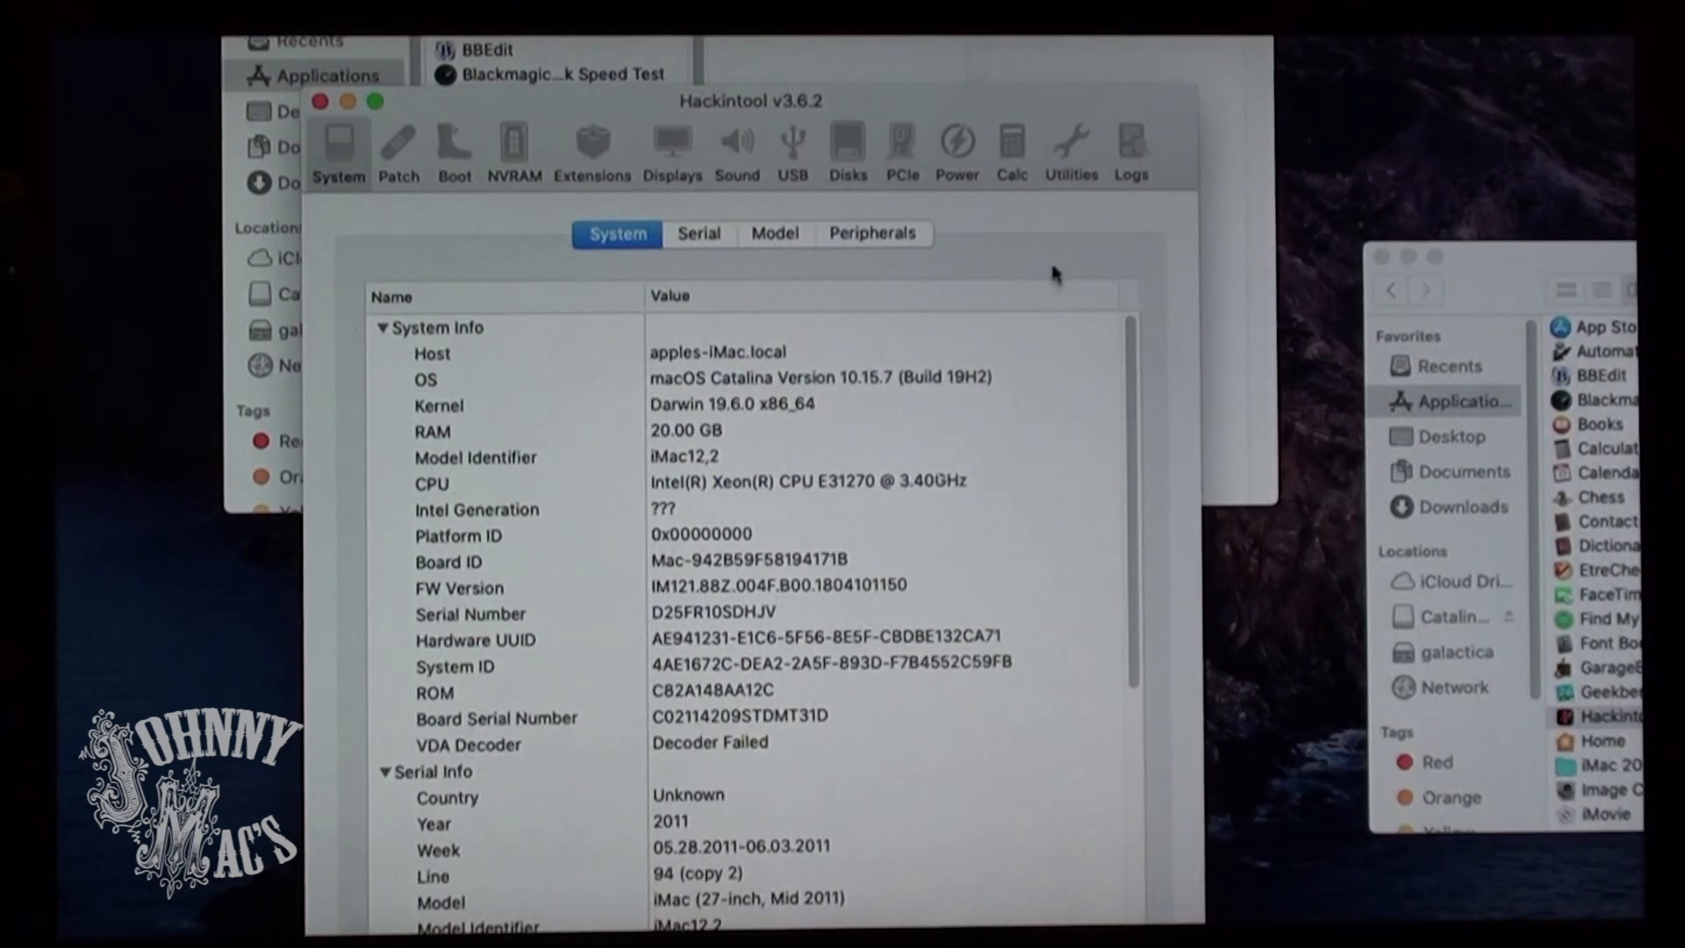
Step: Choose AppleBacklightFixup.kext from Documents in Hackintool's Install Kext utility, dismissing the update alert
left_click(1071, 147)
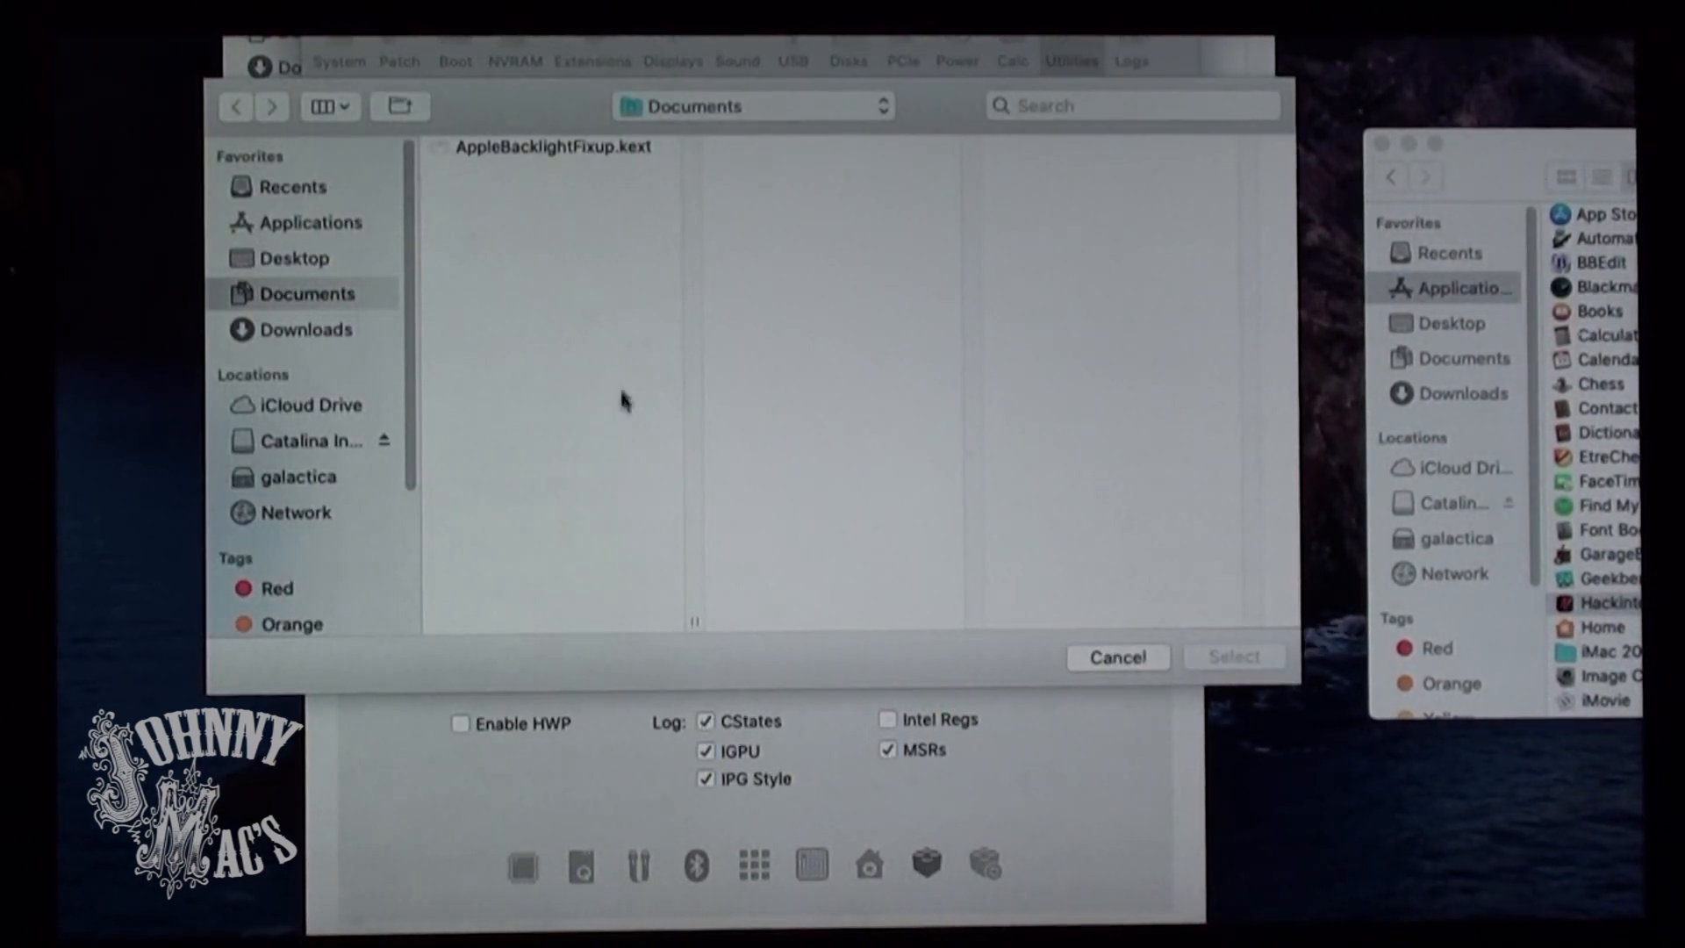
left_click(553, 148)
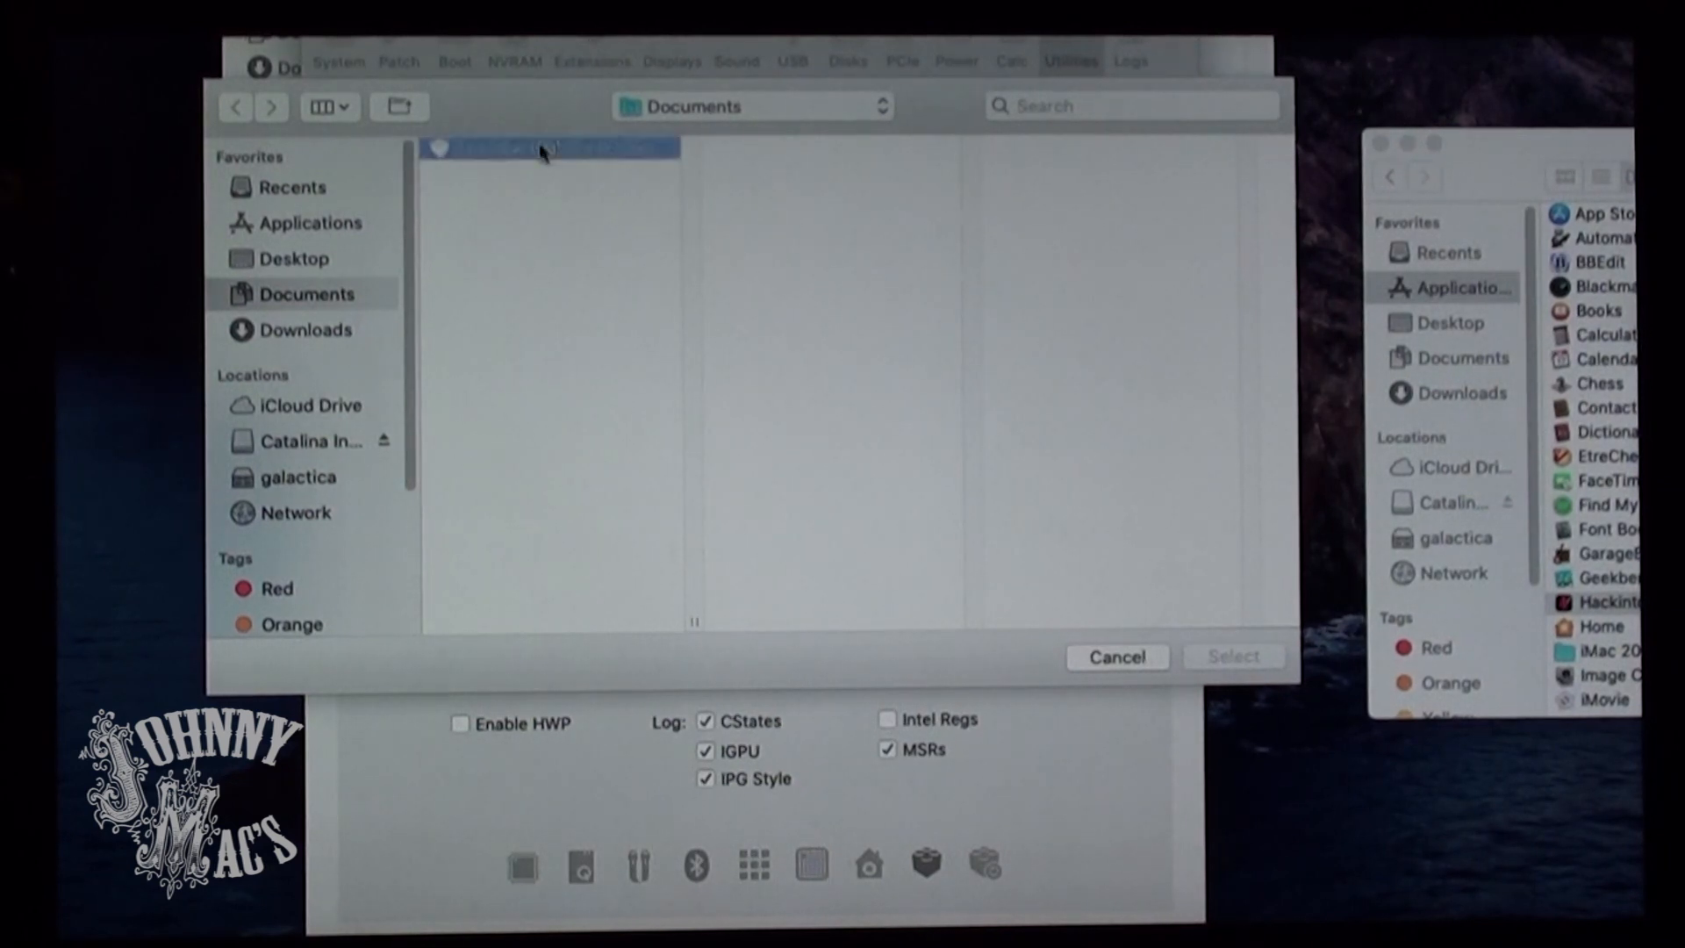
left_click(548, 148)
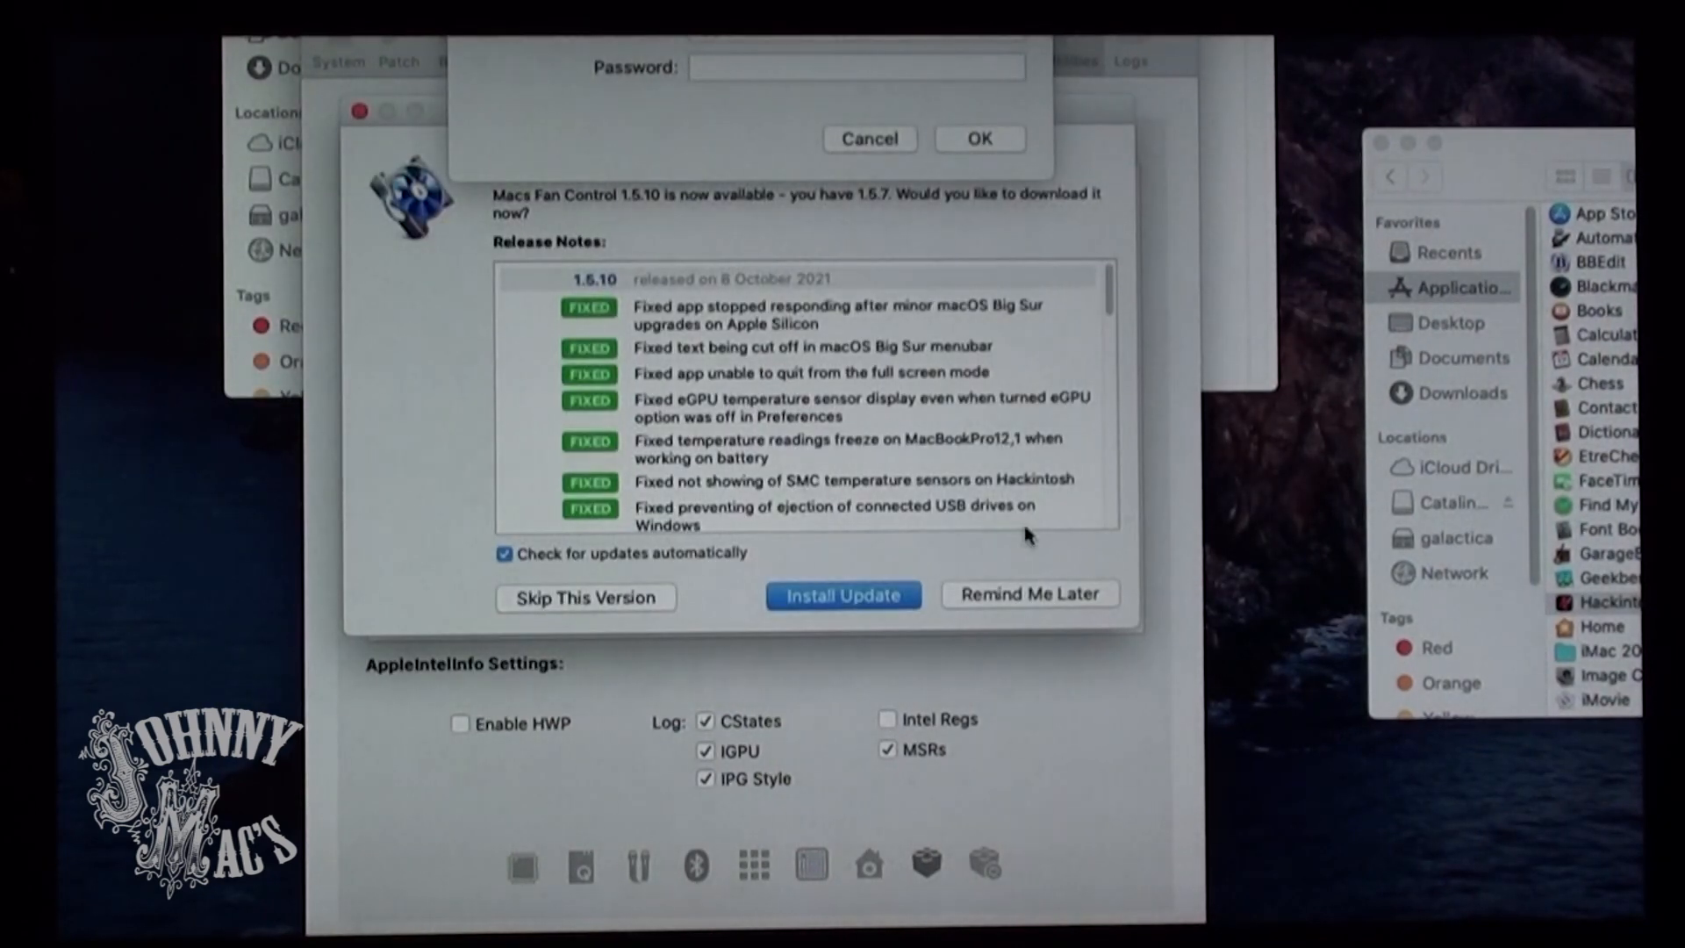
left_click(843, 595)
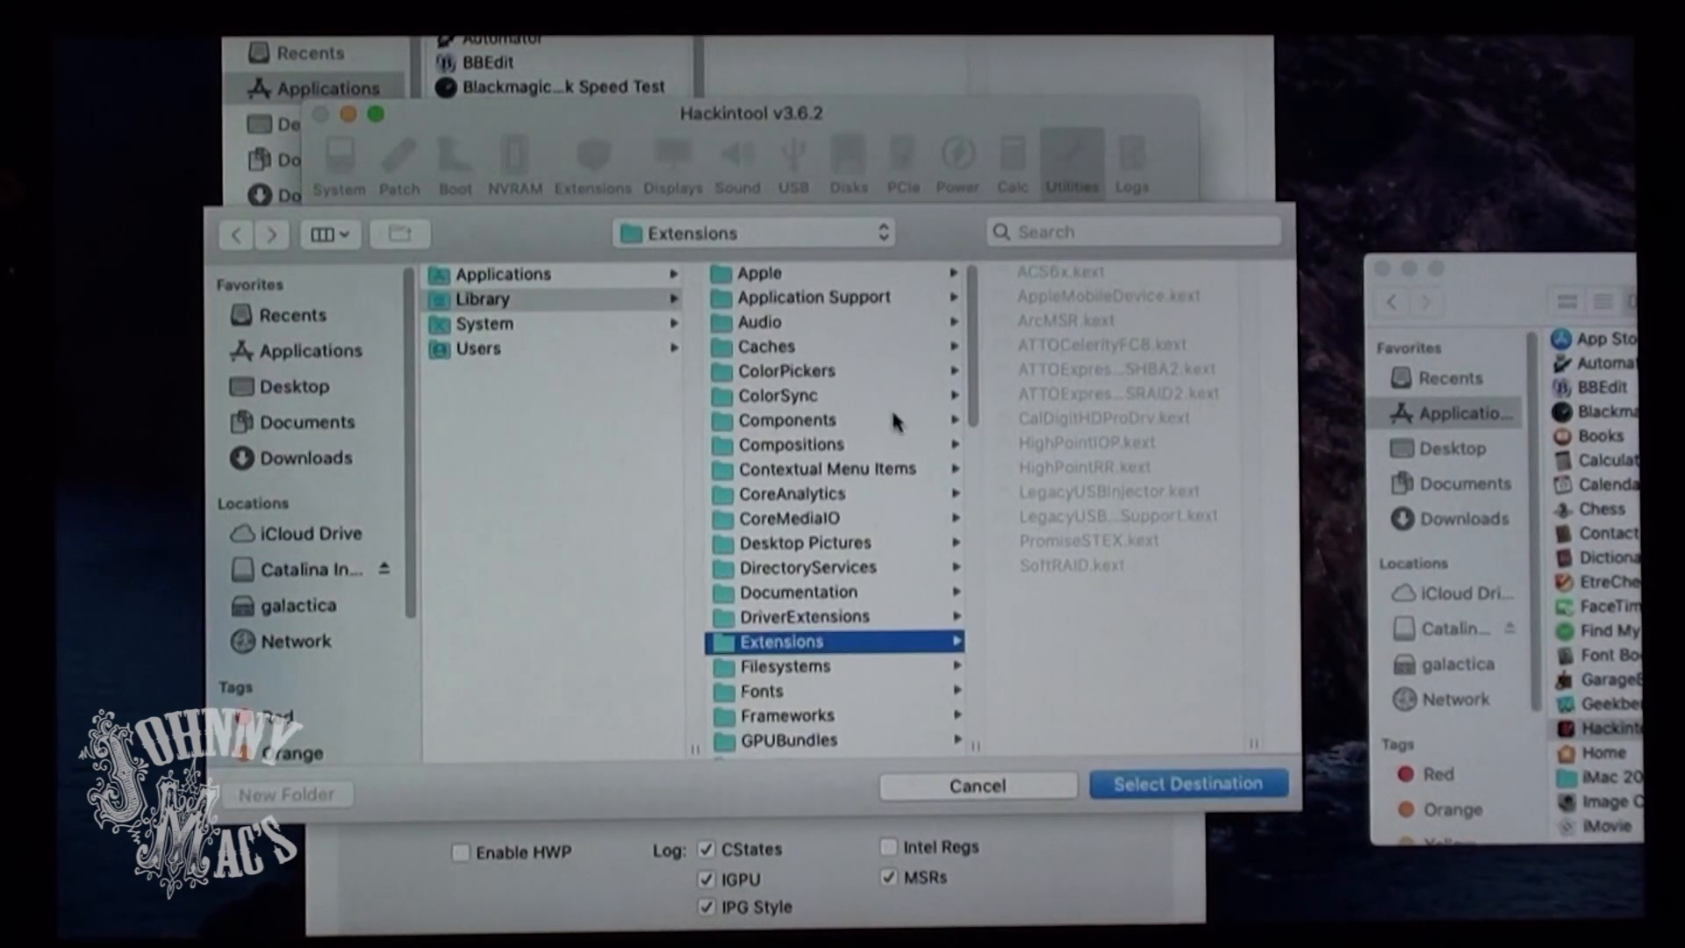
Step: Choose System > Library > Extensions as the kext's destination folder
left_click(484, 323)
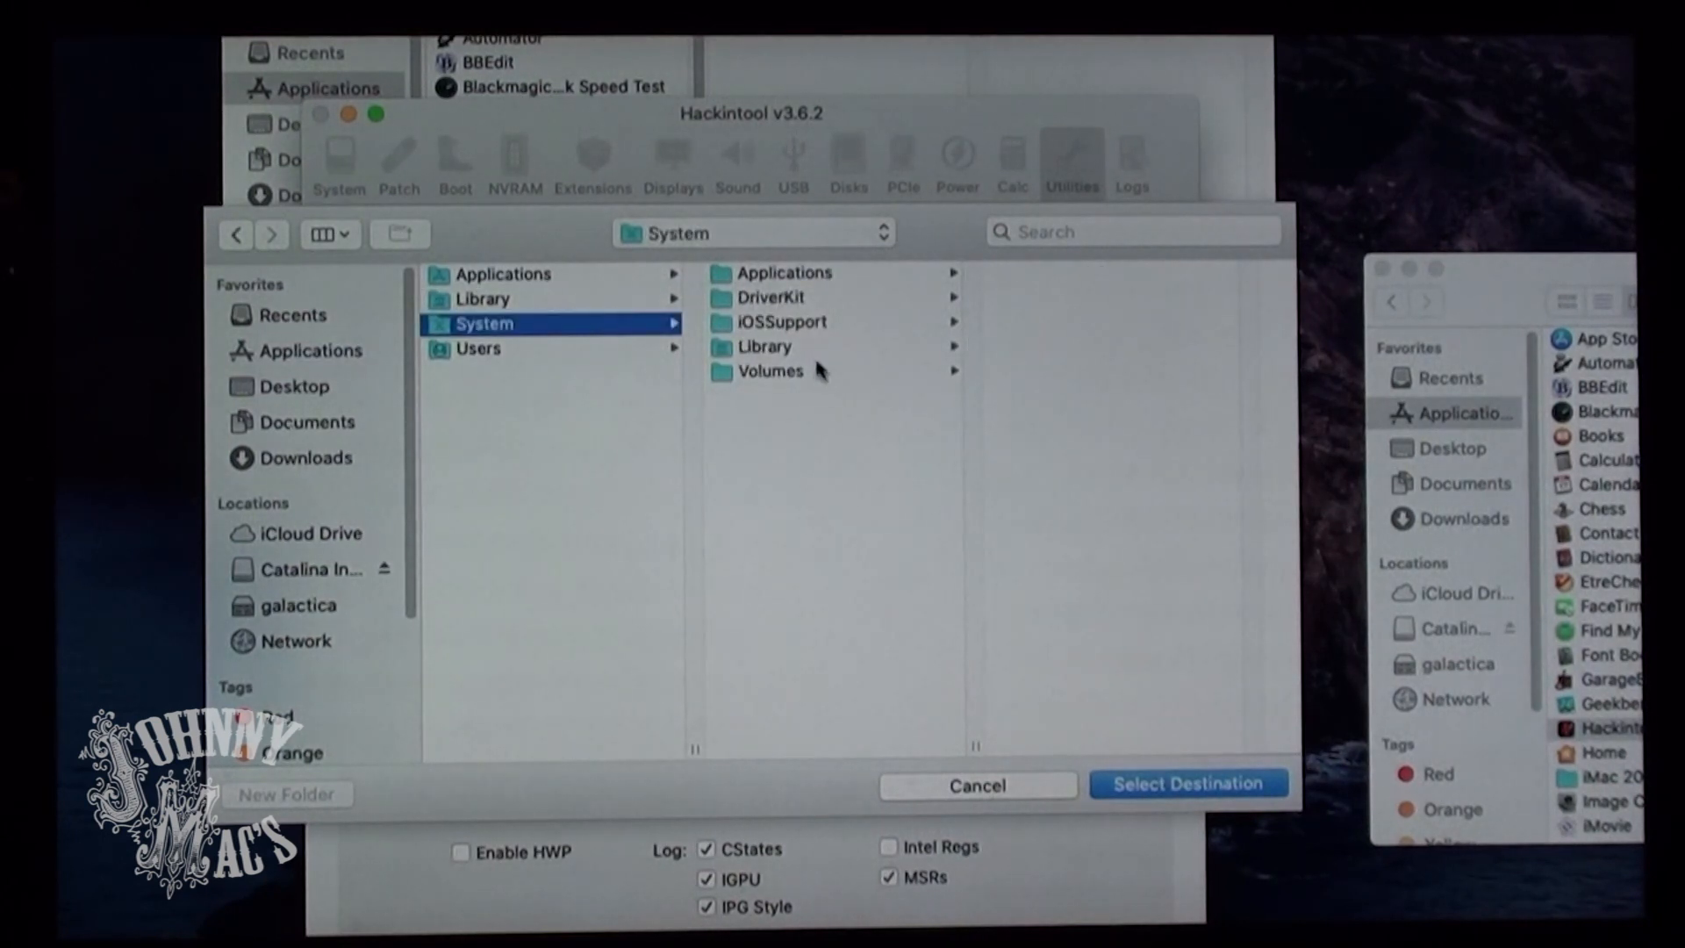
left_click(764, 346)
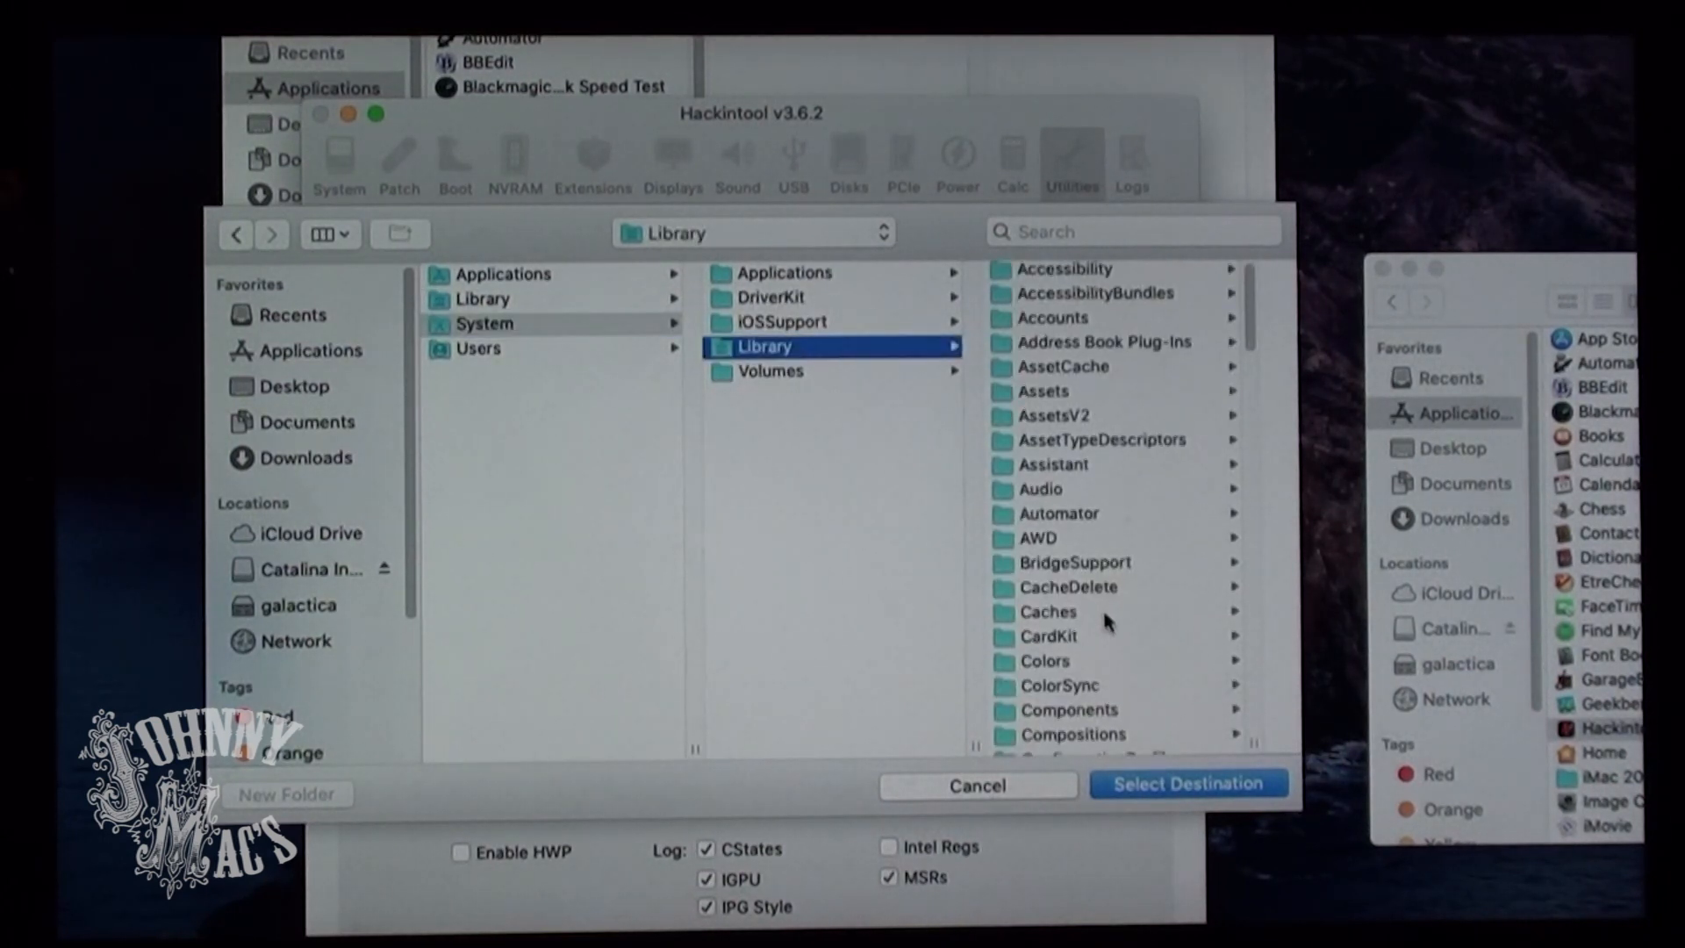
scroll("down", 3)
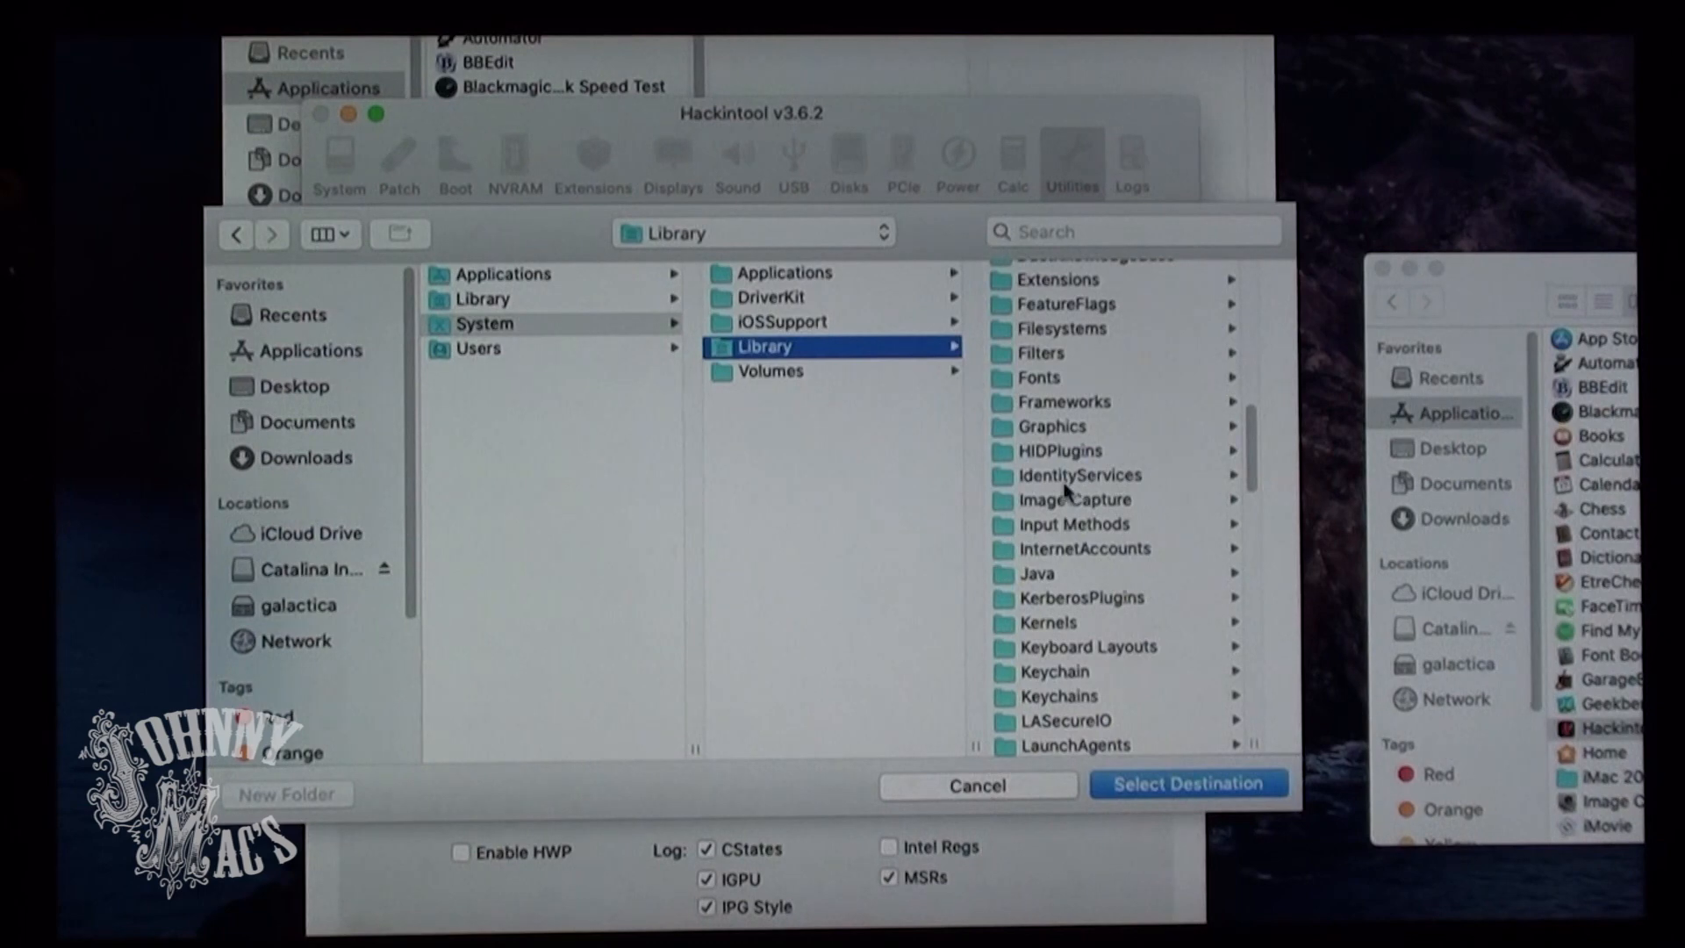
left_click(1064, 279)
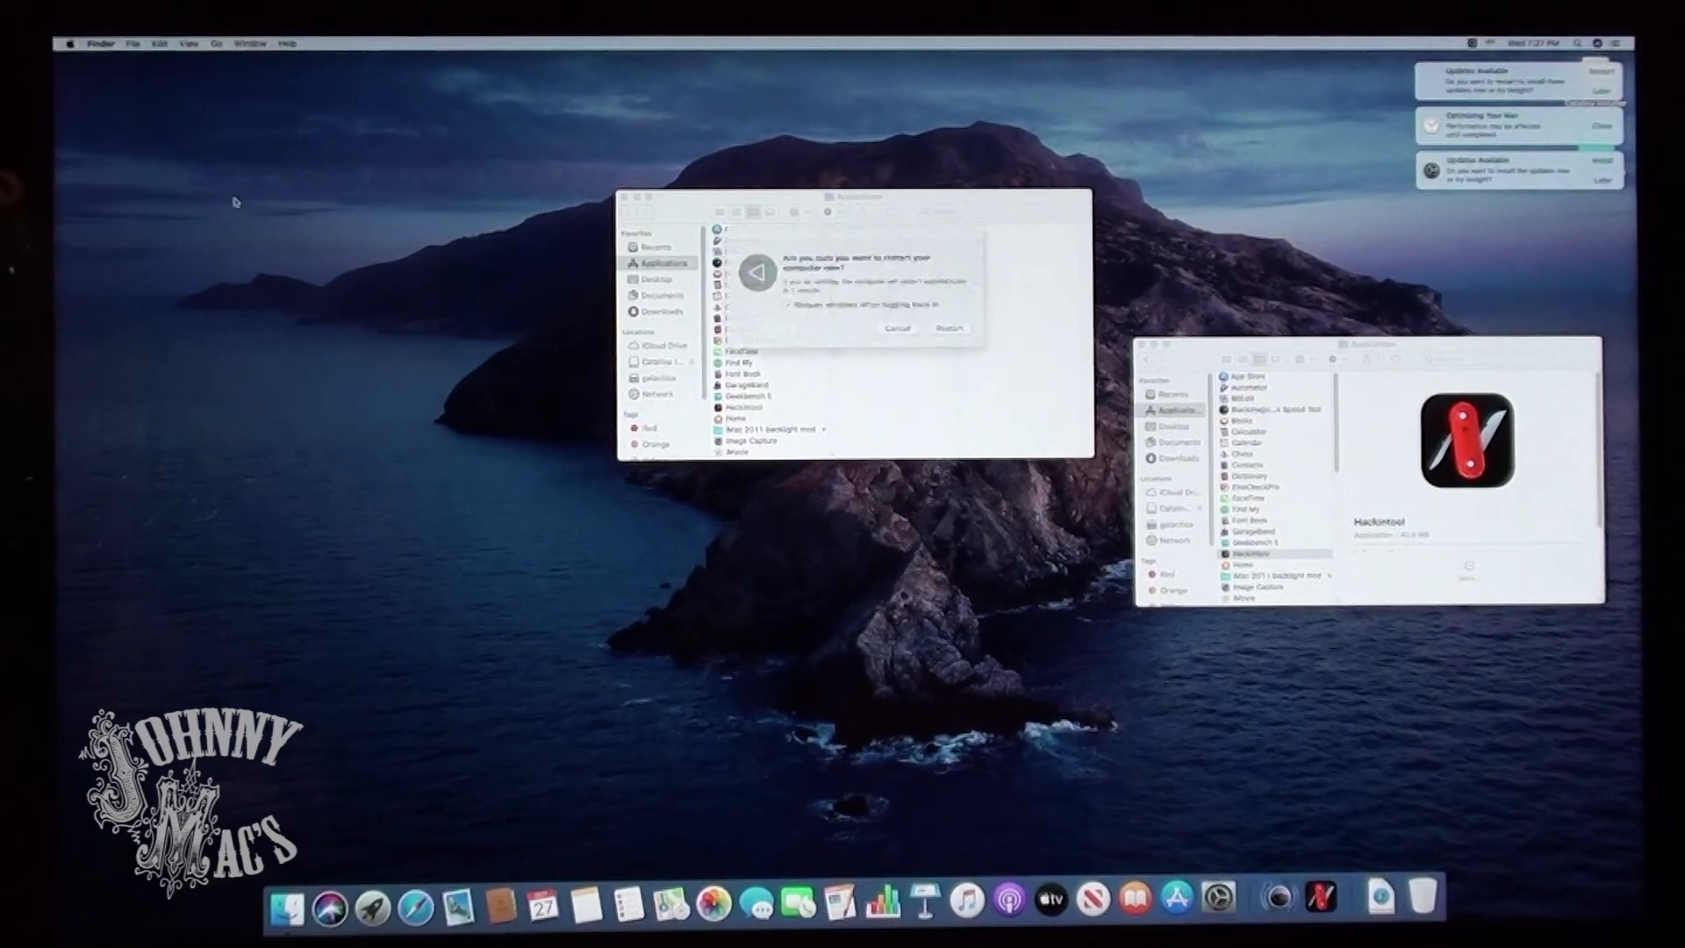
Step: Restart the computer, then bring up System Preferences from the Dock
left_click(950, 326)
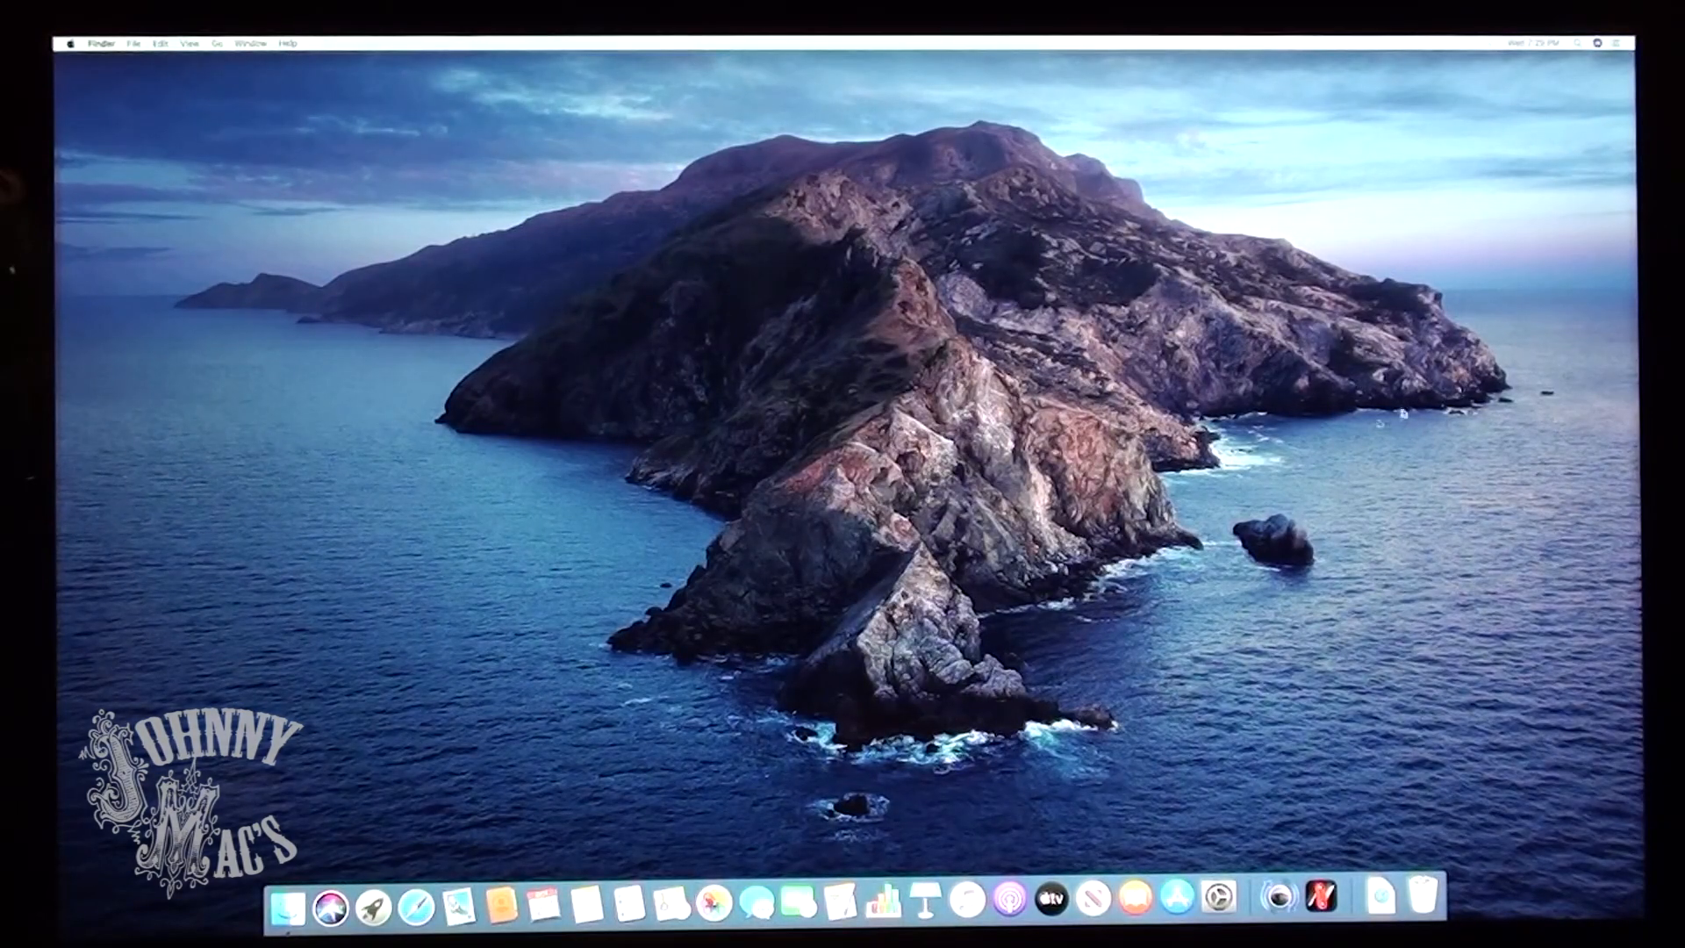
mouse_move(1216, 897)
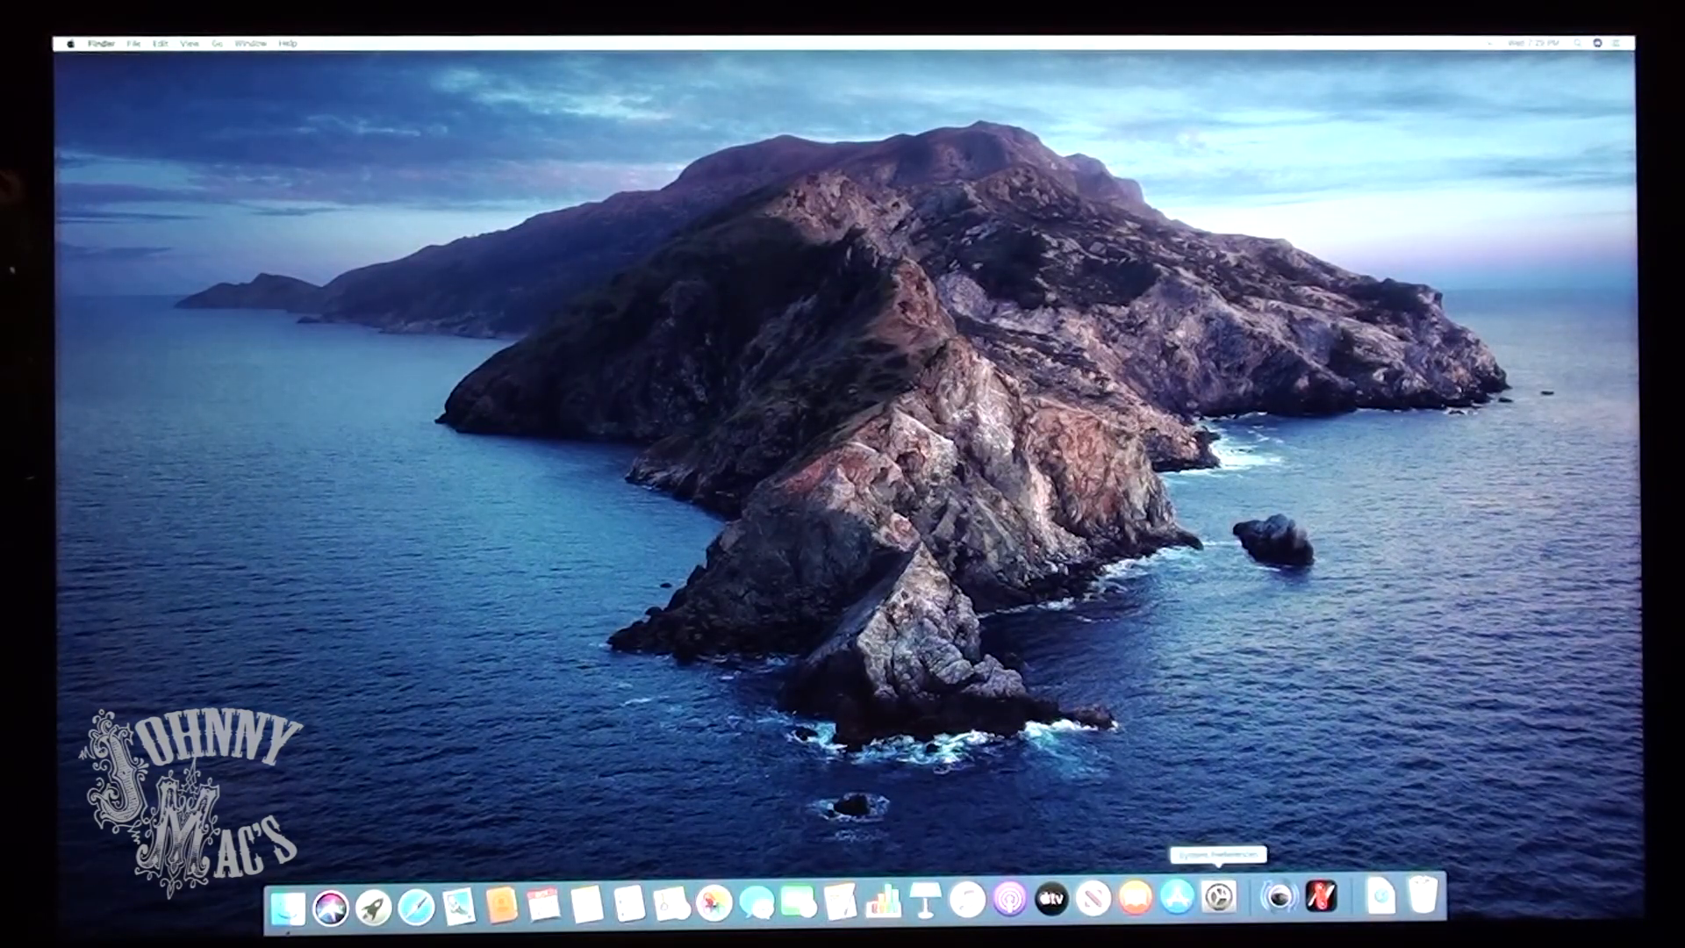
left_click(1218, 901)
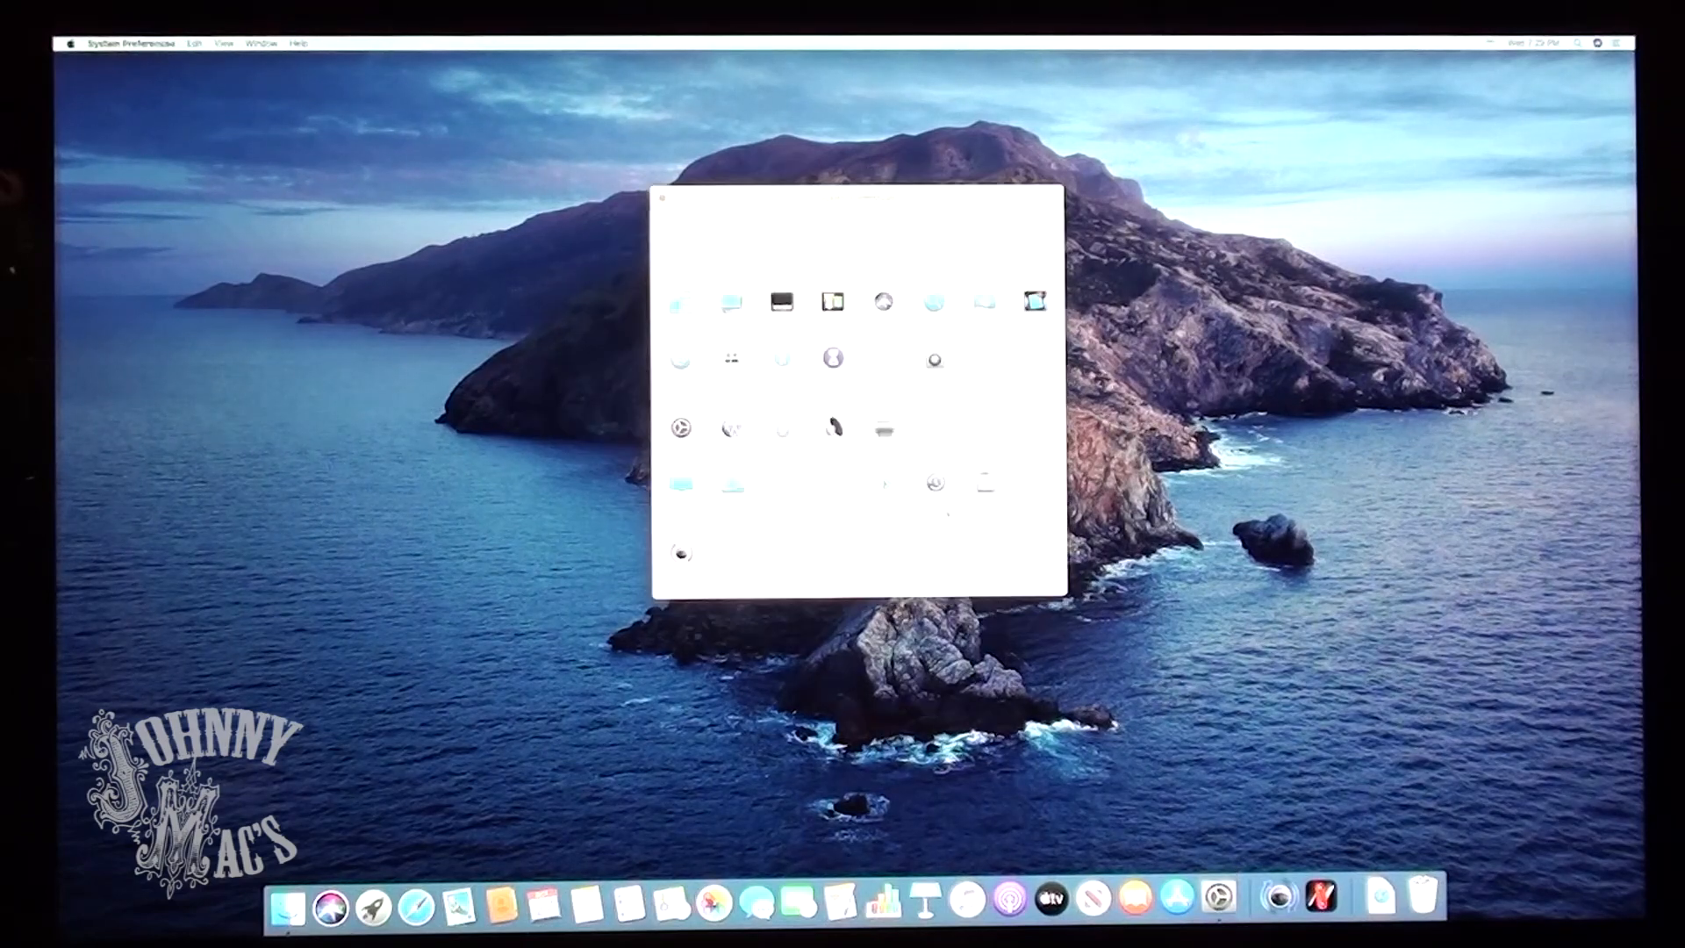